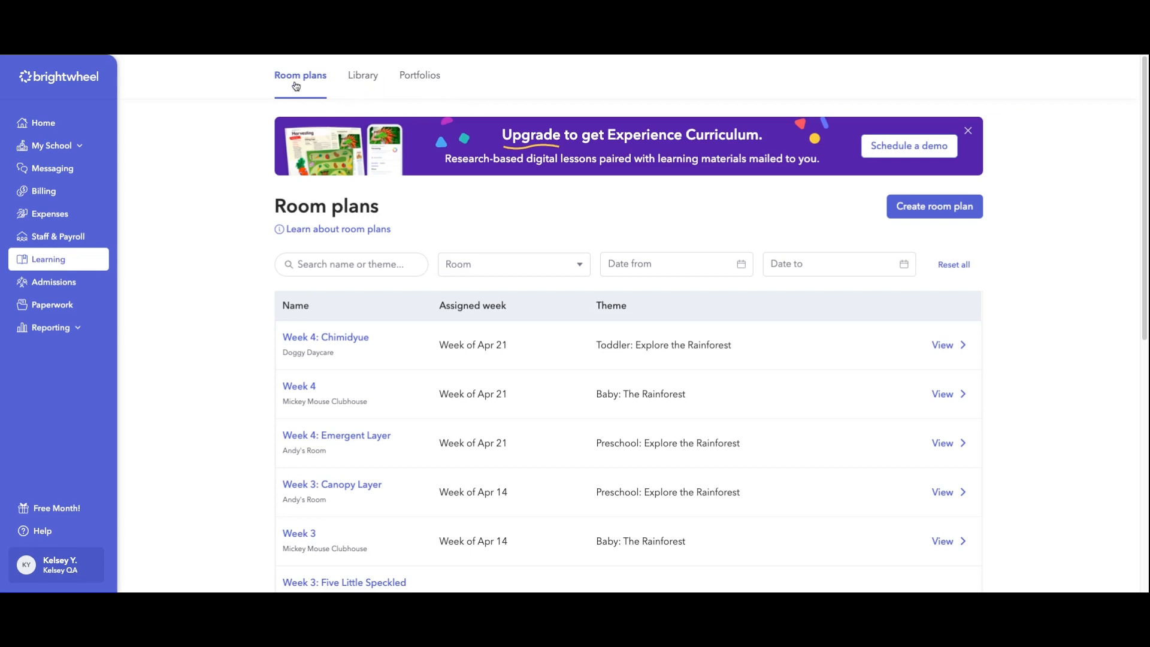
{"action": "mouse_move", "coordinate": [420, 74]}
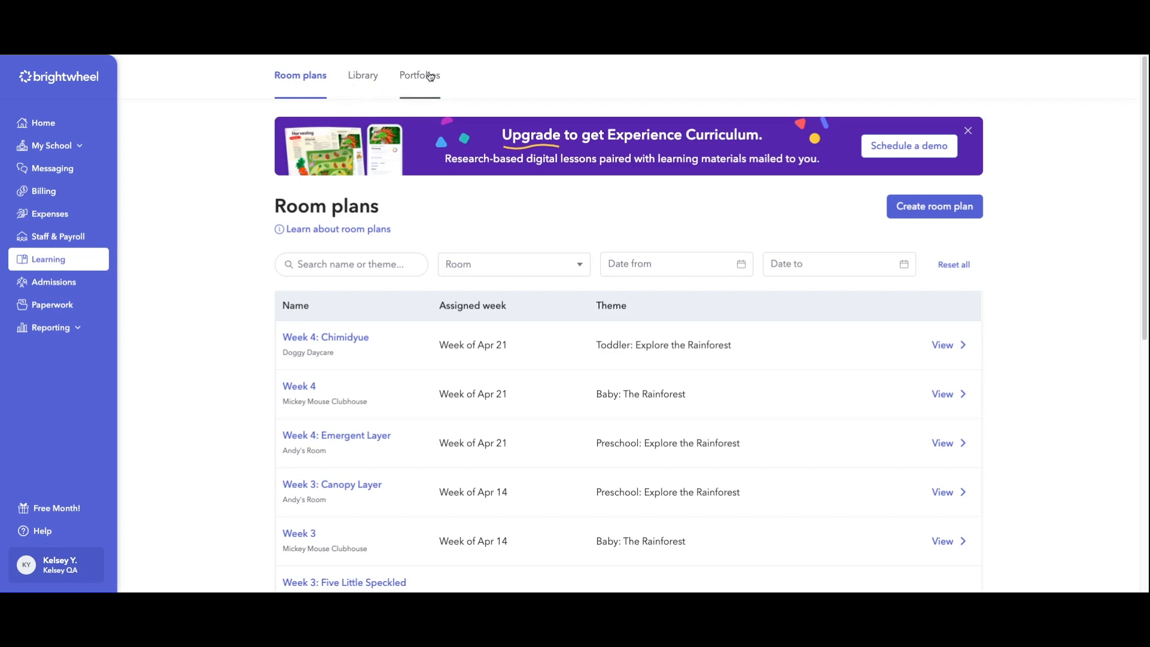
Show the Learning library and browse down the 28 lesson plan templates.
{"action": "left_click", "coordinate": [367, 74]}
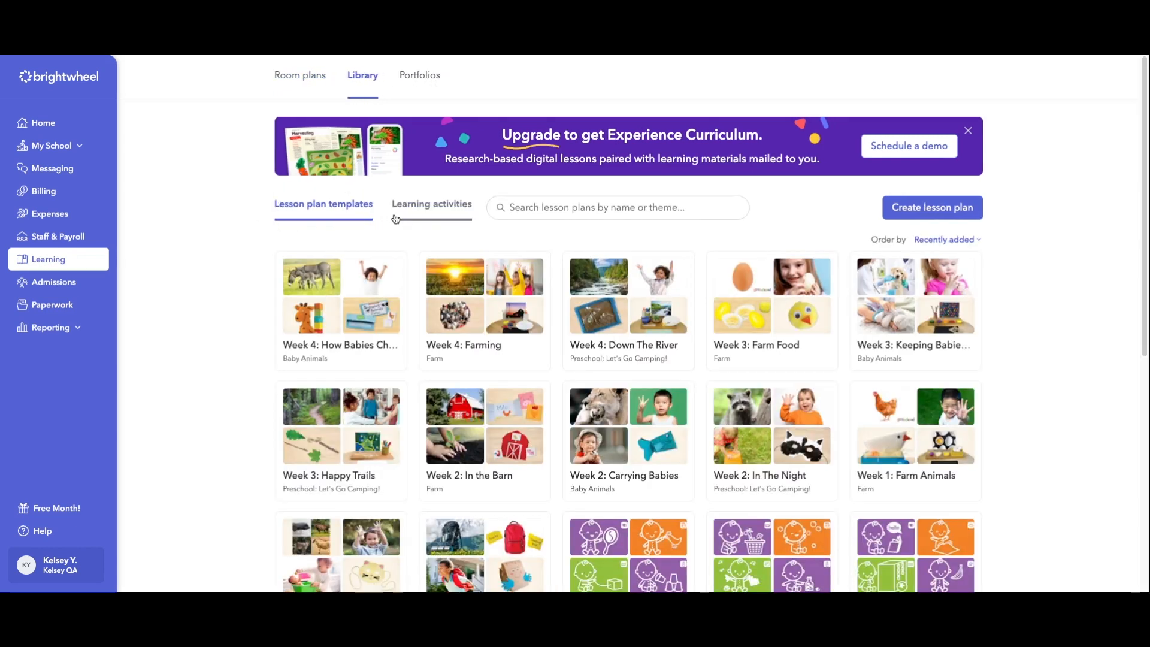
{"action": "scroll", "scroll_direction": "down", "scroll_amount": 3}
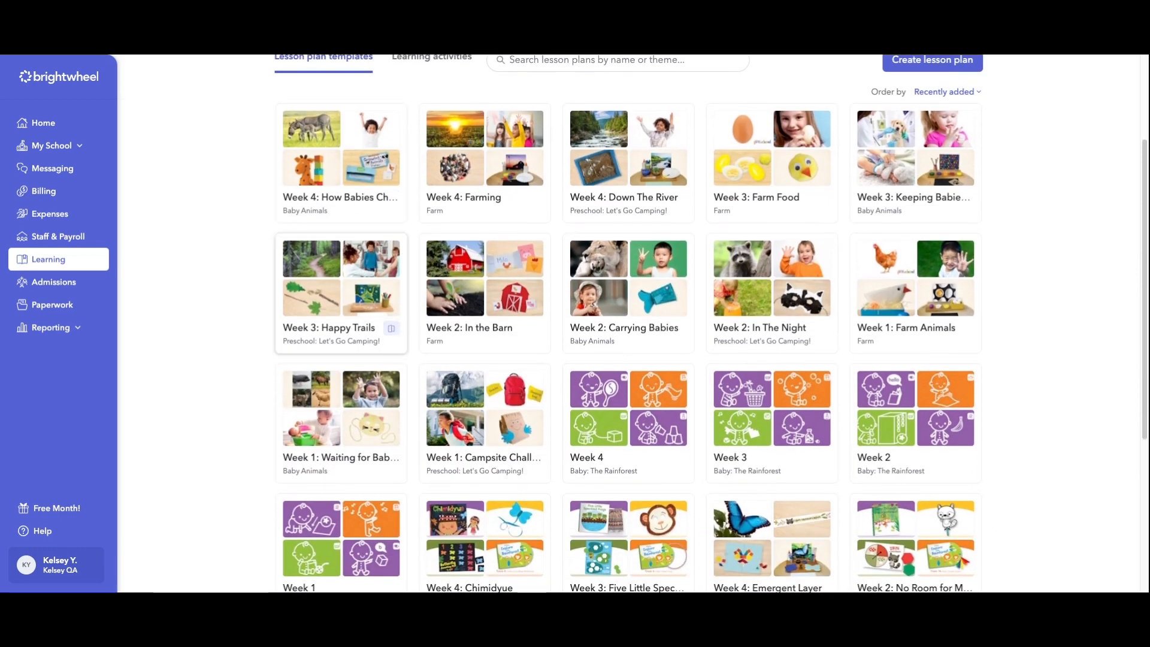
{"action": "scroll", "scroll_direction": "down", "scroll_amount": 3}
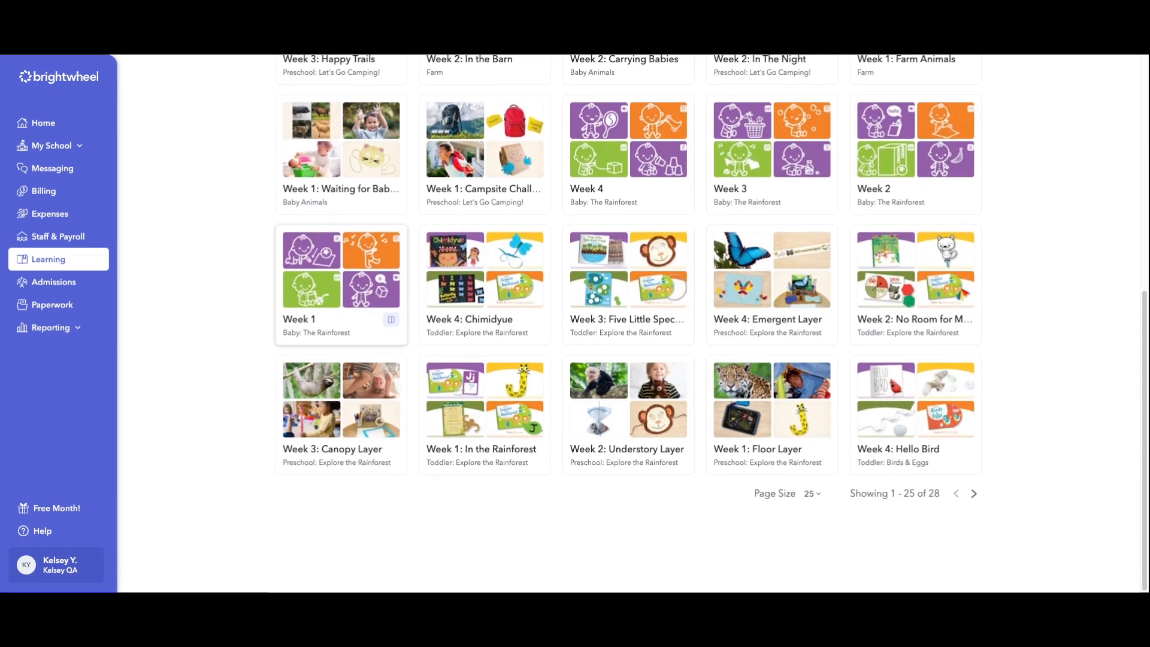
{"action": "mouse_move", "coordinate": [579, 402]}
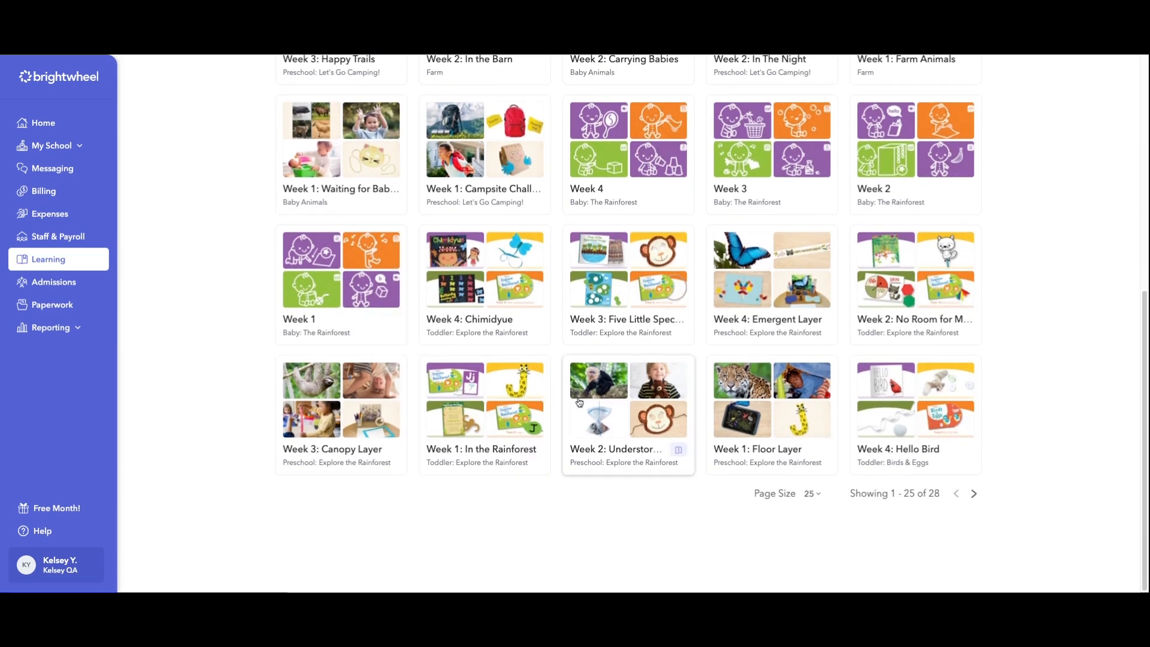
{"action": "mouse_move", "coordinate": [681, 438]}
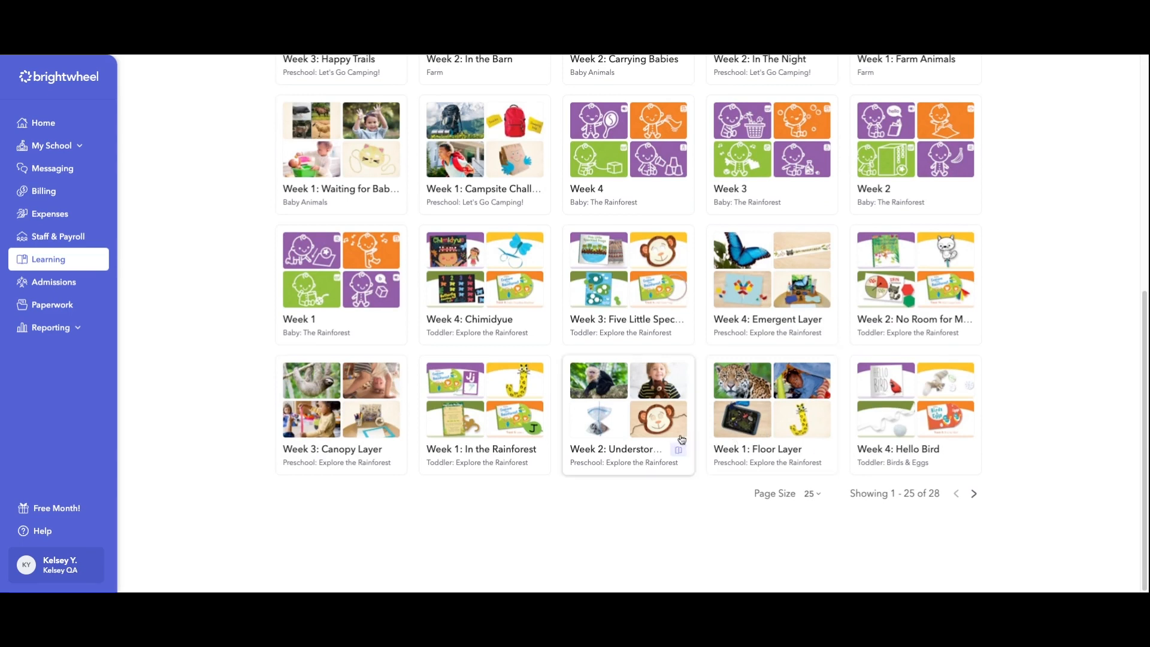
{"action": "mouse_move", "coordinate": [646, 342]}
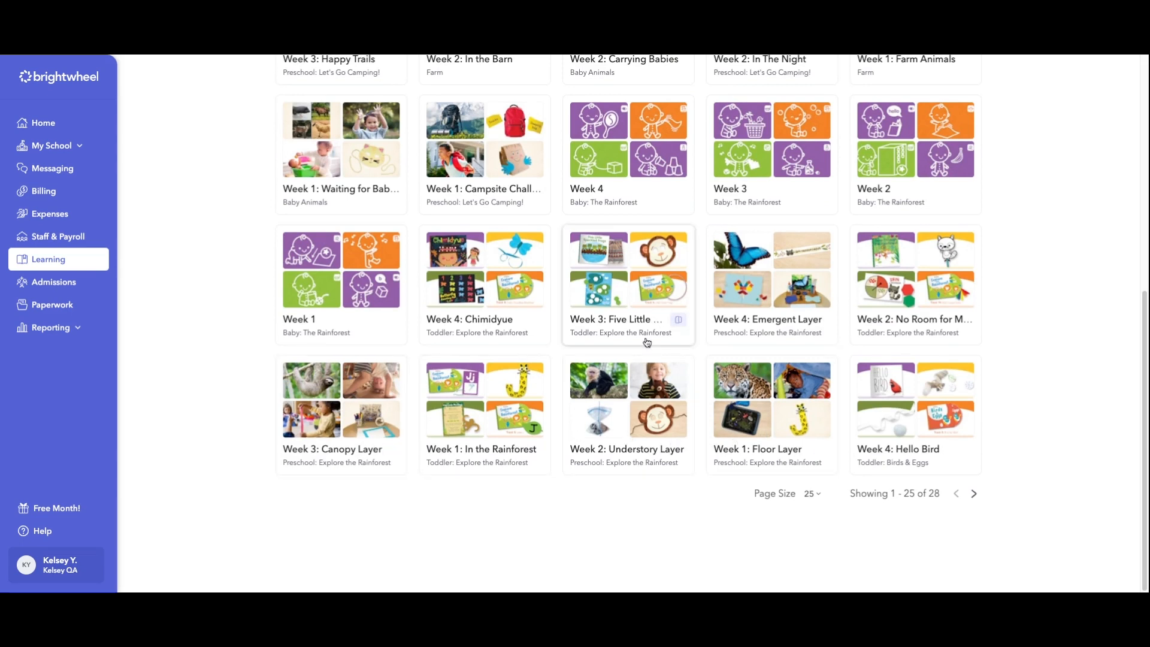
{"action": "mouse_move", "coordinate": [739, 321]}
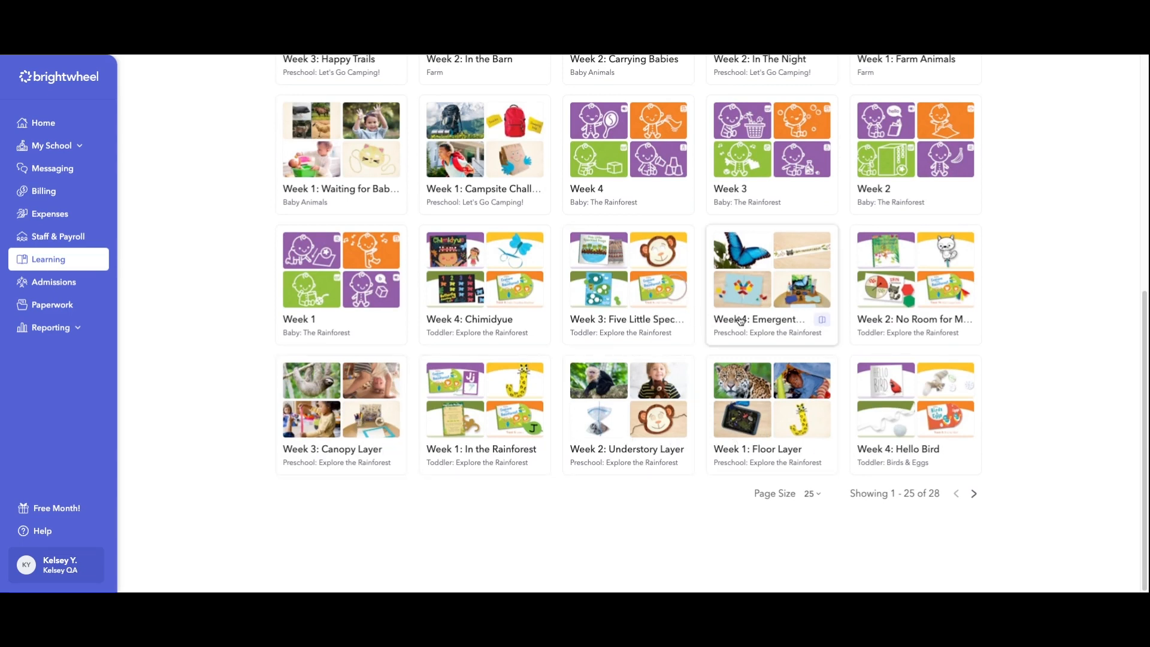
{"action": "mouse_move", "coordinate": [799, 431]}
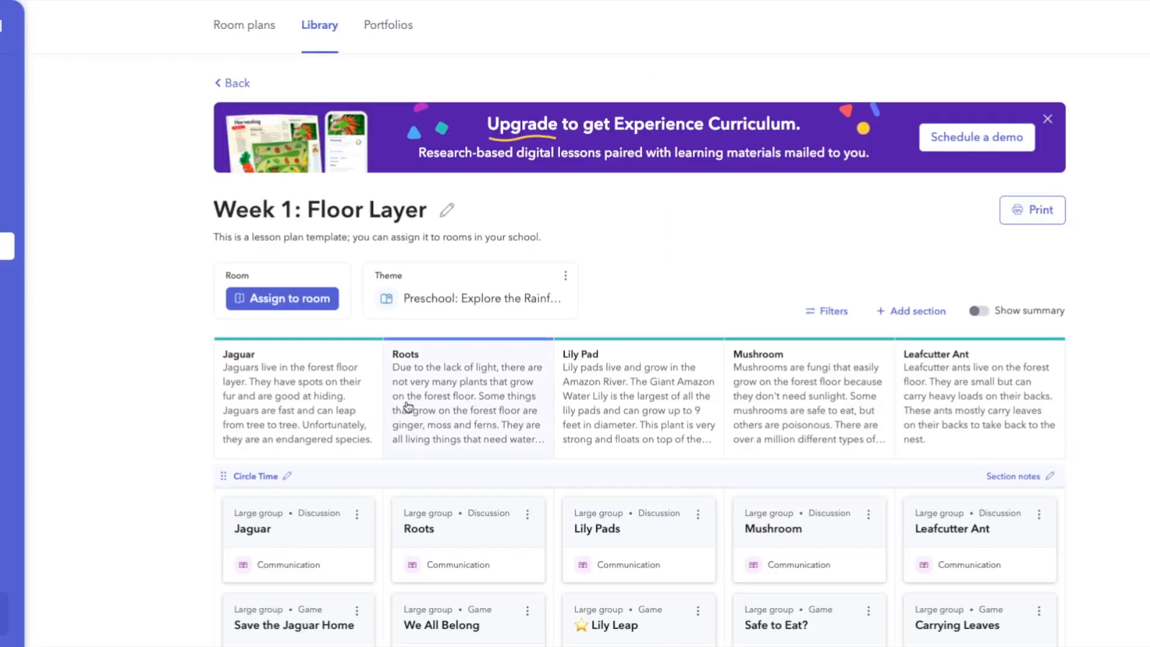
Assign Week 1: Floor Layer to the Moana room for the week of 04/21/2024.
{"action": "left_click", "coordinate": [281, 298]}
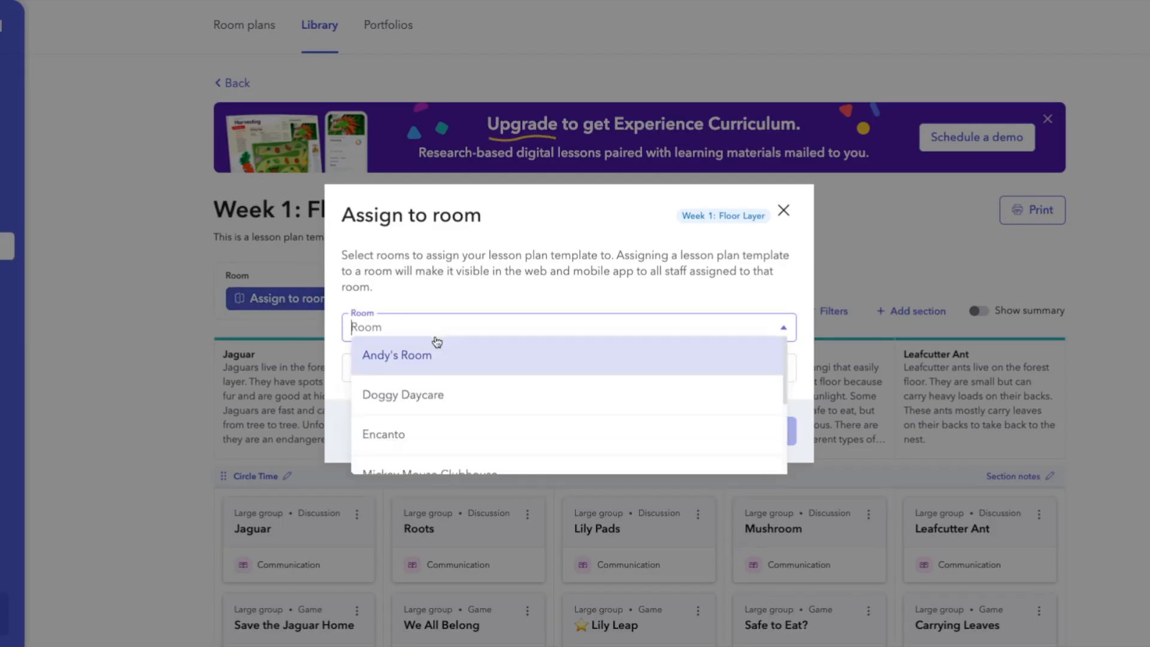
{"action": "scroll", "scroll_direction": "down", "scroll_amount": 3}
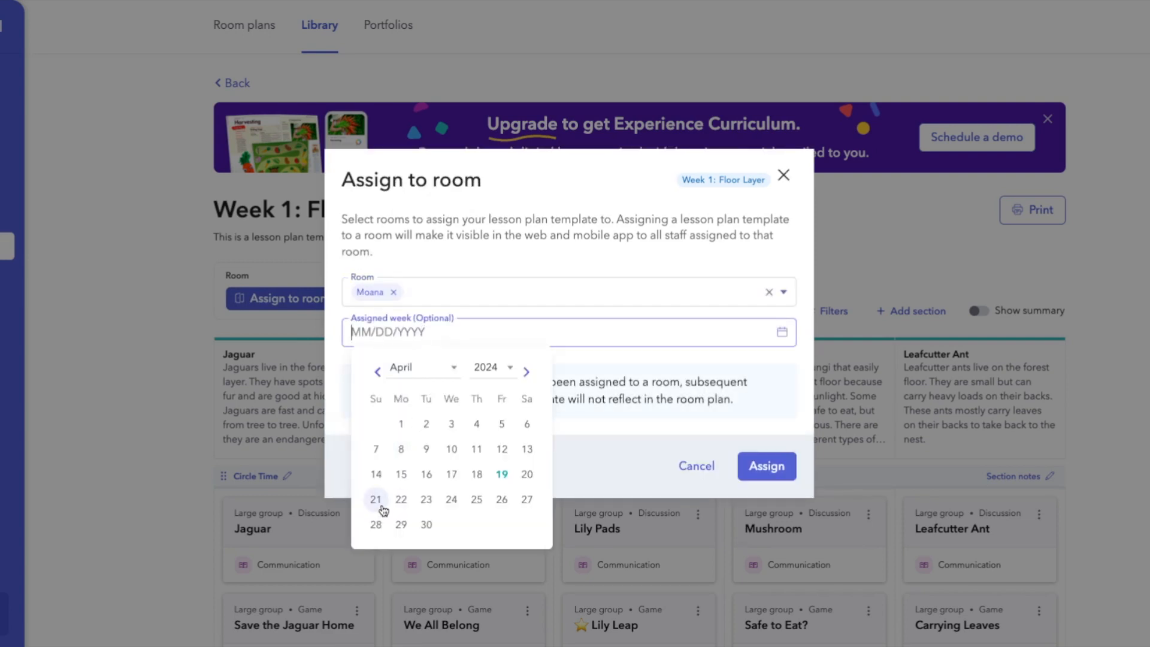
{"action": "left_click", "coordinate": [375, 498]}
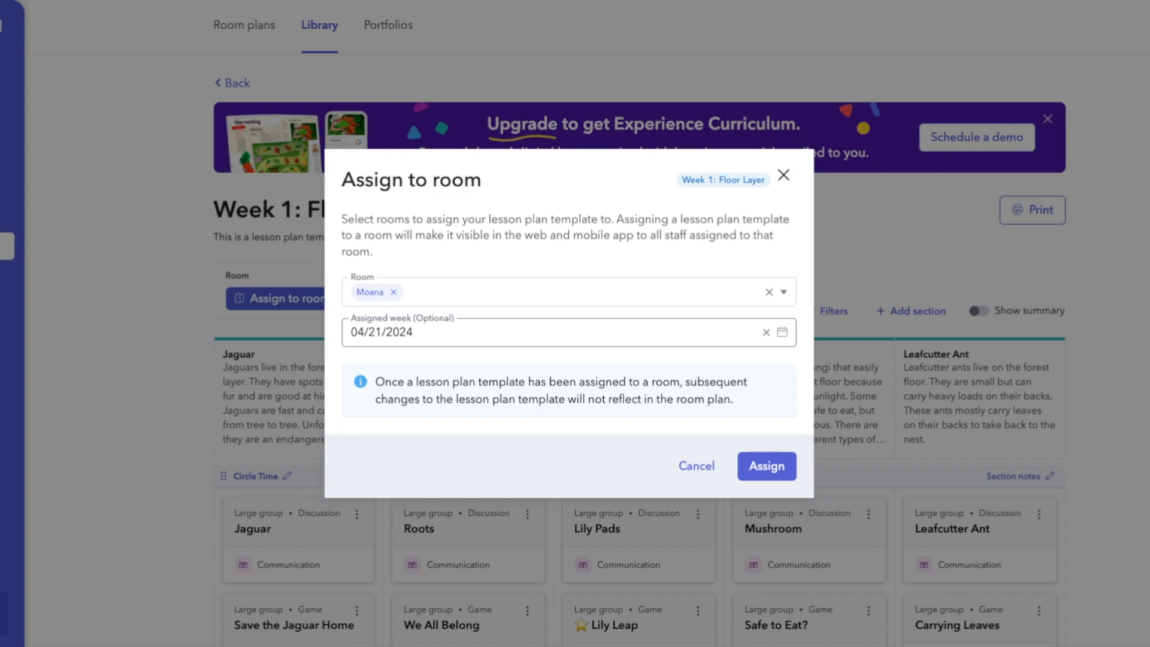
{"action": "mouse_move", "coordinate": [766, 466]}
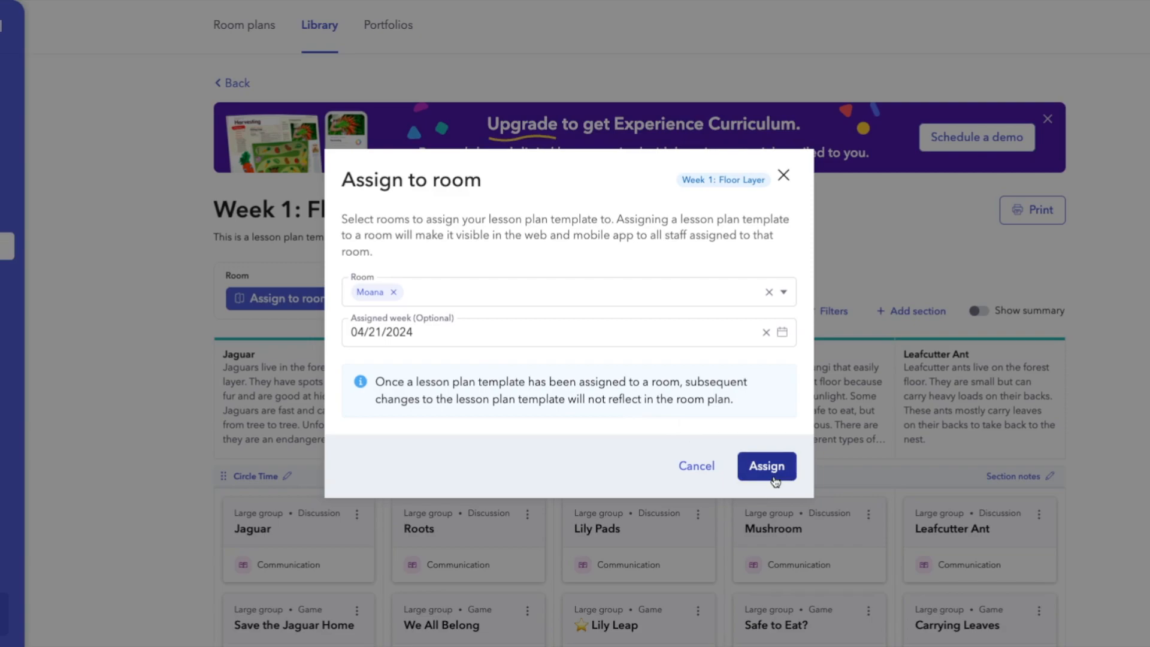
{"action": "left_click", "coordinate": [767, 466]}
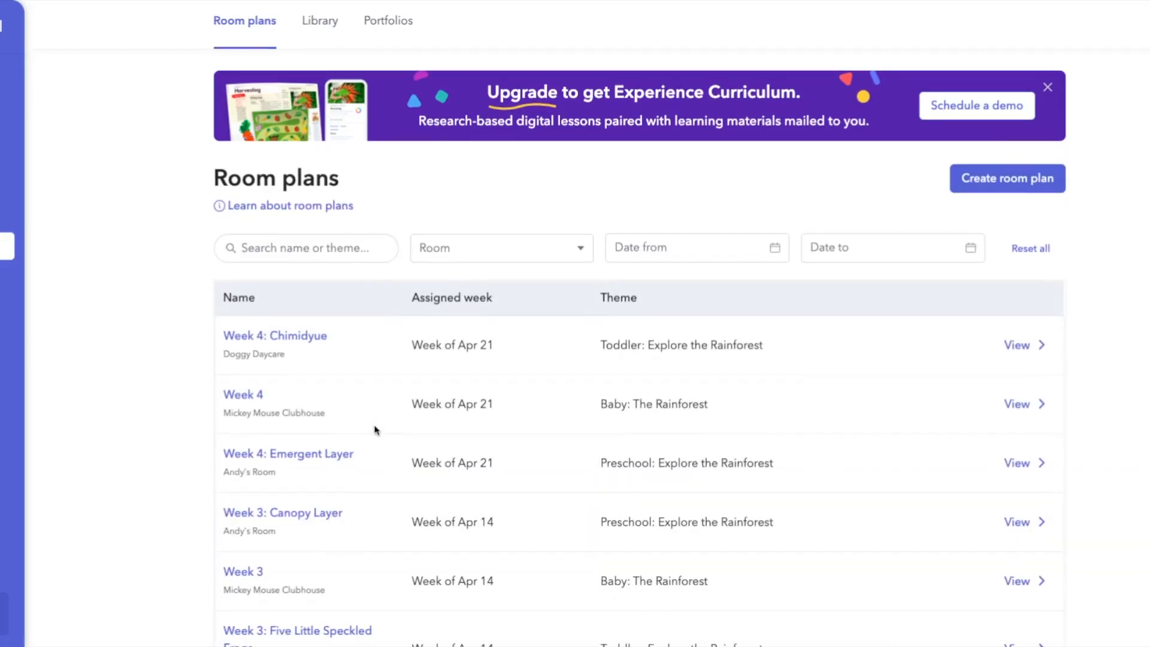
{"action": "scroll", "scroll_direction": "down", "scroll_amount": 3}
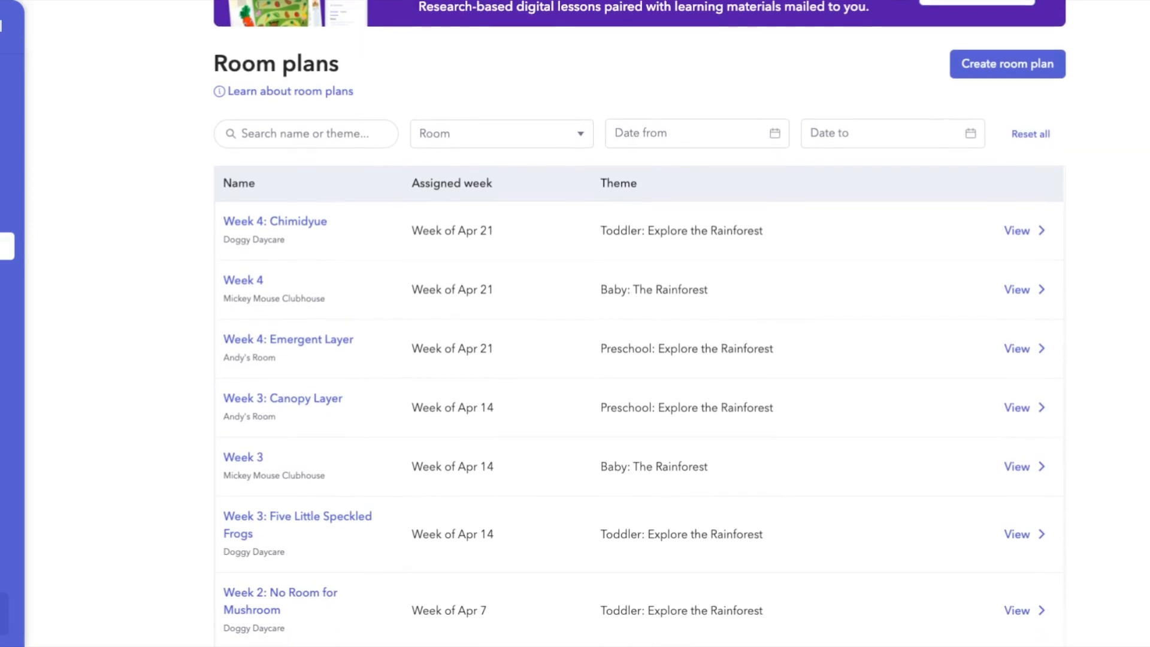
{"action": "scroll", "scroll_direction": "down", "scroll_amount": 3}
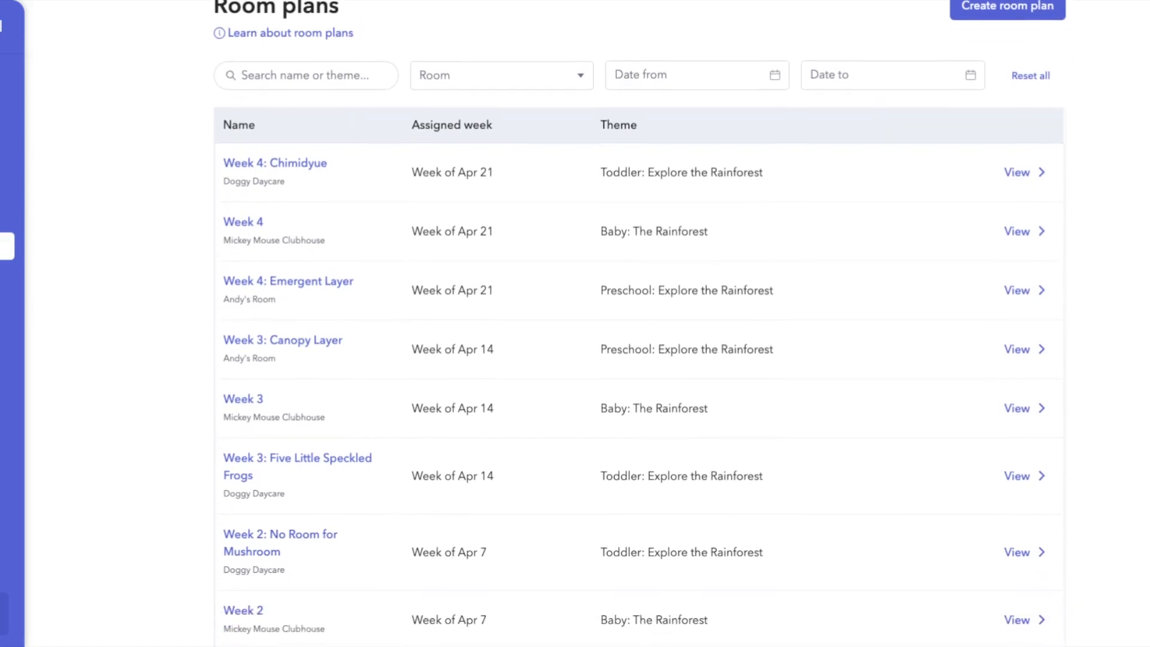
{"action": "scroll", "scroll_direction": "down", "scroll_amount": 3}
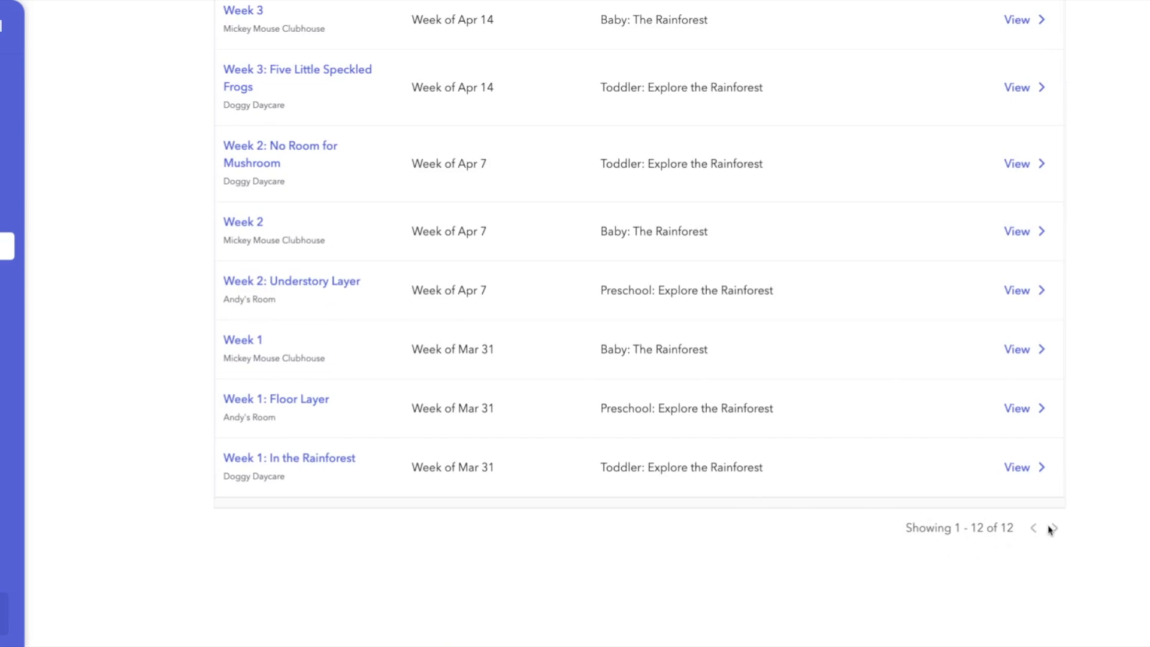
{"action": "scroll", "scroll_direction": "up", "scroll_amount": 3}
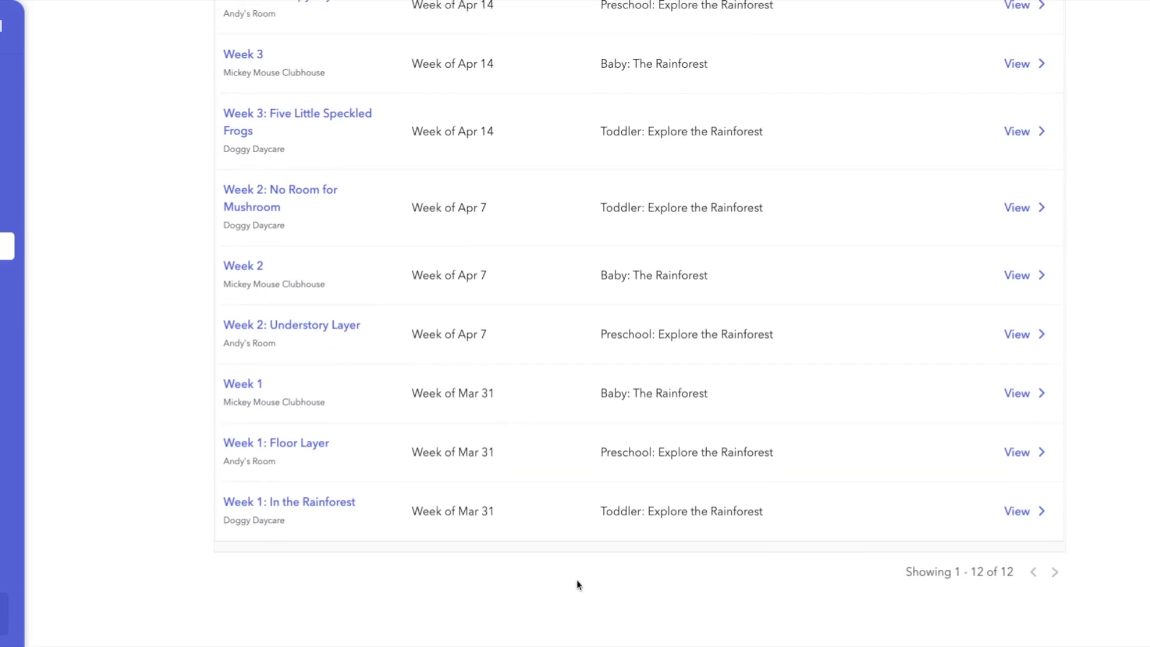
{"action": "scroll", "scroll_direction": "up", "scroll_amount": 3}
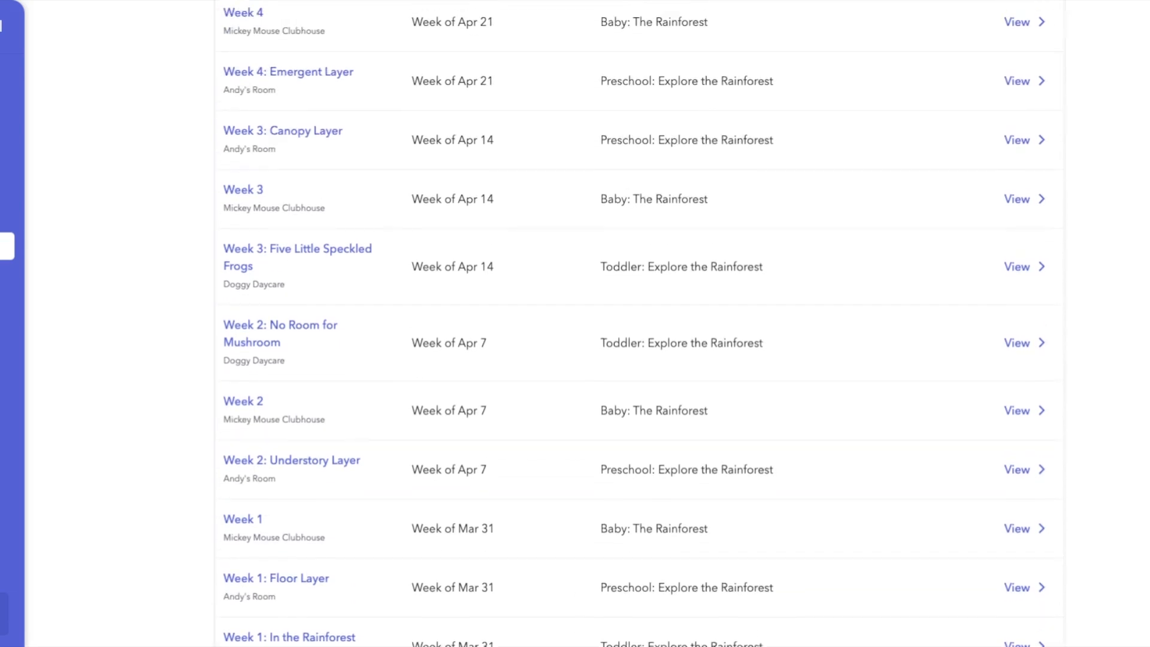
{"action": "scroll", "scroll_direction": "up", "scroll_amount": 3}
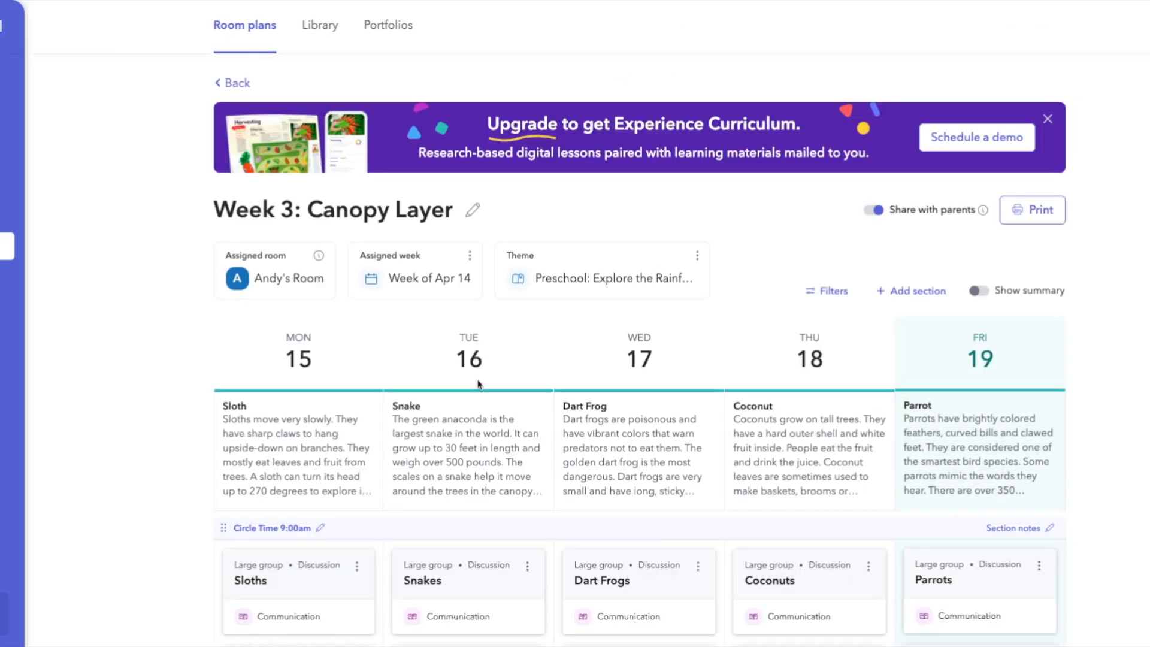
Browse the learning activity catalogue for Tuesday's Circle Time and return to the Week 3: Canopy Layer plan.
{"action": "scroll", "scroll_direction": "down", "scroll_amount": 3}
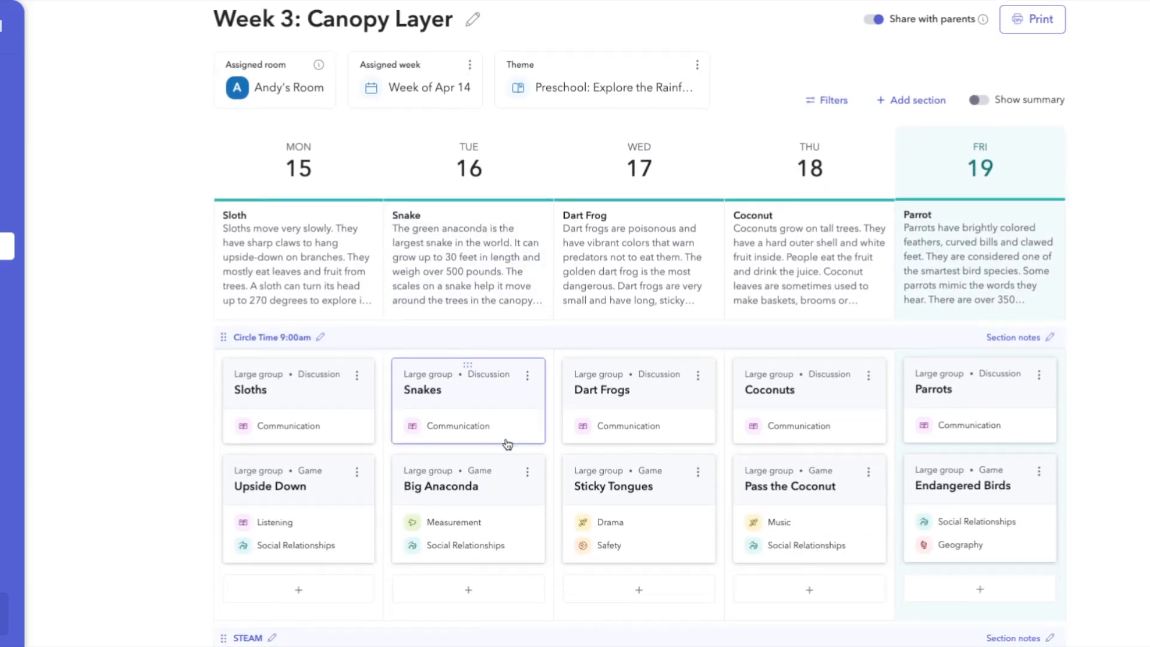
{"action": "scroll", "scroll_direction": "up", "scroll_amount": 3}
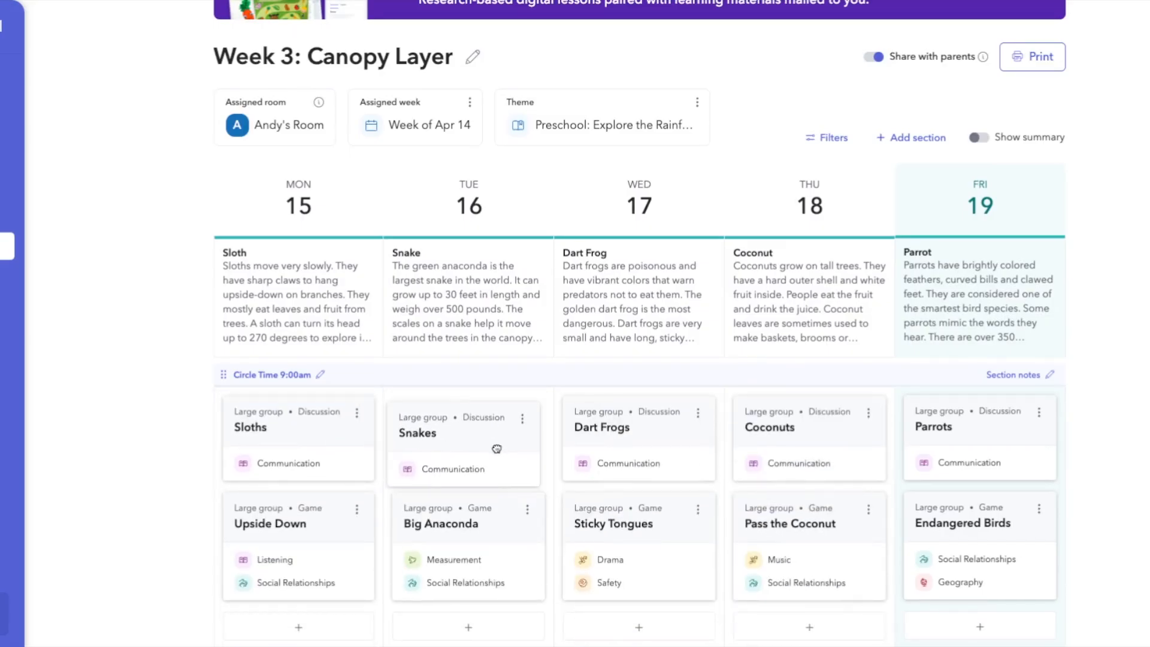
{"action": "left_click", "coordinate": [528, 480]}
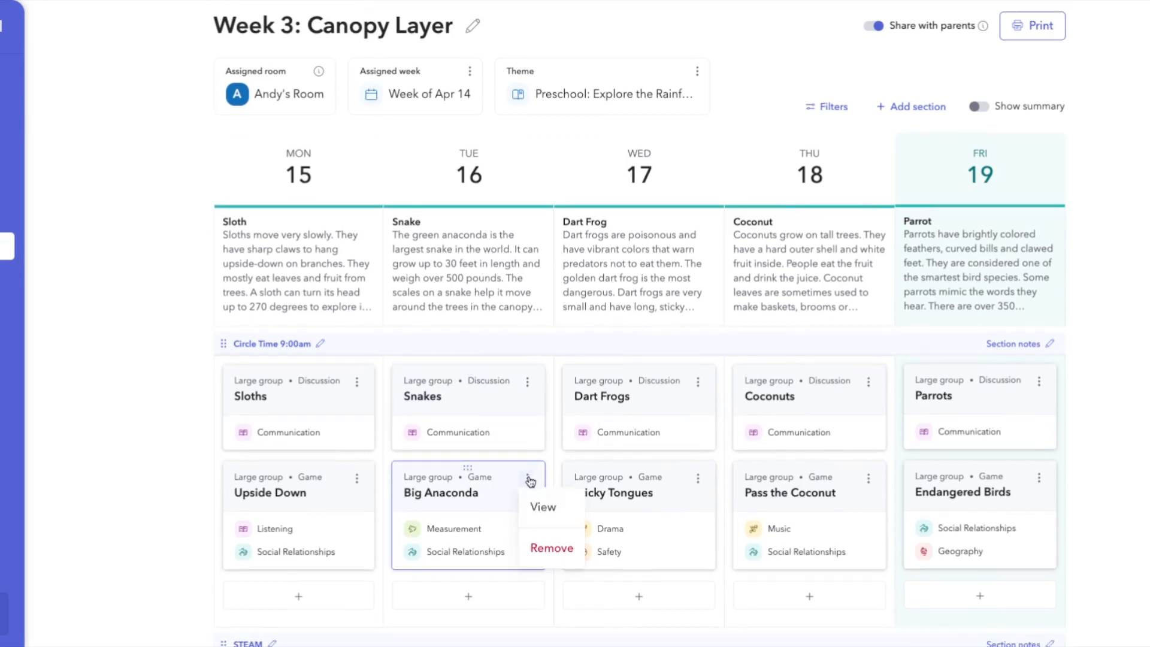
{"action": "mouse_move", "coordinate": [469, 596]}
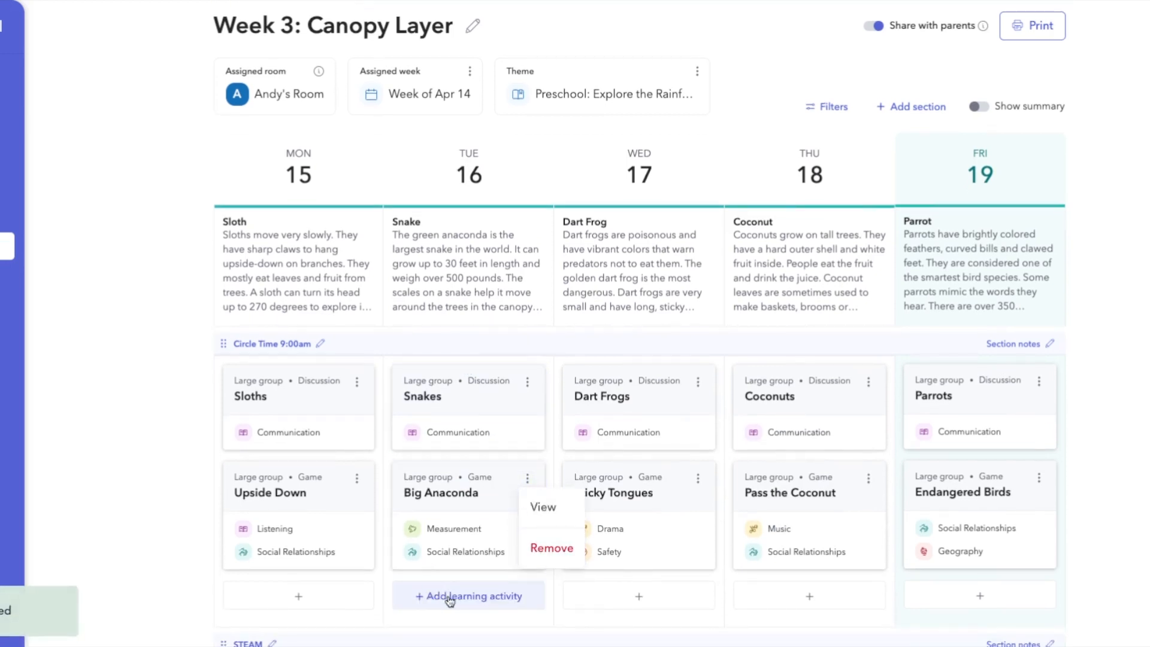
{"action": "left_click", "coordinate": [469, 596]}
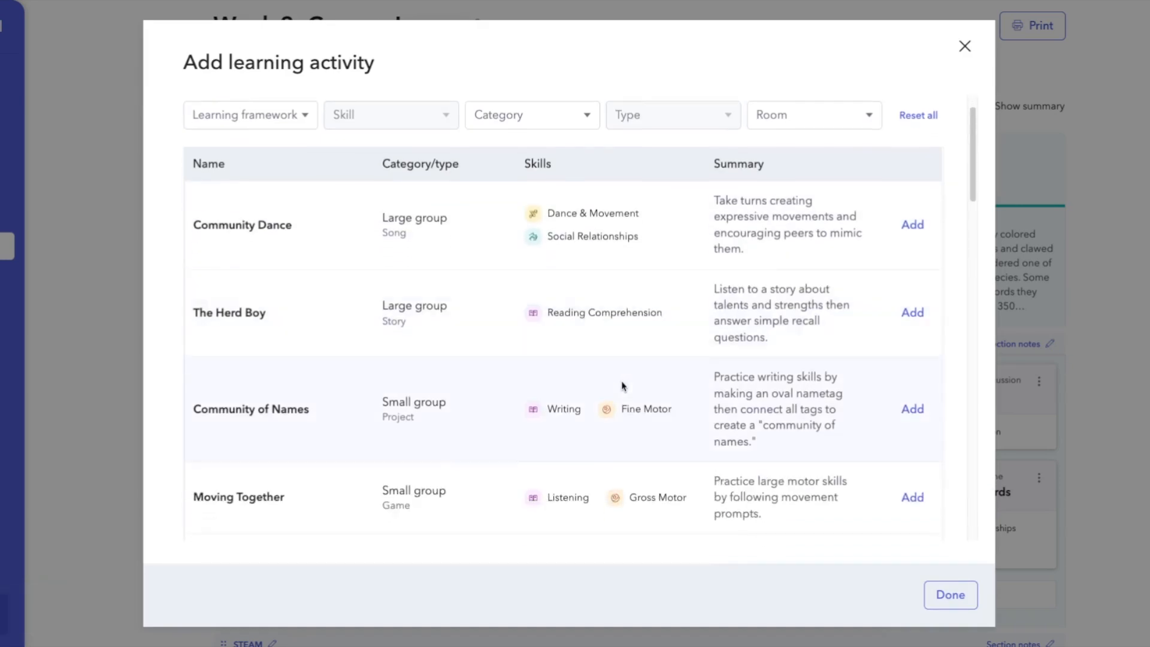
{"action": "scroll", "scroll_direction": "down", "scroll_amount": 3}
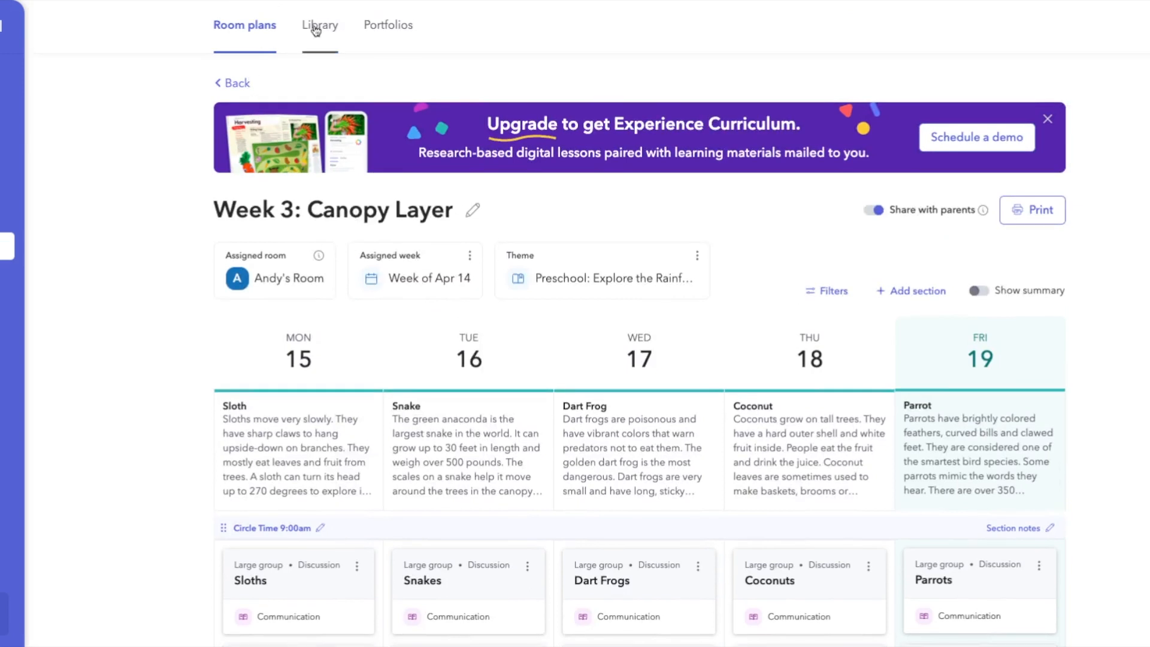
{"action": "left_click", "coordinate": [320, 25]}
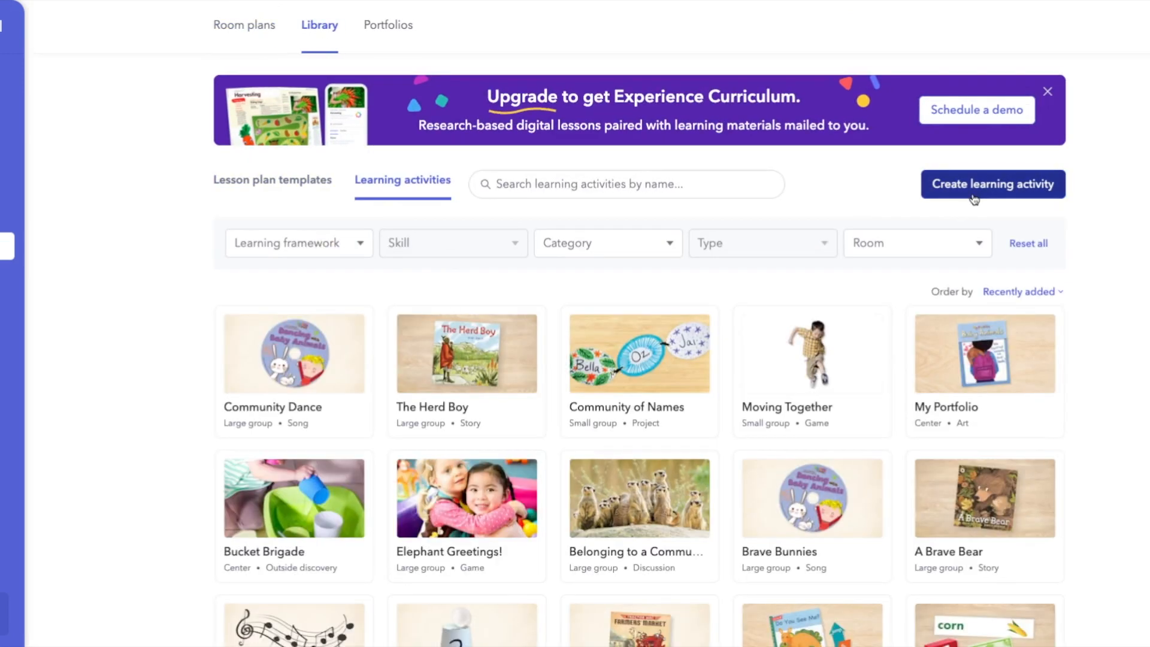
{"action": "left_click", "coordinate": [992, 184]}
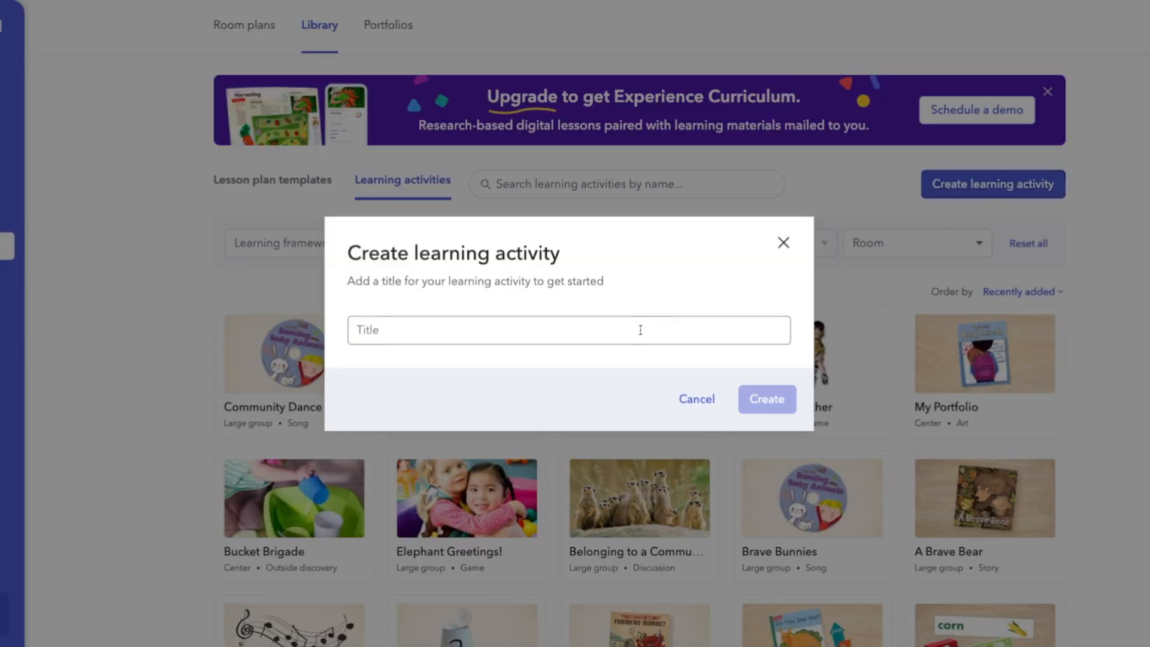
{"action": "left_click", "coordinate": [568, 330]}
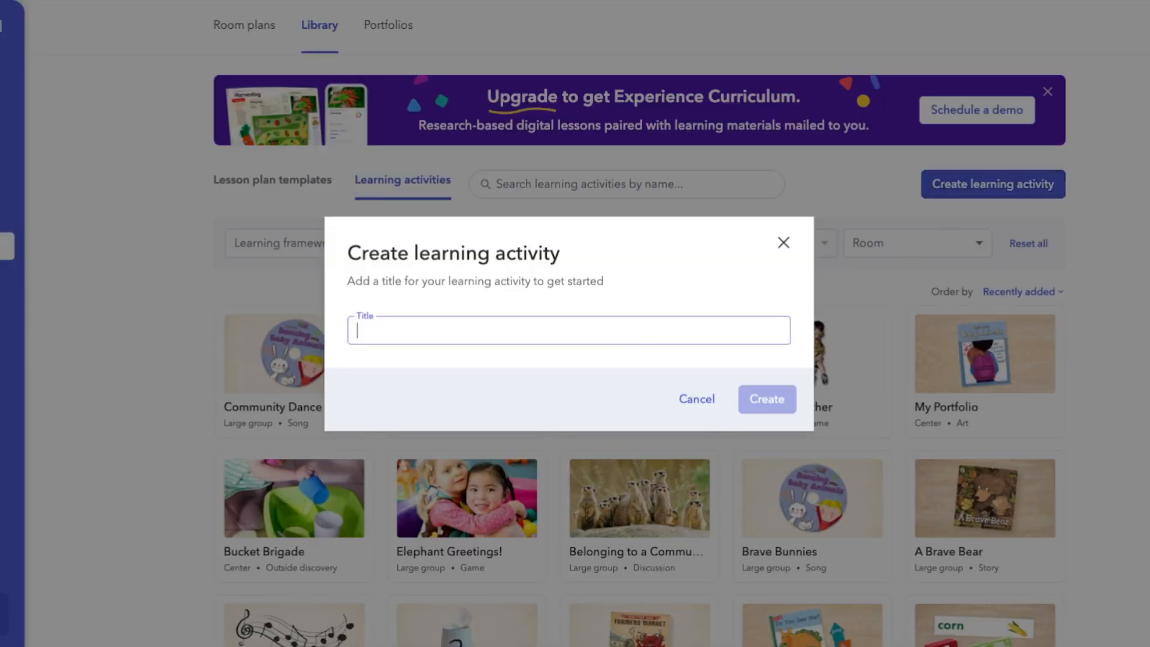
{"action": "mouse_move", "coordinate": [696, 399]}
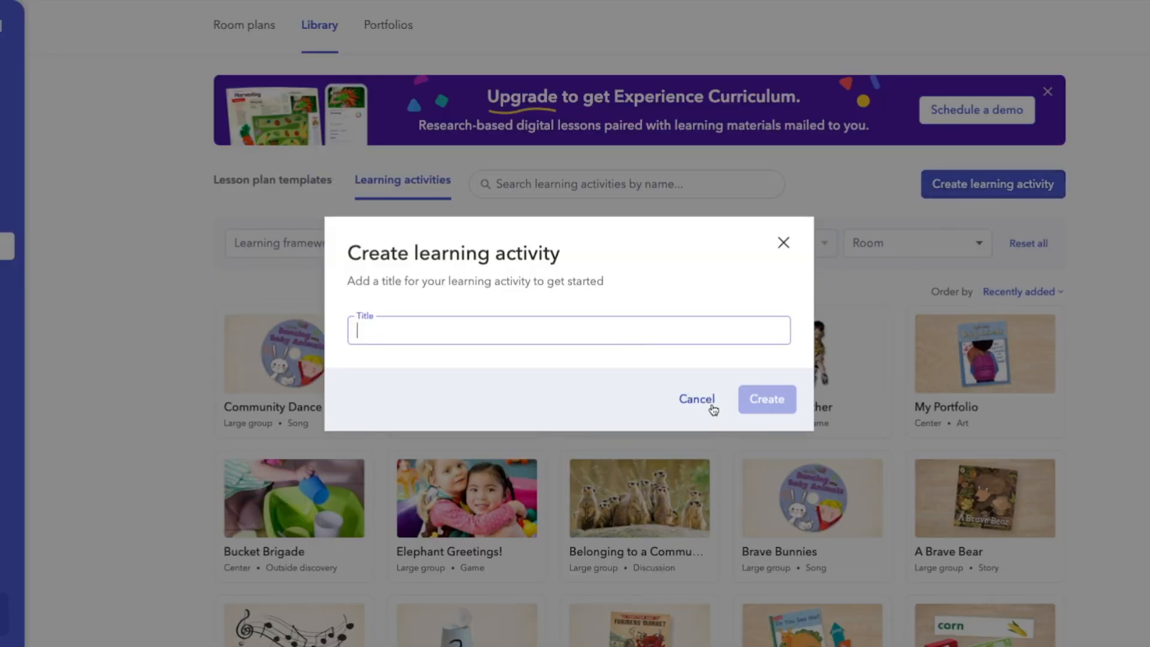
{"action": "left_click", "coordinate": [696, 399]}
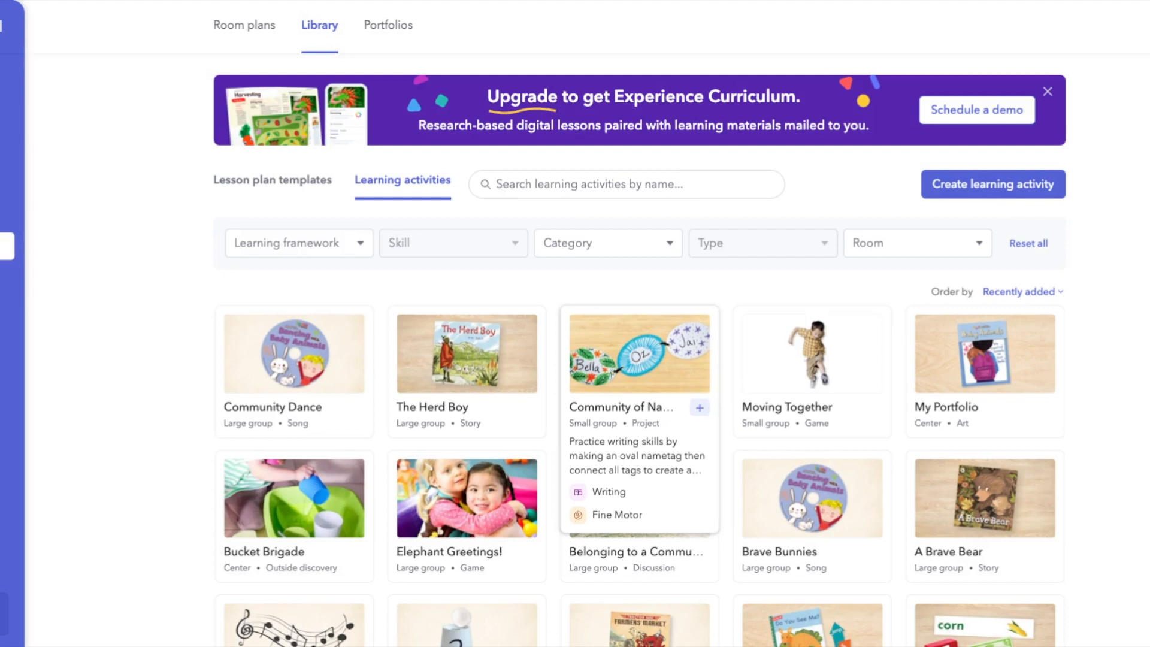
{"action": "mouse_move", "coordinate": [446, 217]}
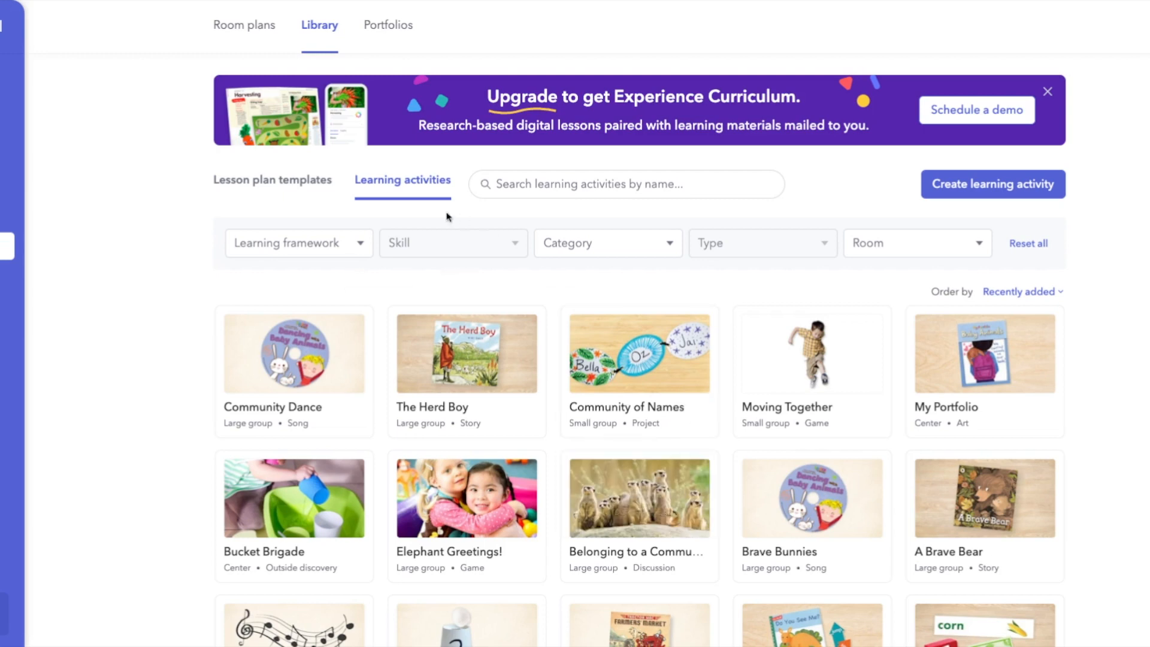
{"action": "left_click", "coordinate": [245, 24]}
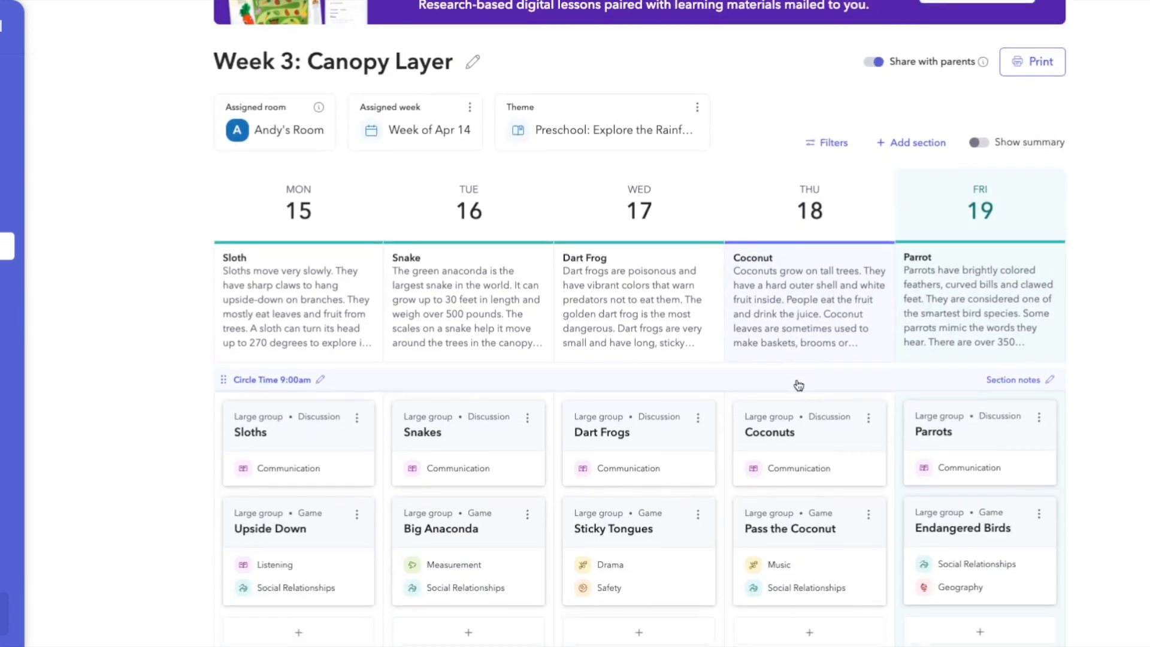
Rename the 'Circle Time 9:00am' section to just 'Circle Time' and save it.
{"action": "scroll", "scroll_direction": "down", "scroll_amount": 3}
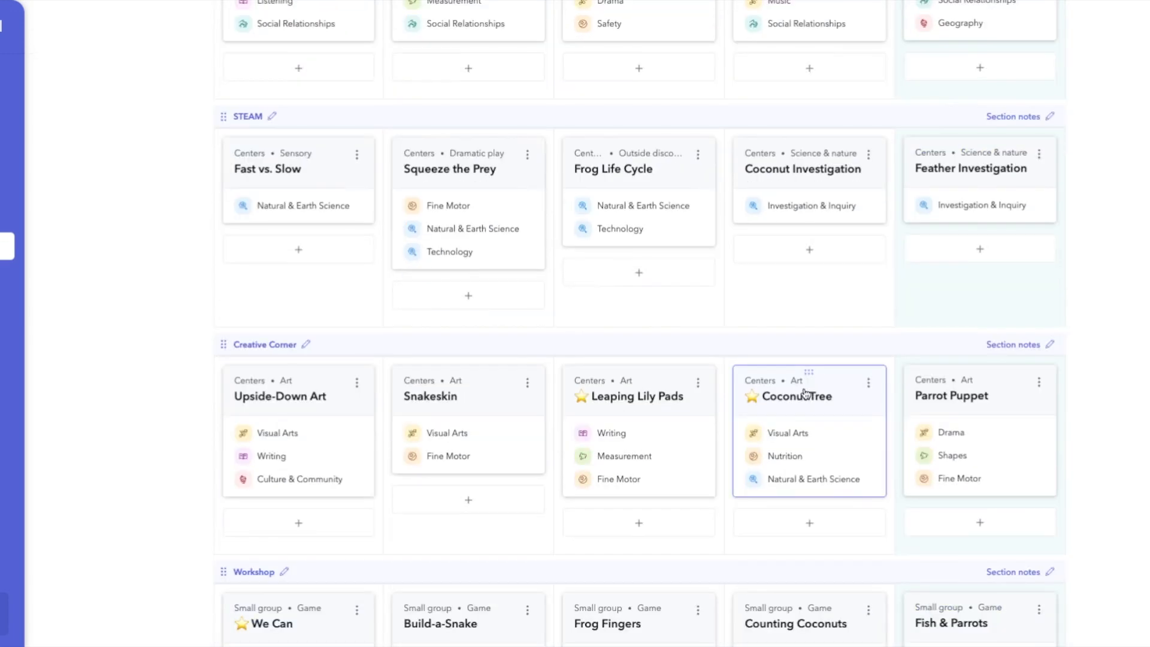
{"action": "left_click", "coordinate": [324, 106]}
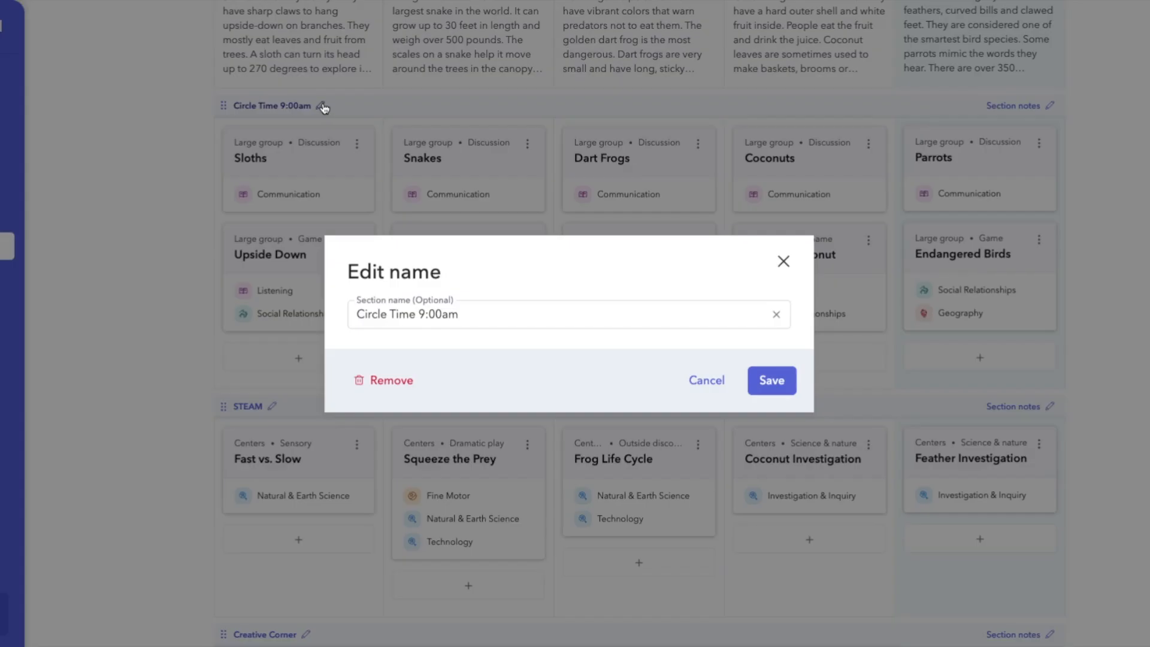
{"action": "left_click", "coordinate": [436, 314]}
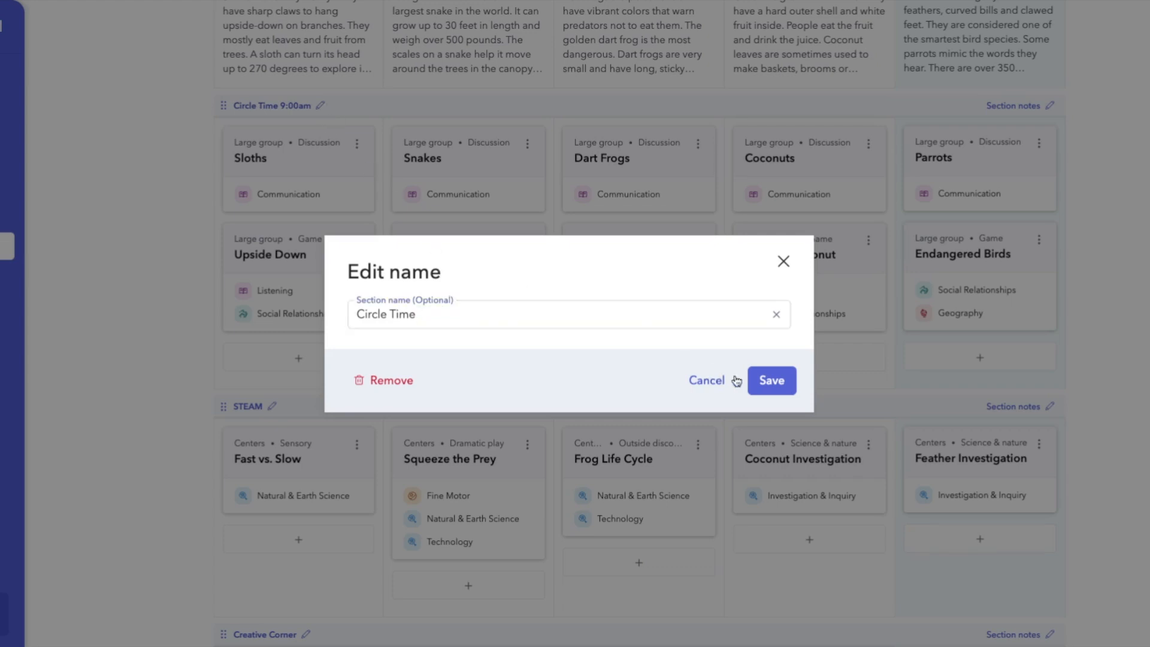
{"action": "left_click", "coordinate": [771, 380]}
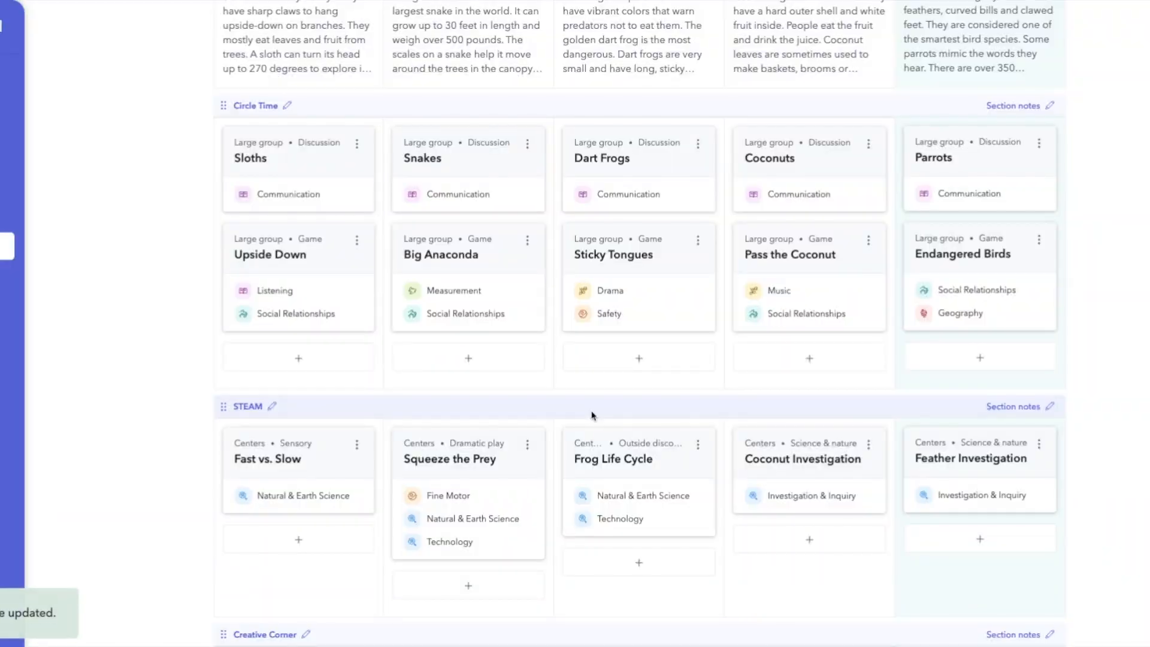
{"action": "scroll", "scroll_direction": "up", "scroll_amount": 3}
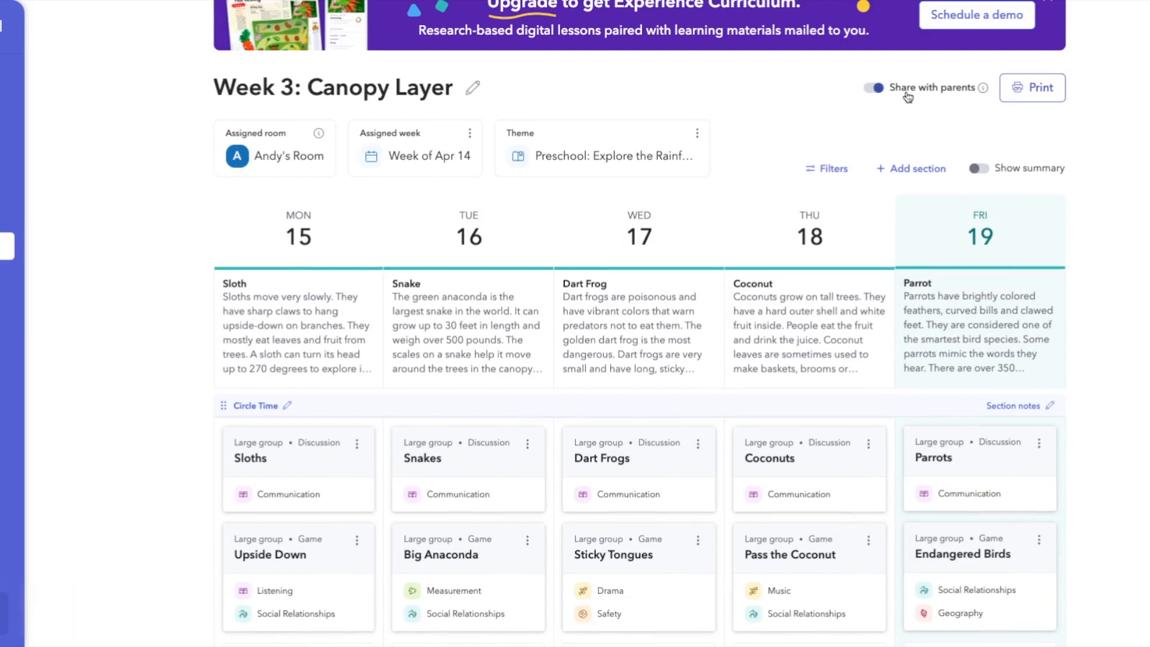
{"action": "left_click", "coordinate": [871, 88]}
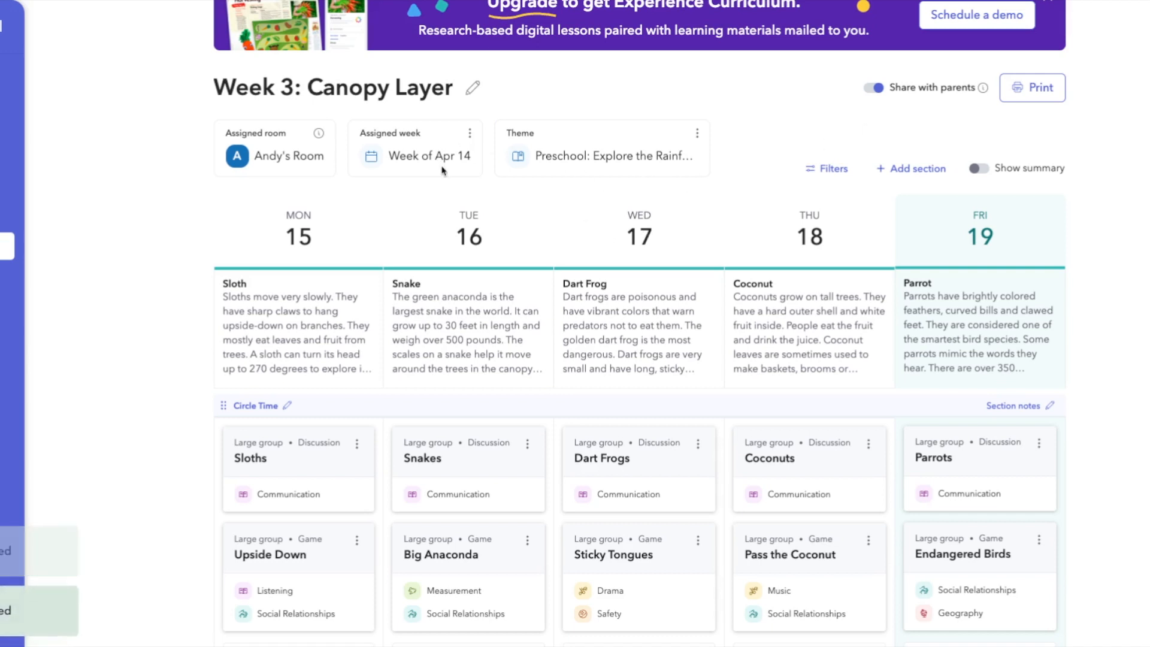
{"action": "mouse_move", "coordinate": [461, 202]}
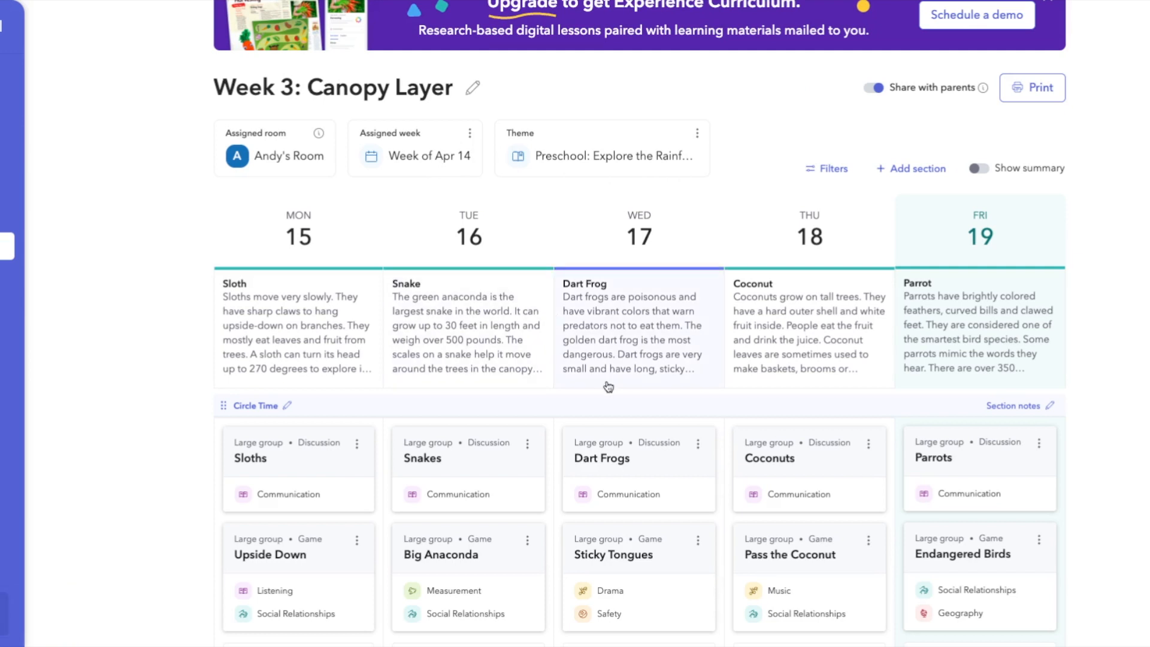
{"action": "scroll", "scroll_direction": "down", "scroll_amount": 3}
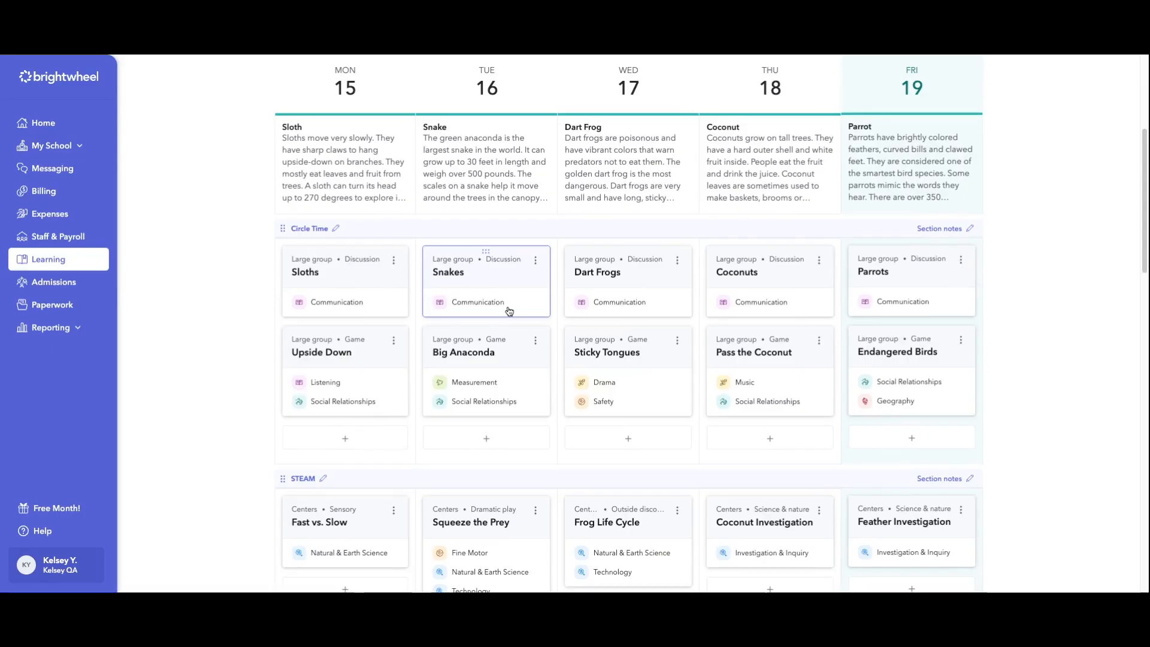
View Tuesday's Snakes activity, its skills list and description, down to the Slithery Snake song.
{"action": "left_click", "coordinate": [485, 282]}
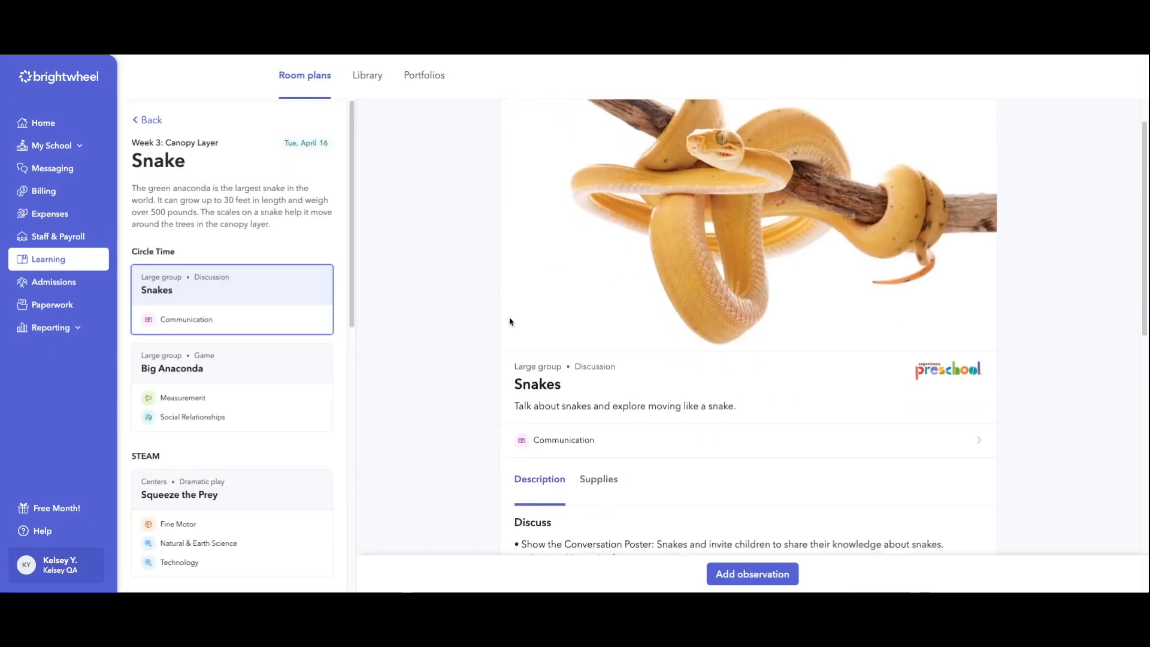
{"action": "scroll", "scroll_direction": "down", "scroll_amount": 3}
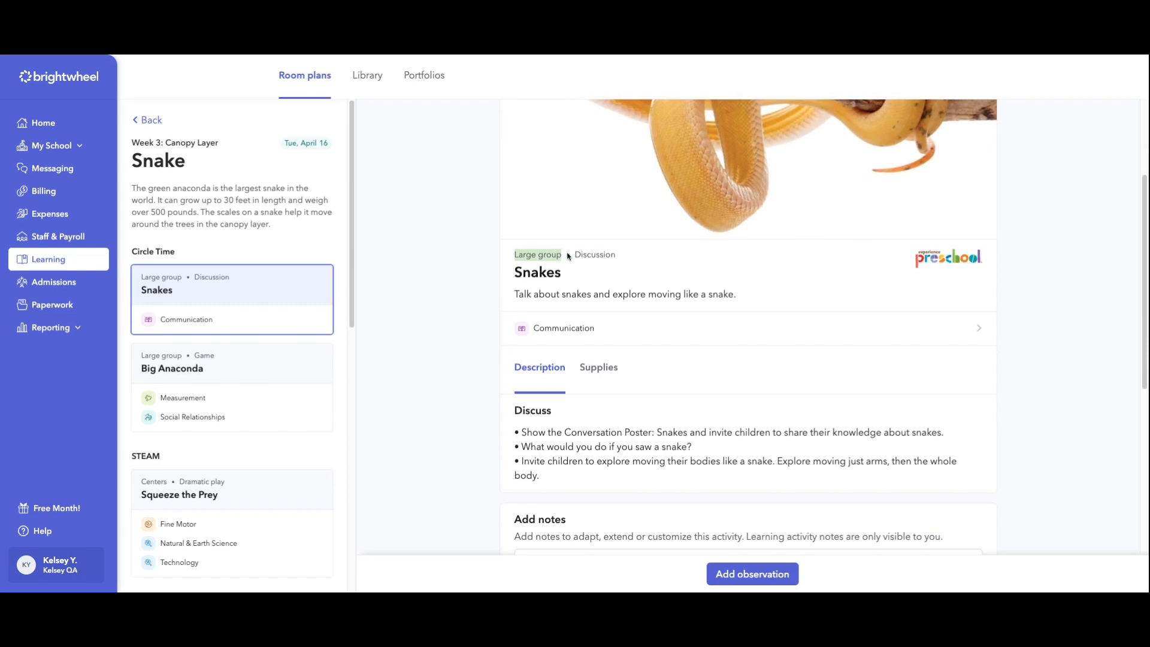
{"action": "mouse_move", "coordinate": [557, 299]}
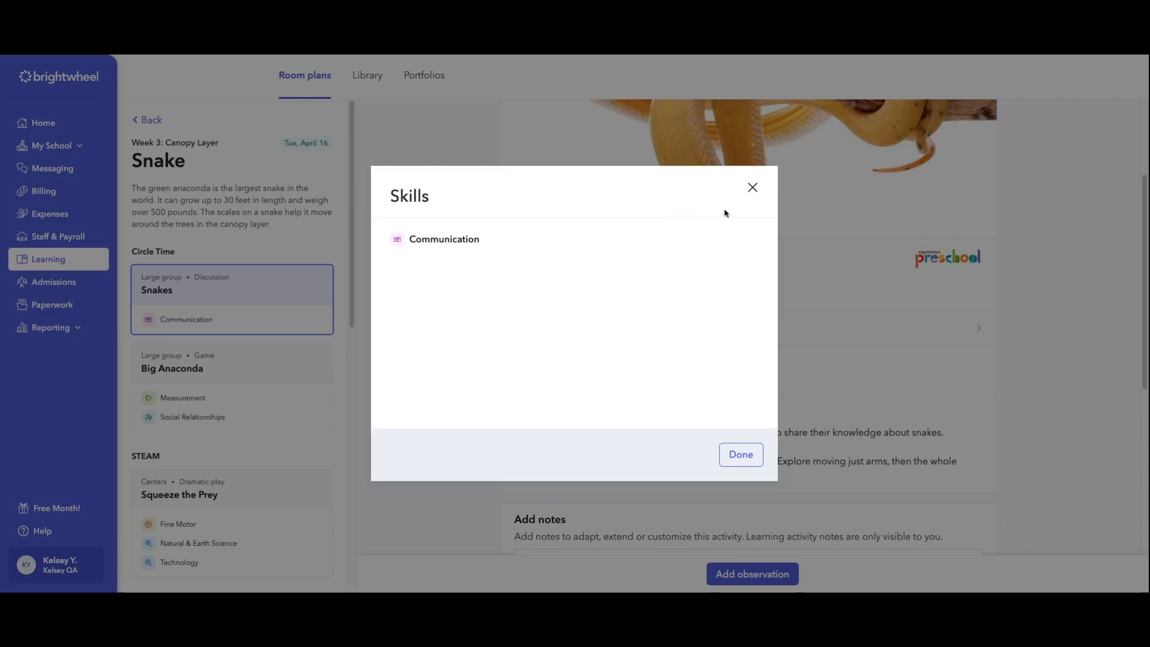
{"action": "left_click", "coordinate": [740, 454]}
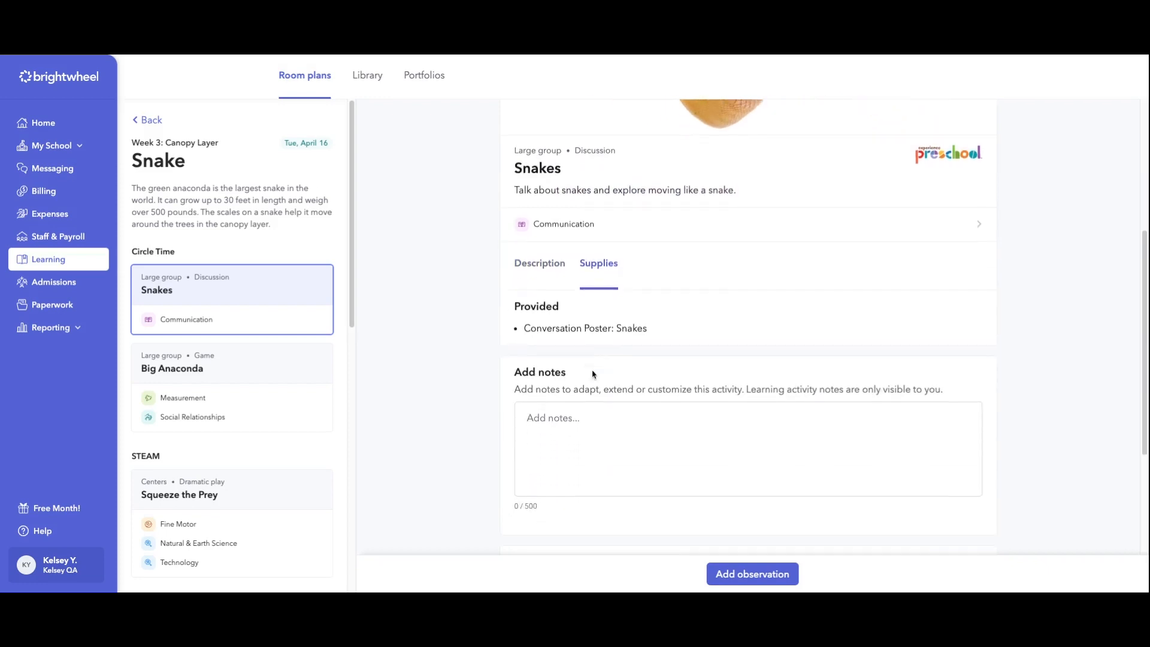
{"action": "left_click", "coordinate": [539, 263]}
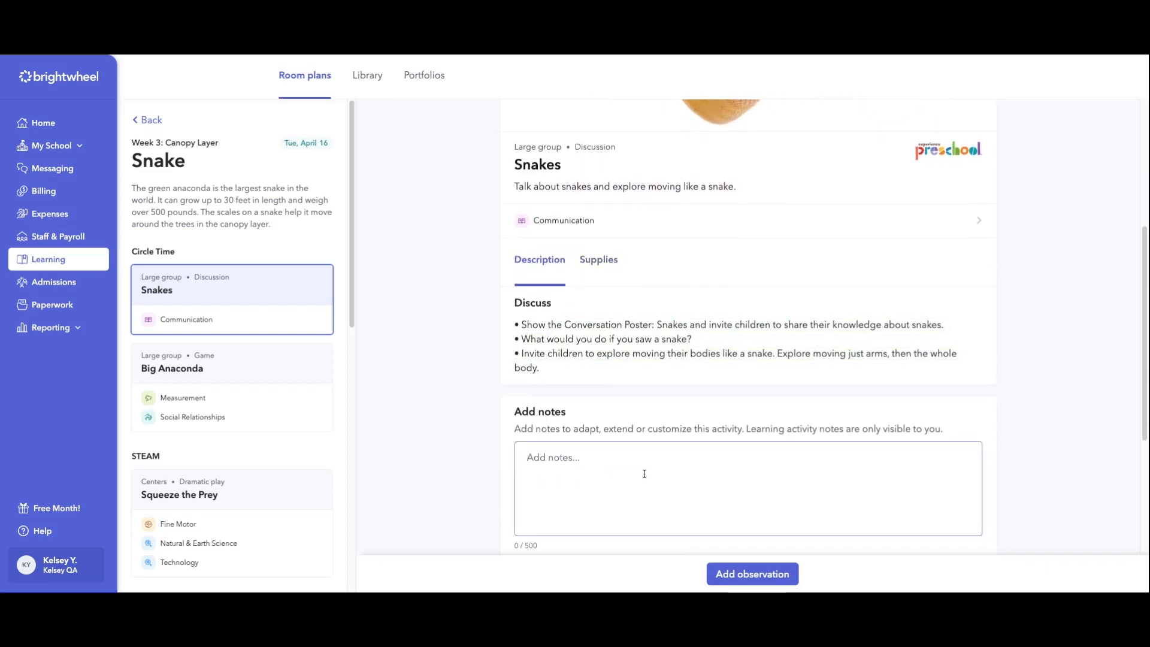
{"action": "scroll", "scroll_direction": "up", "scroll_amount": 3}
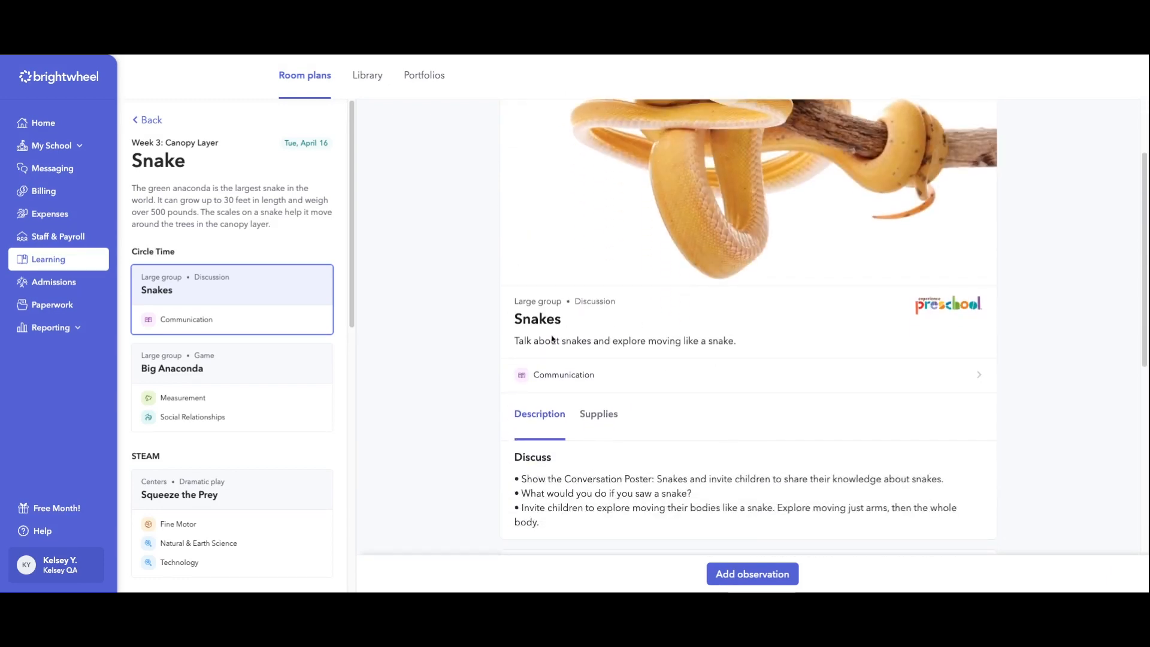
{"action": "mouse_move", "coordinate": [752, 495]}
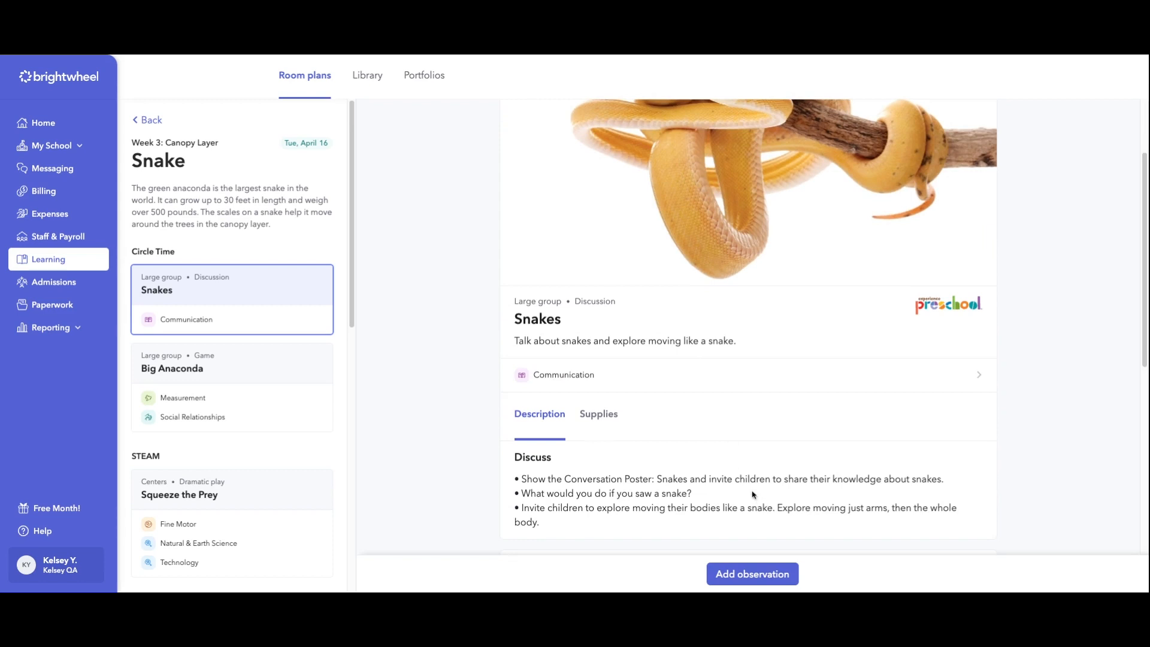
{"action": "scroll", "scroll_direction": "down", "scroll_amount": 3}
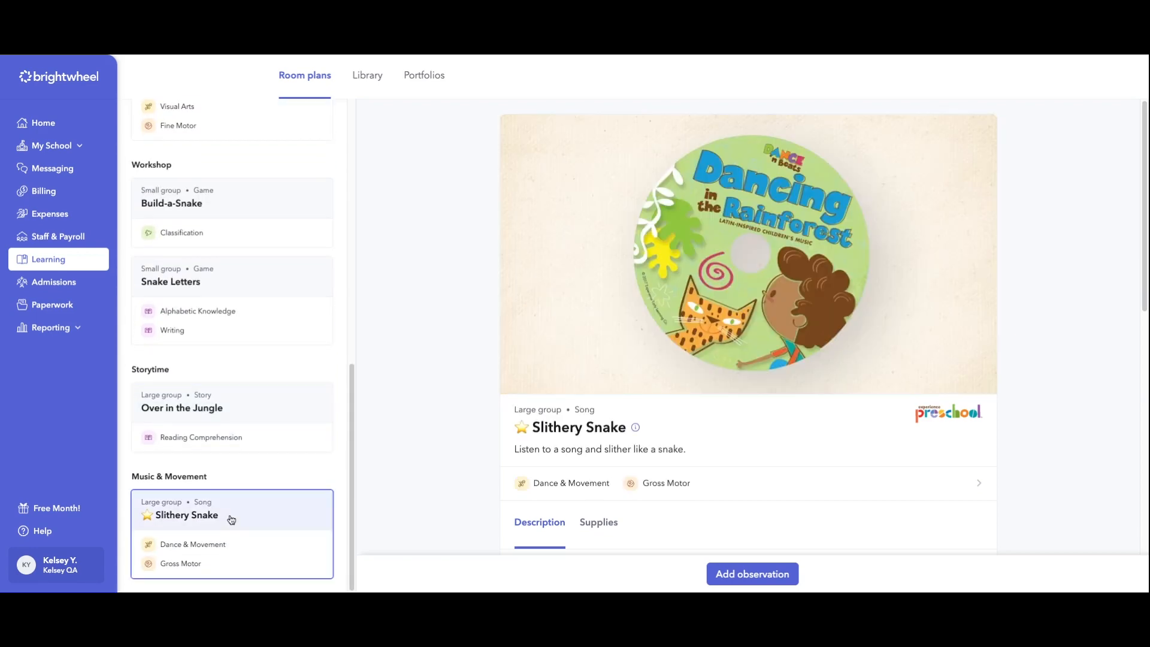
{"action": "mouse_move", "coordinate": [723, 431]}
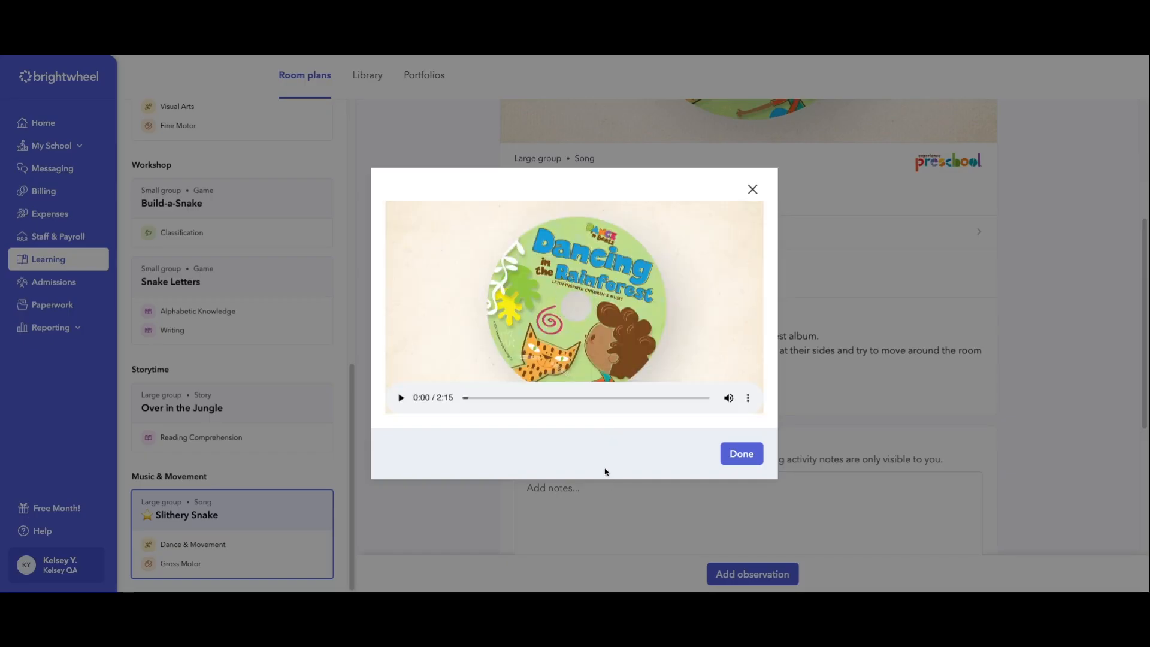
{"action": "mouse_move", "coordinate": [506, 411]}
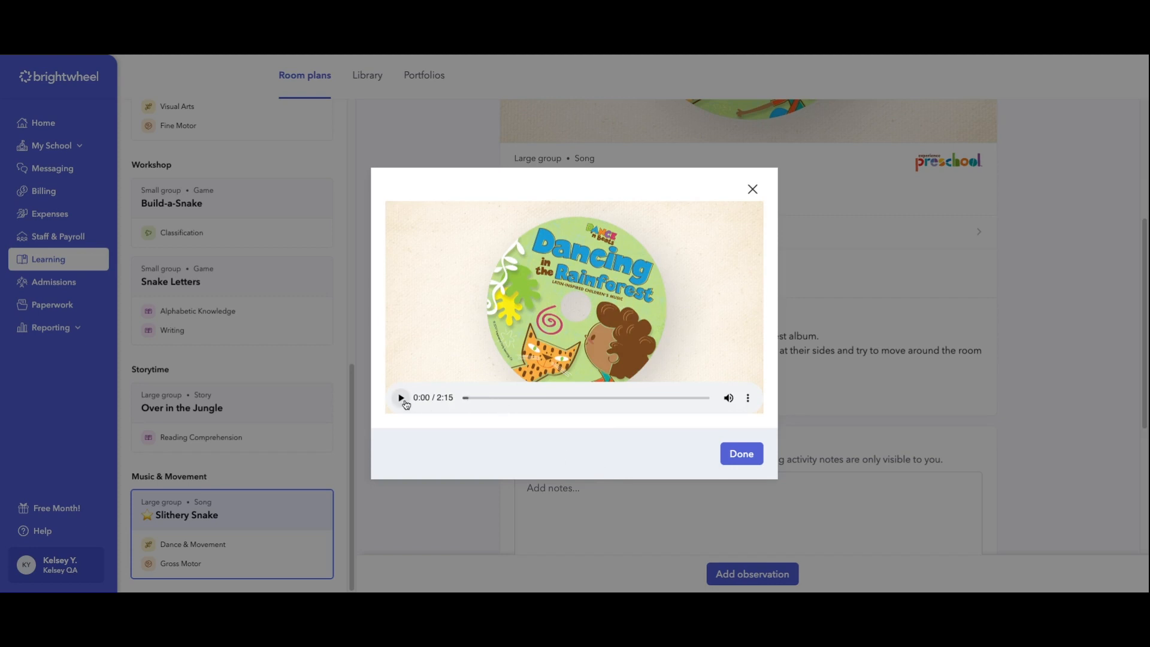
Play the Slithery Snake song briefly, close the player and return to the Room plans list.
{"action": "left_click", "coordinate": [400, 397]}
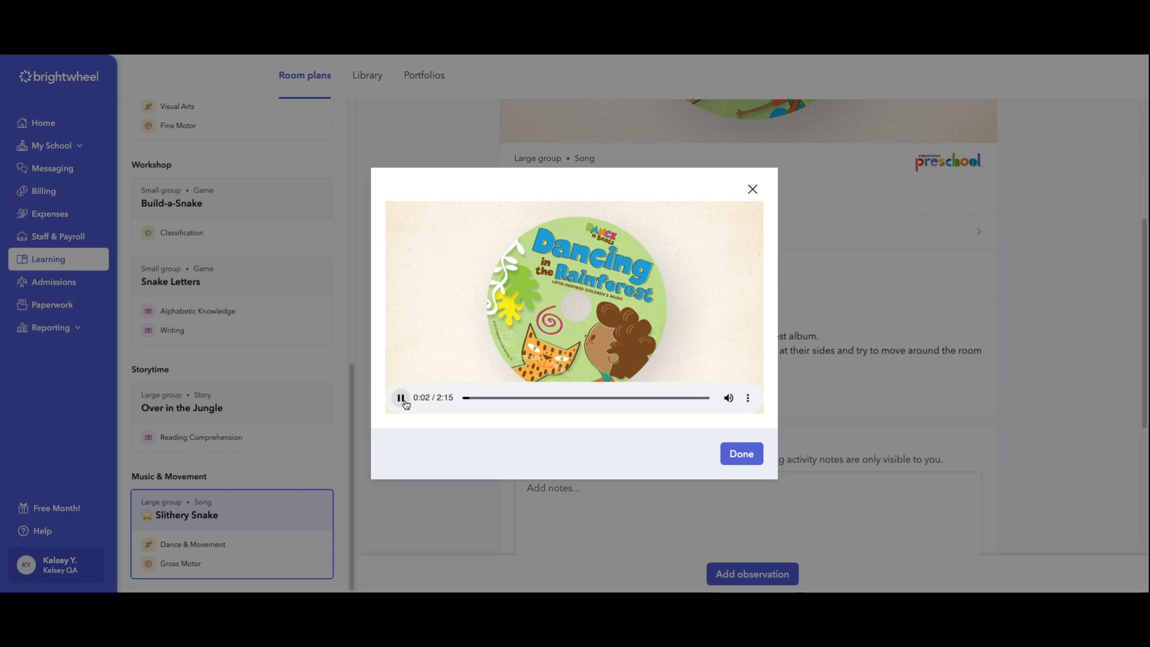
{"action": "left_click", "coordinate": [741, 453]}
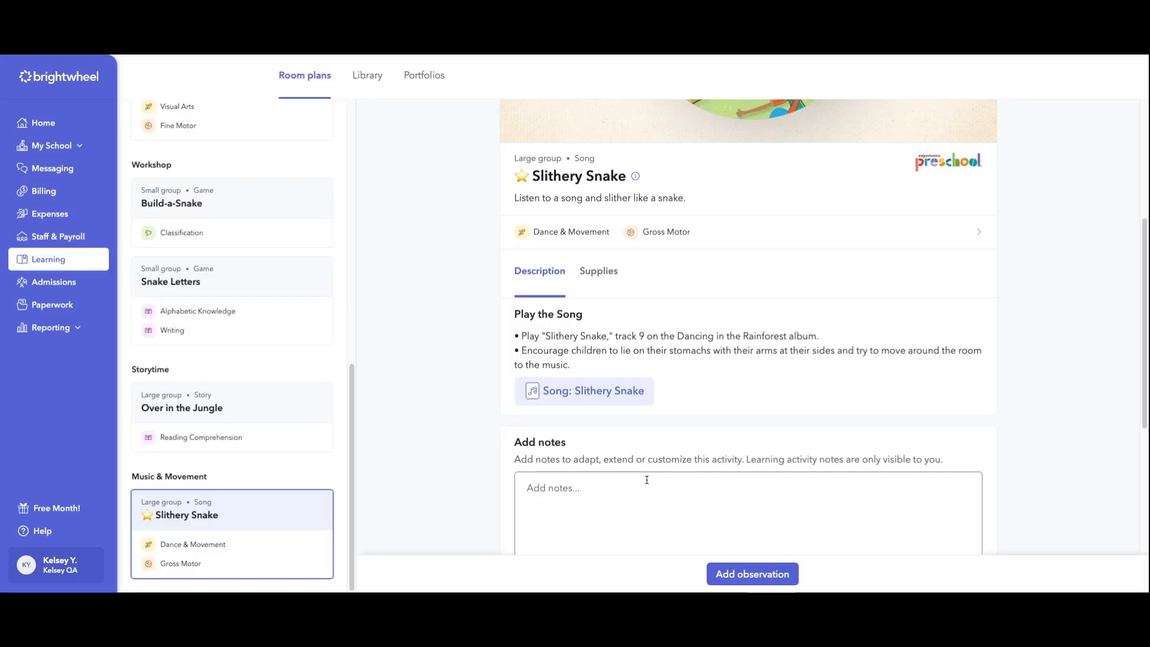
{"action": "left_click", "coordinate": [299, 74]}
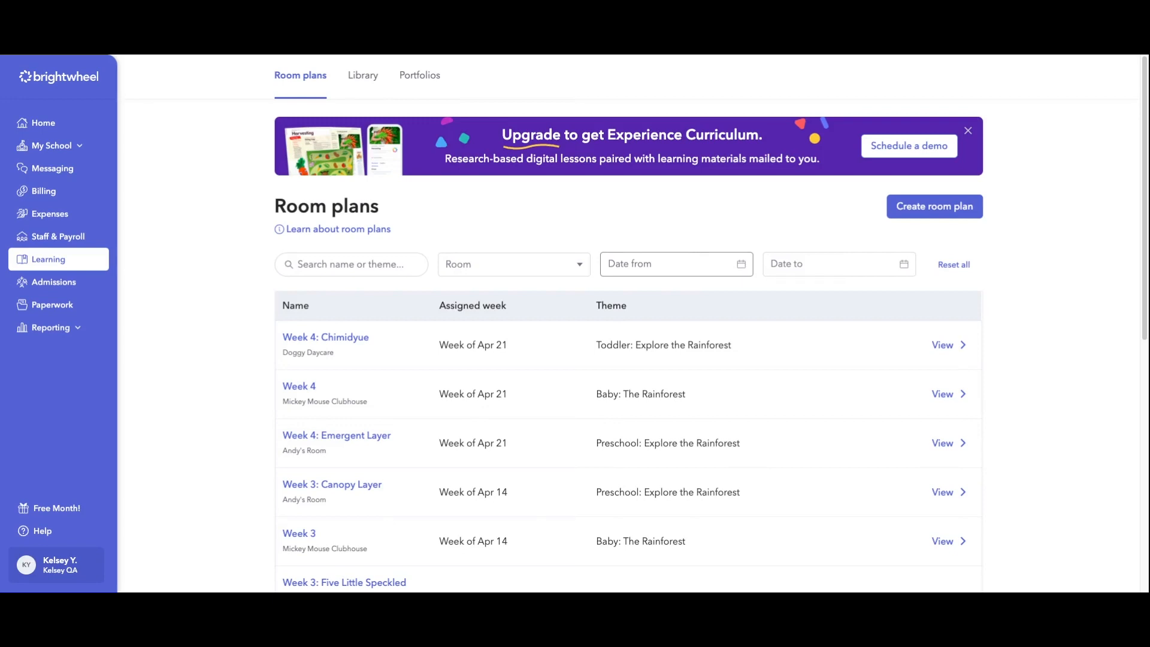
Show the Workshop section of Week 3: Canopy Layer and view its Draw & Dictate activity.
{"action": "scroll", "scroll_direction": "down", "scroll_amount": 3}
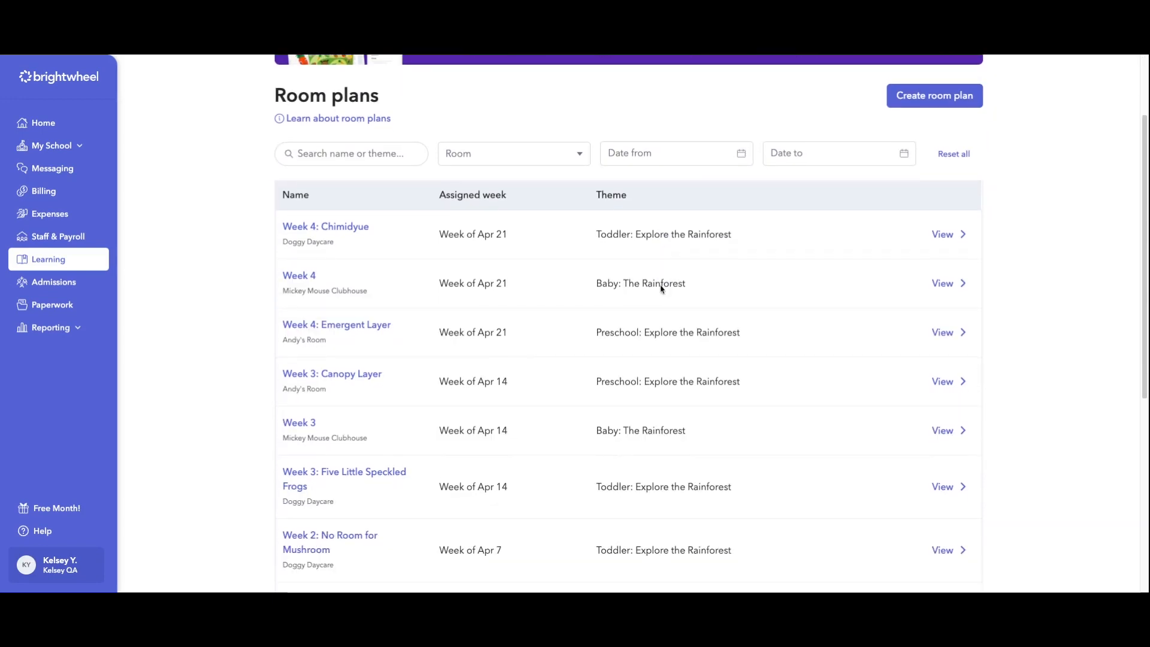
{"action": "mouse_move", "coordinate": [660, 288]}
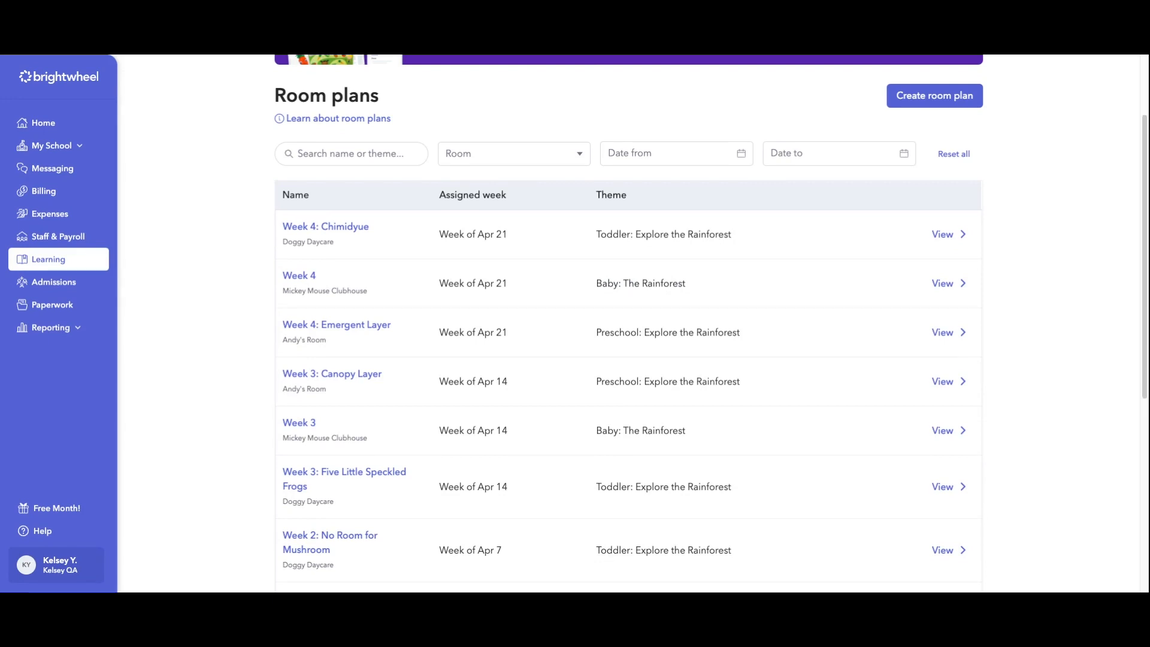
{"action": "mouse_move", "coordinate": [280, 448]}
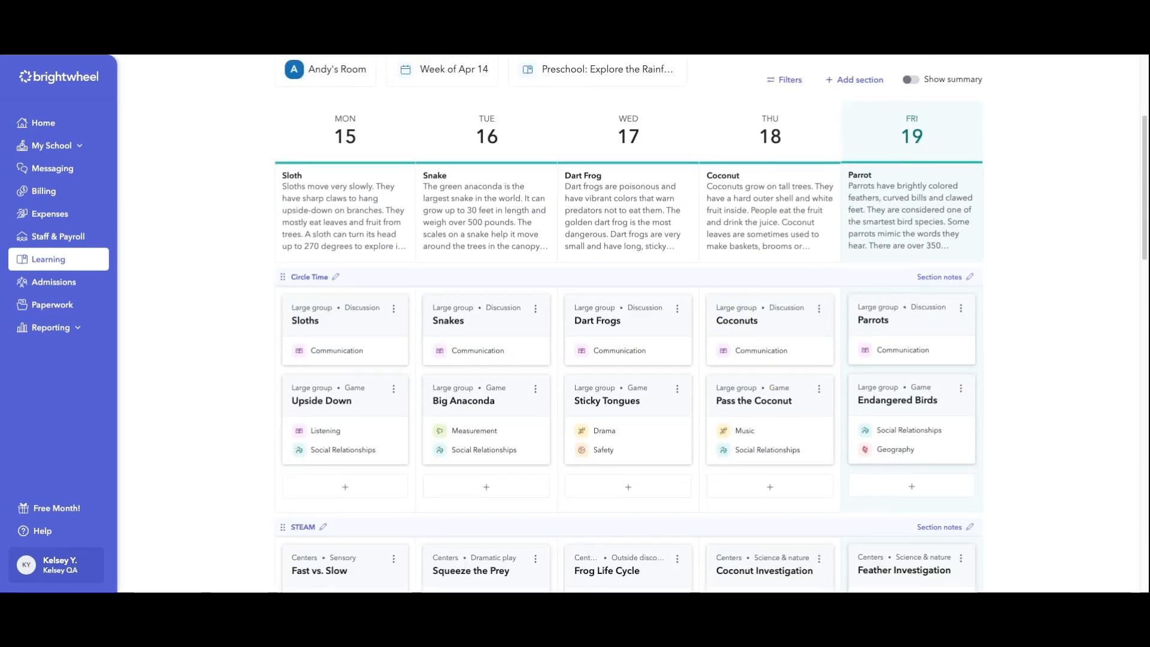
{"action": "scroll", "scroll_direction": "down", "scroll_amount": 3}
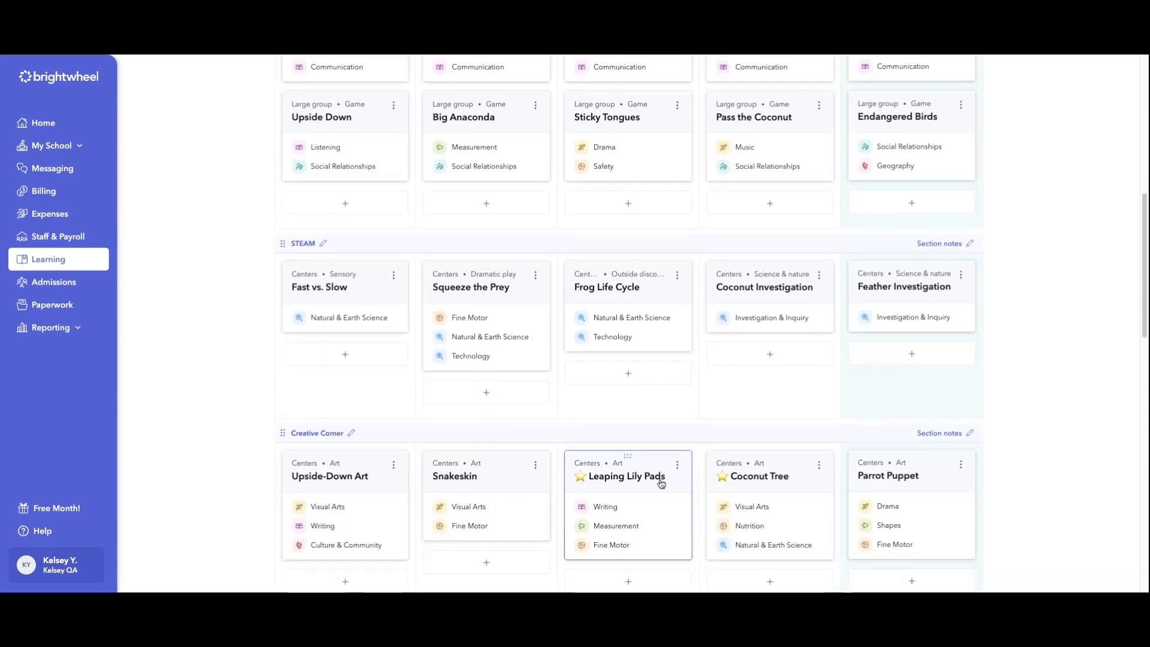
{"action": "scroll", "scroll_direction": "down", "scroll_amount": 3}
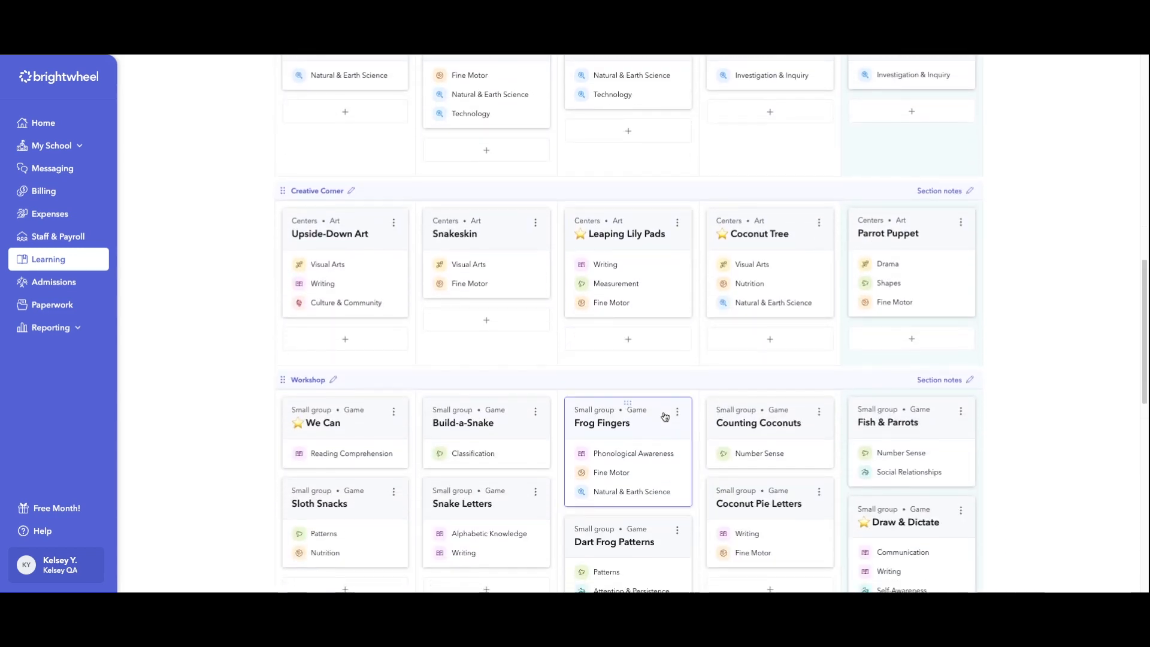
{"action": "scroll", "scroll_direction": "down", "scroll_amount": 3}
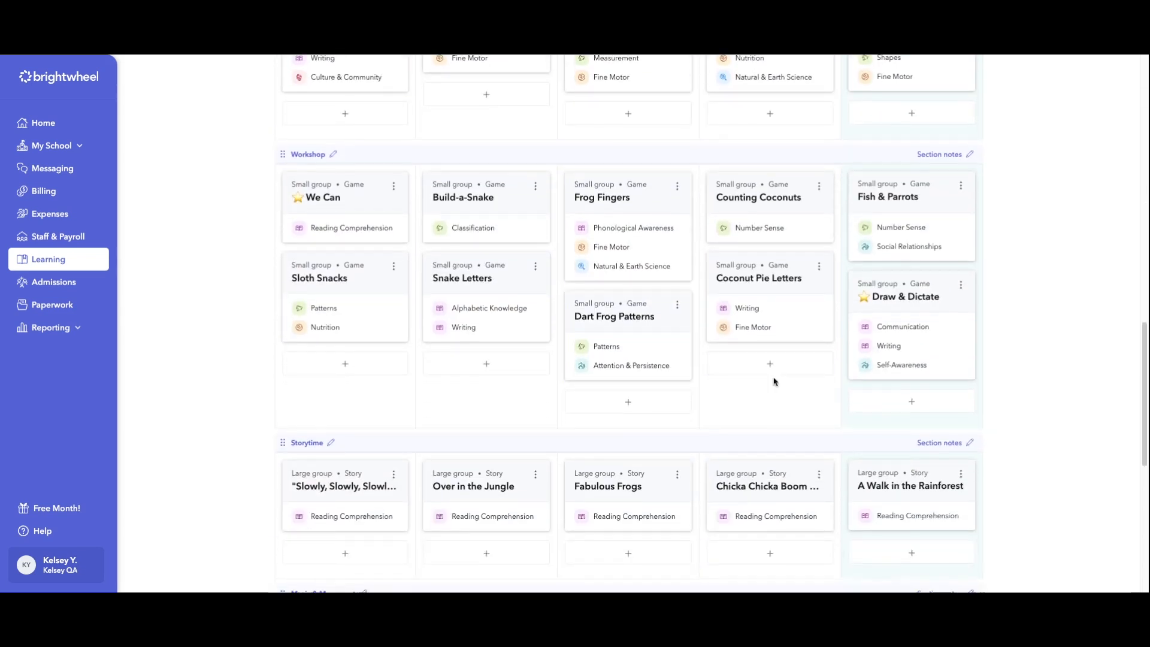
{"action": "scroll", "scroll_direction": "down", "scroll_amount": 3}
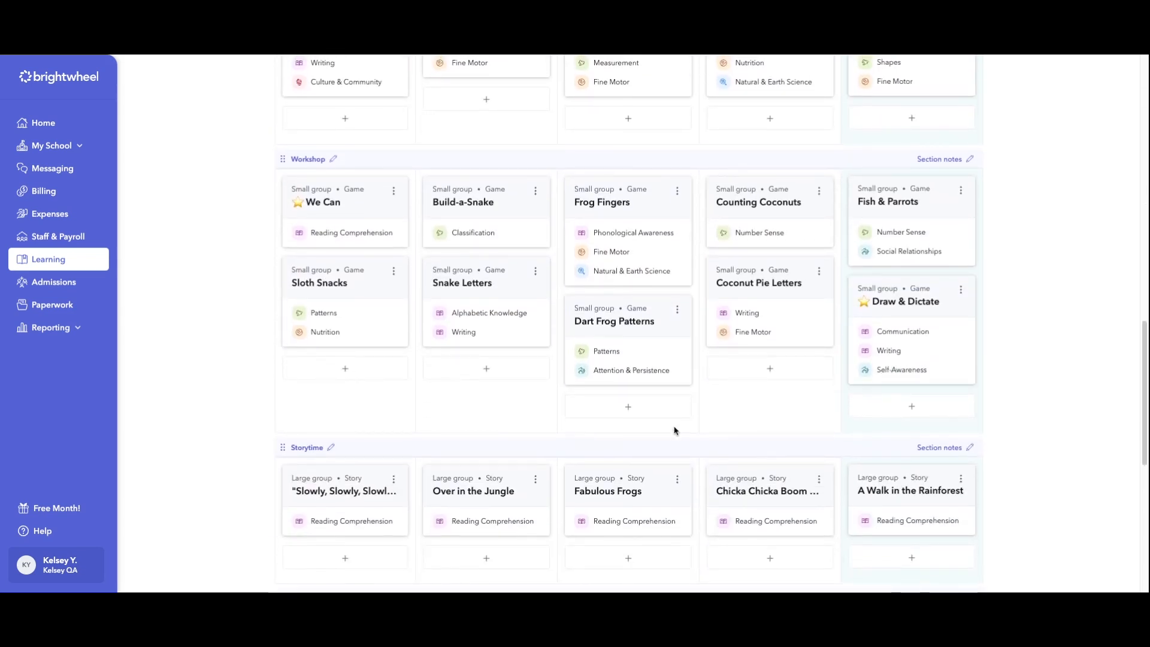
{"action": "left_click", "coordinate": [903, 301]}
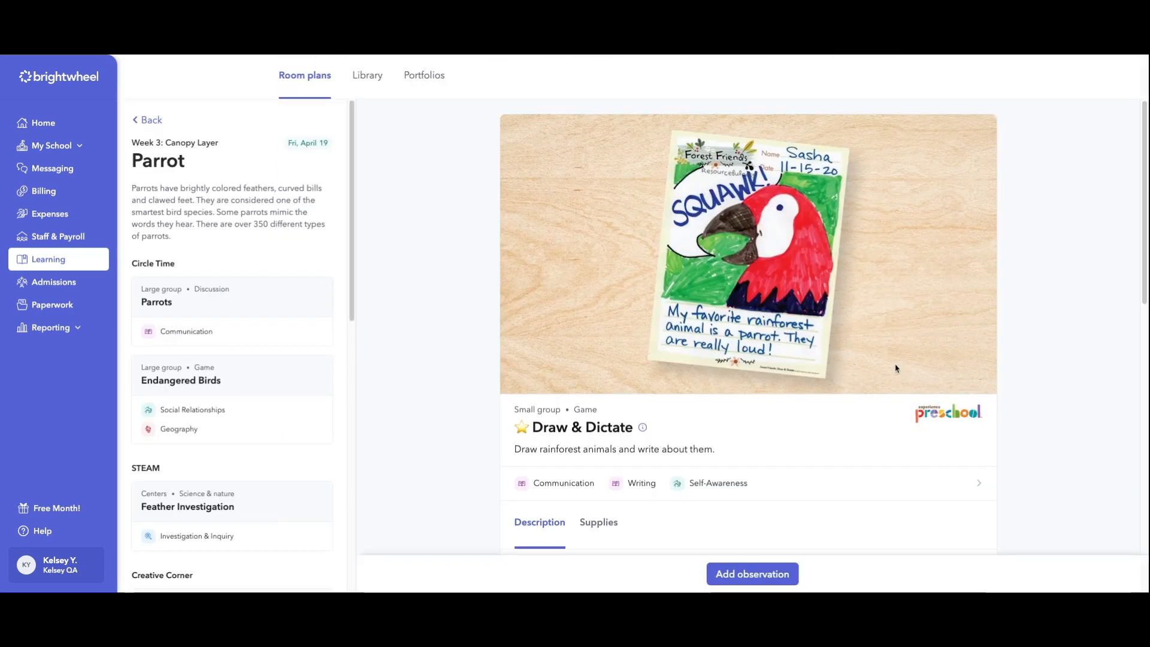
Start a new observation for the Draw & Dictate activity.
{"action": "scroll", "scroll_direction": "down", "scroll_amount": 3}
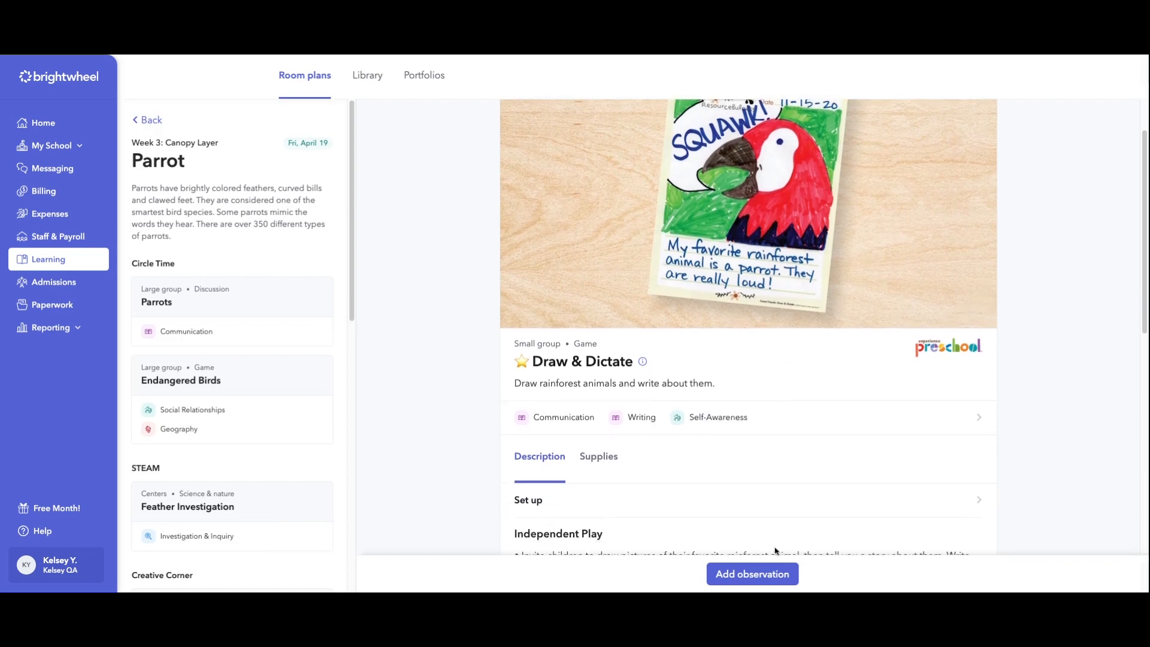
{"action": "left_click", "coordinate": [751, 574]}
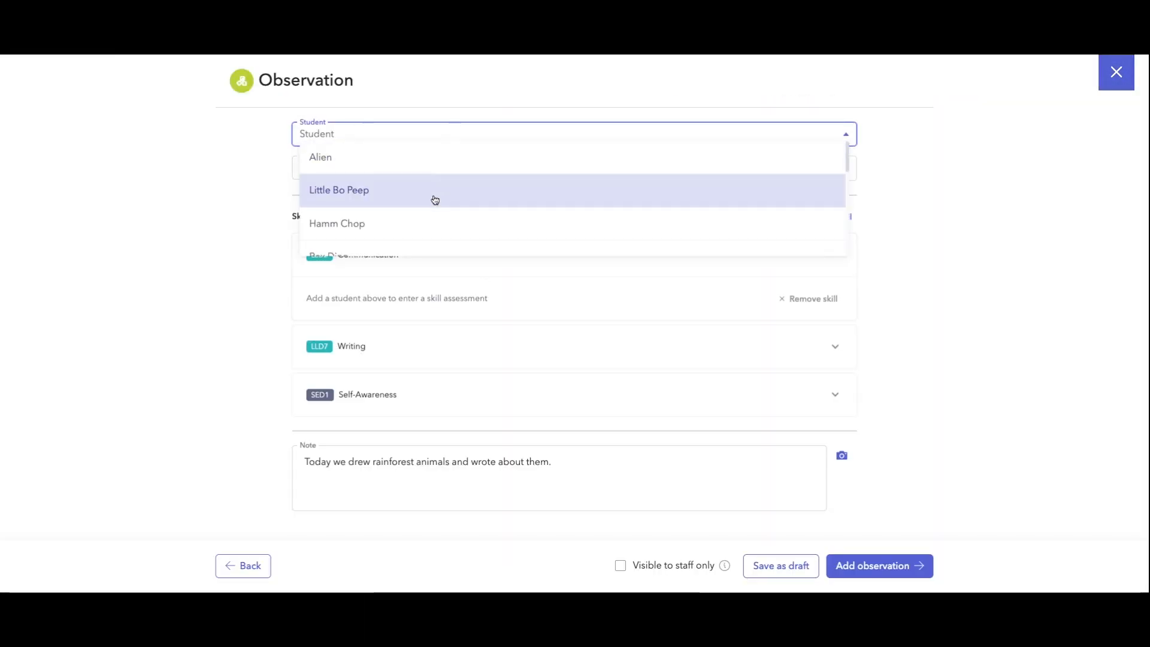
Add Little Bo Peep and Rex Dino to the observation and record their Writing and Self-Awareness levels.
{"action": "left_click", "coordinate": [339, 189]}
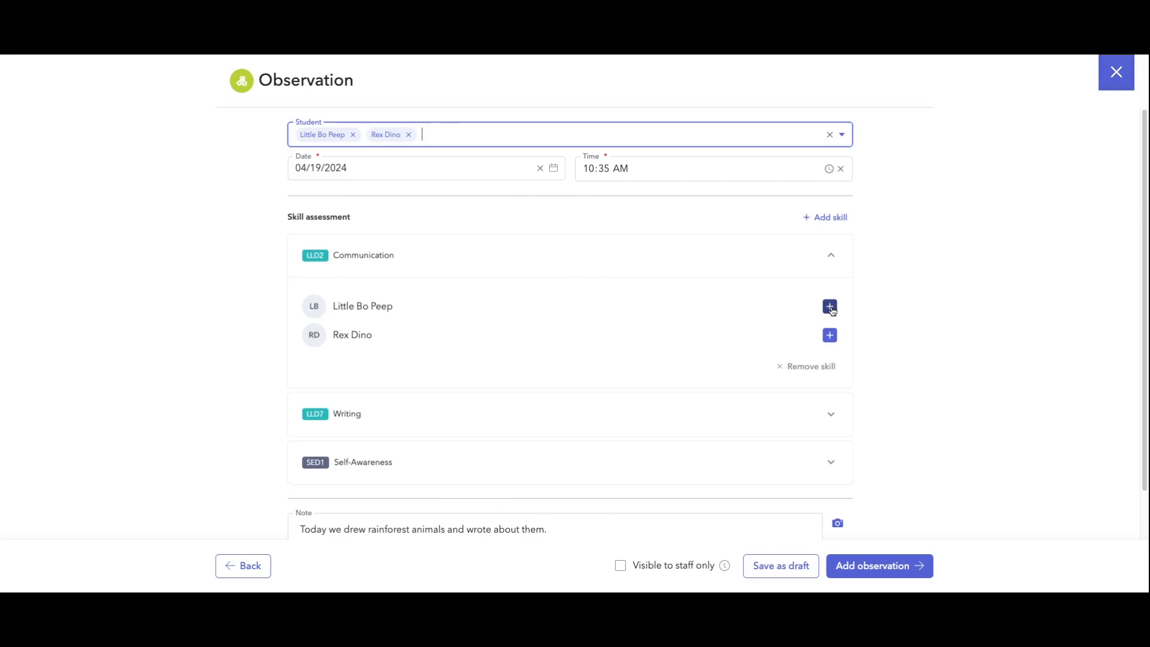
{"action": "left_click", "coordinate": [829, 306]}
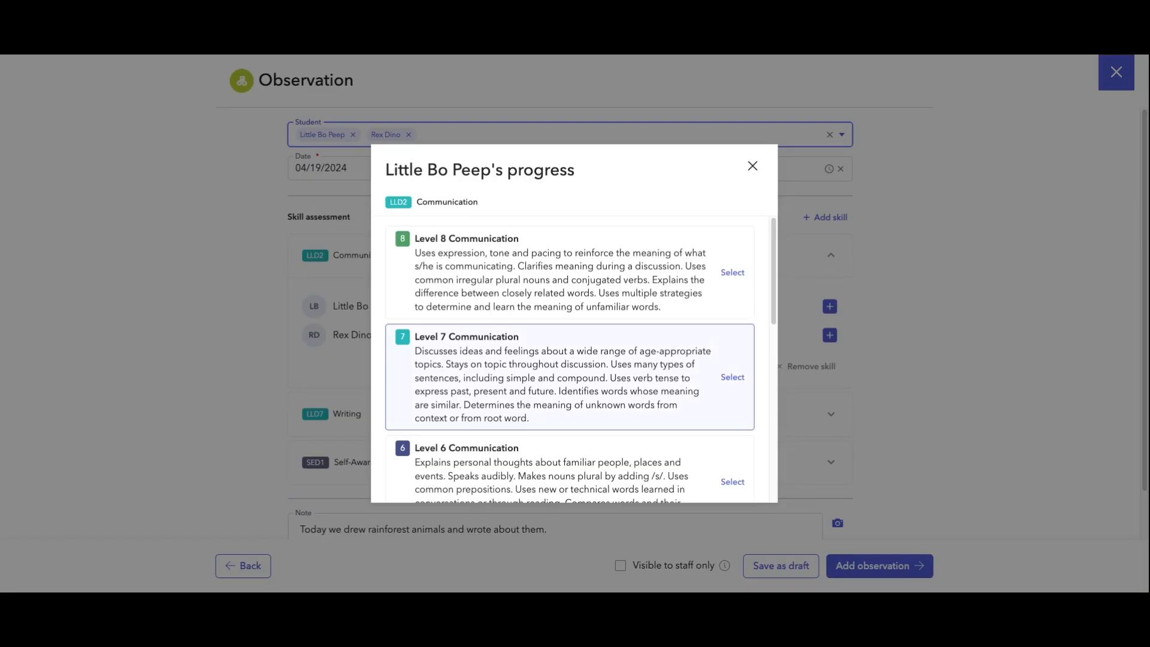
{"action": "scroll", "scroll_direction": "down", "scroll_amount": 3}
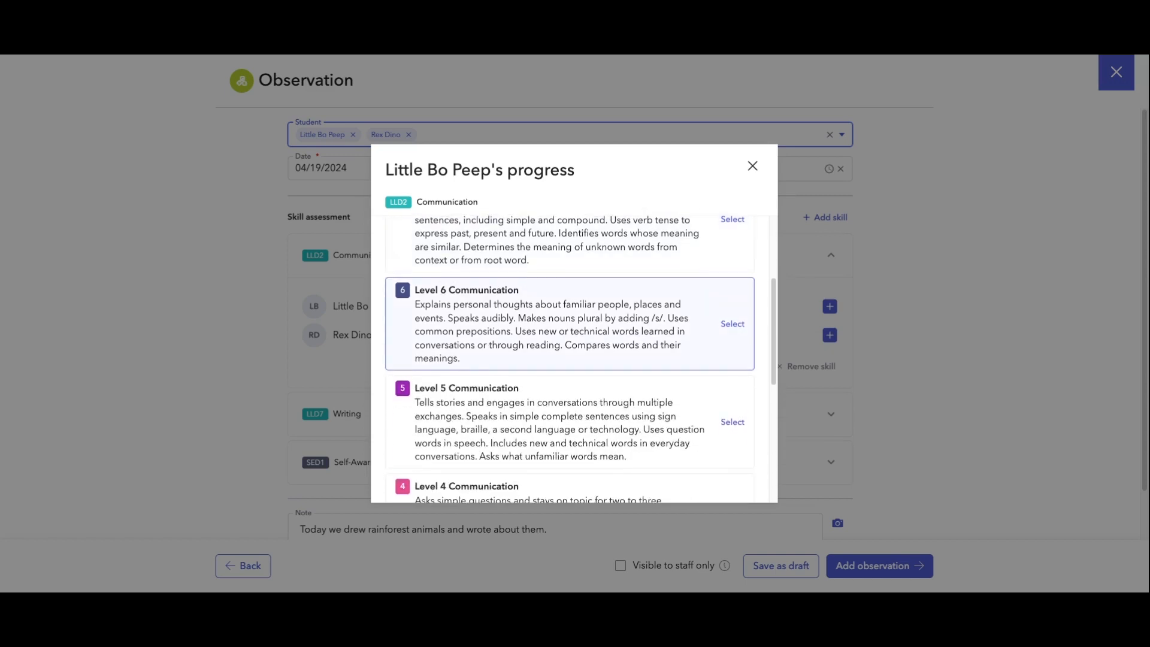
{"action": "scroll", "scroll_direction": "down", "scroll_amount": 3}
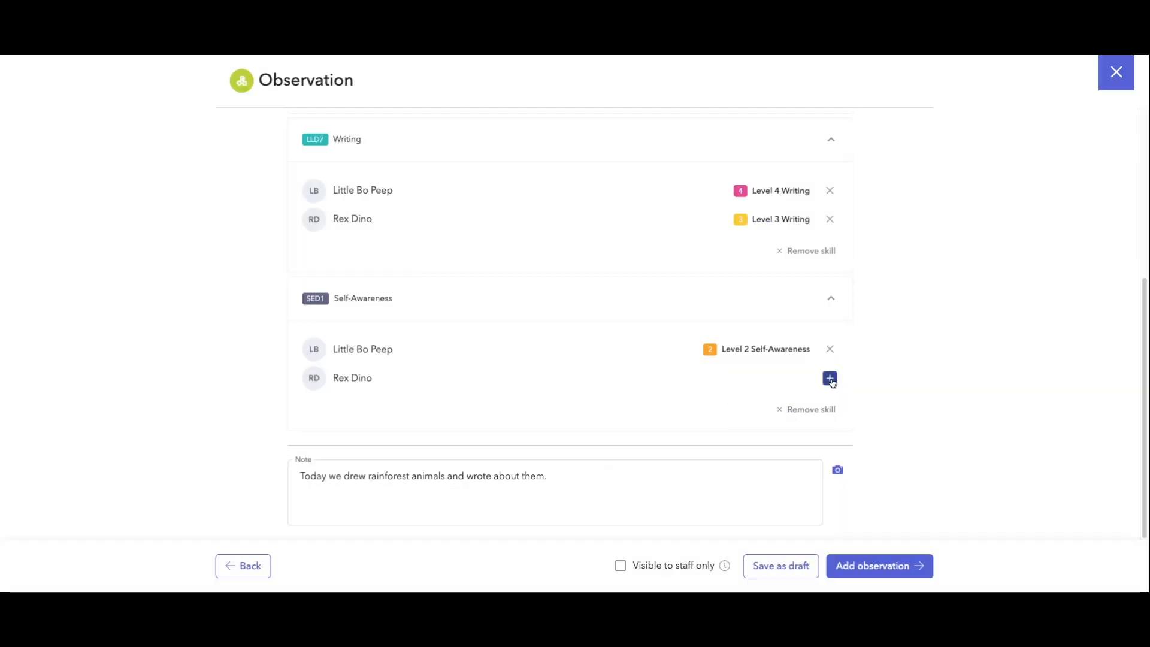
{"action": "left_click", "coordinate": [829, 378]}
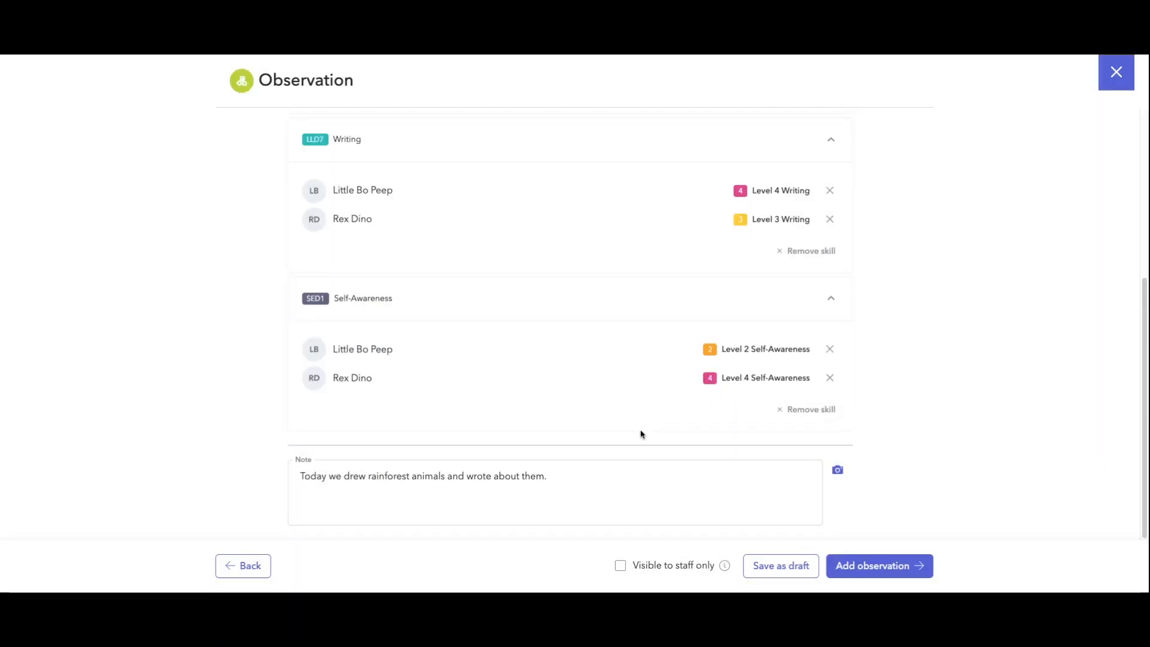
{"action": "left_click", "coordinate": [554, 484]}
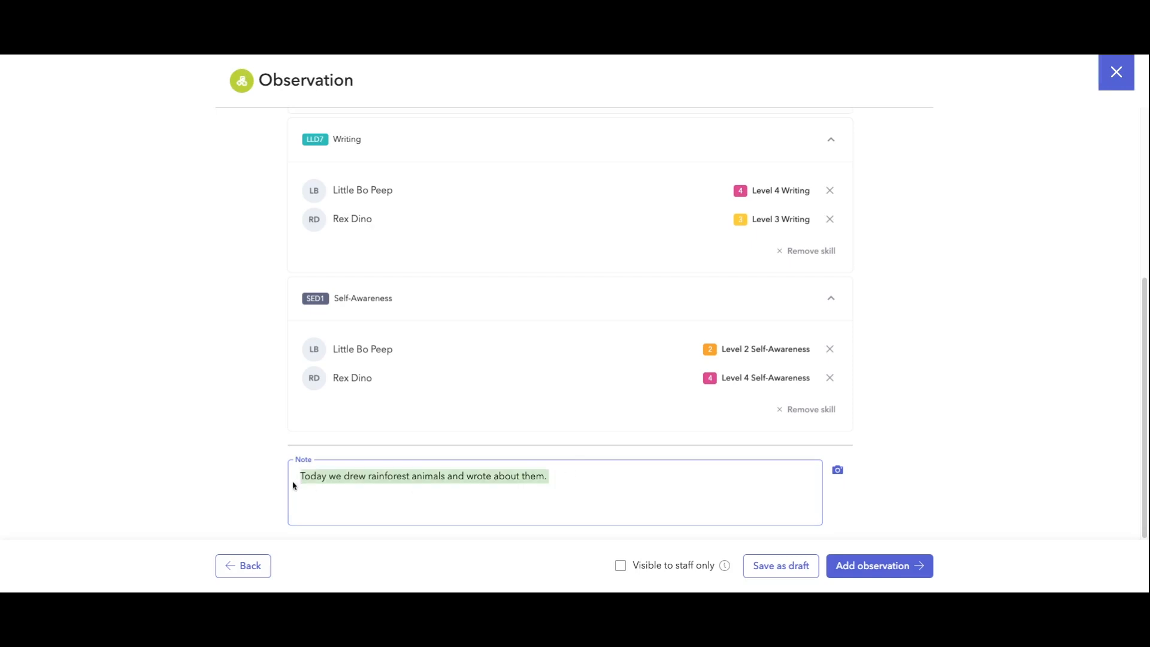
Add a second note line reading 'Little Bo Peep-' beneath the rainforest sentence.
{"action": "left_click", "coordinate": [553, 476]}
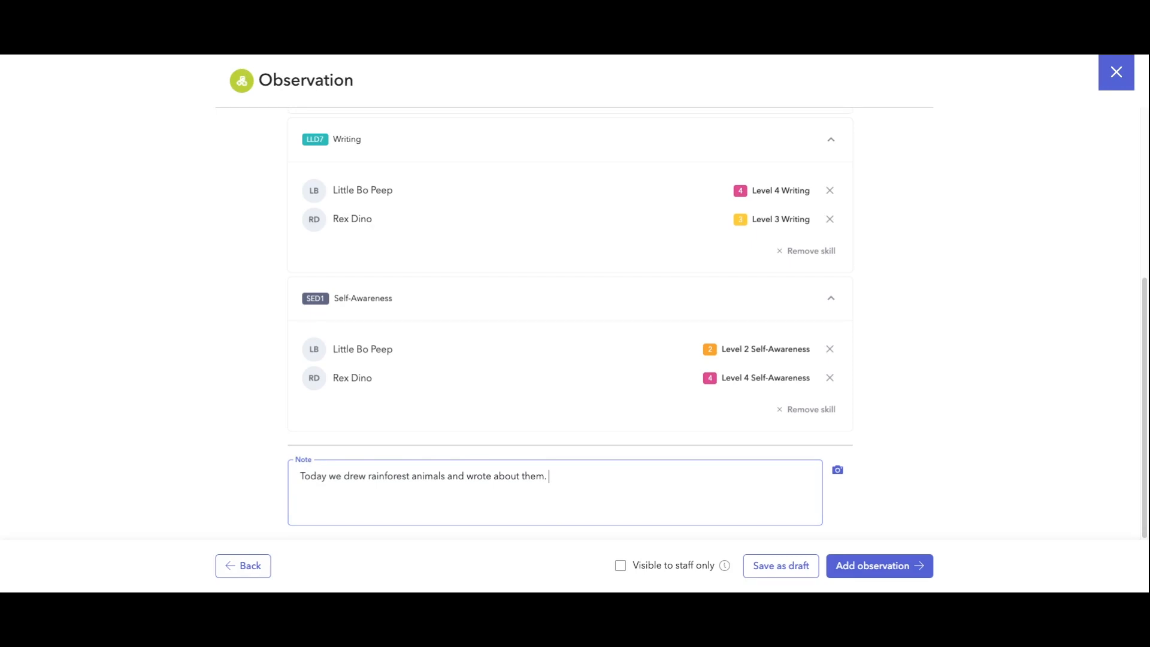
{"action": "type", "text": "Add"}
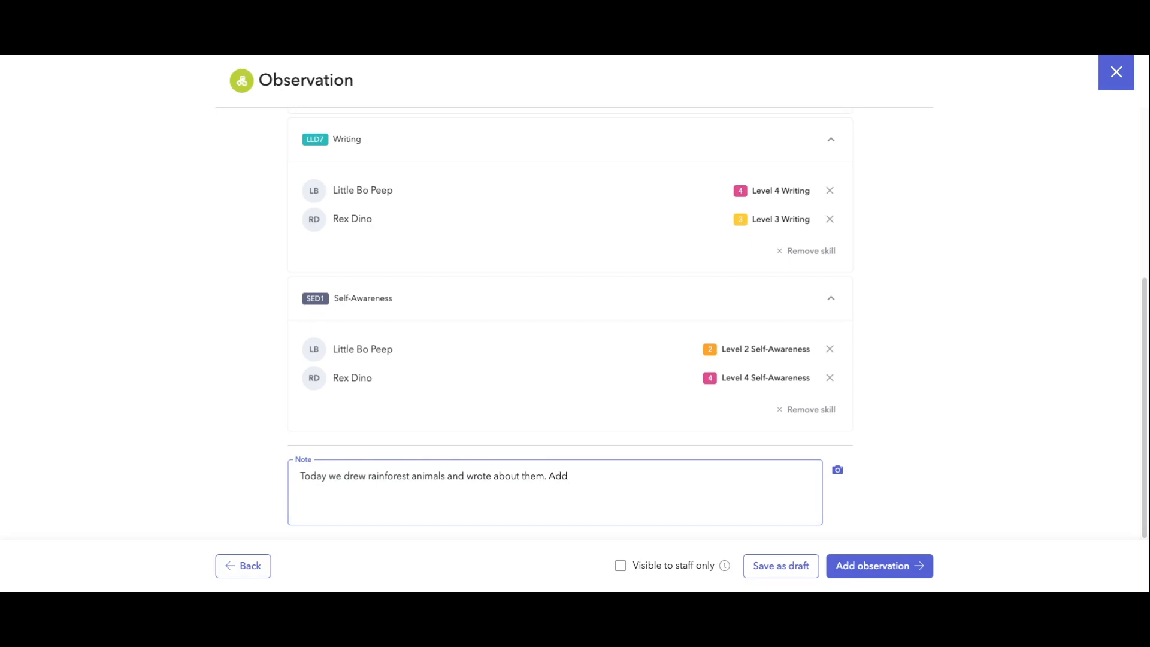
{"action": "type", "text": "notes-"}
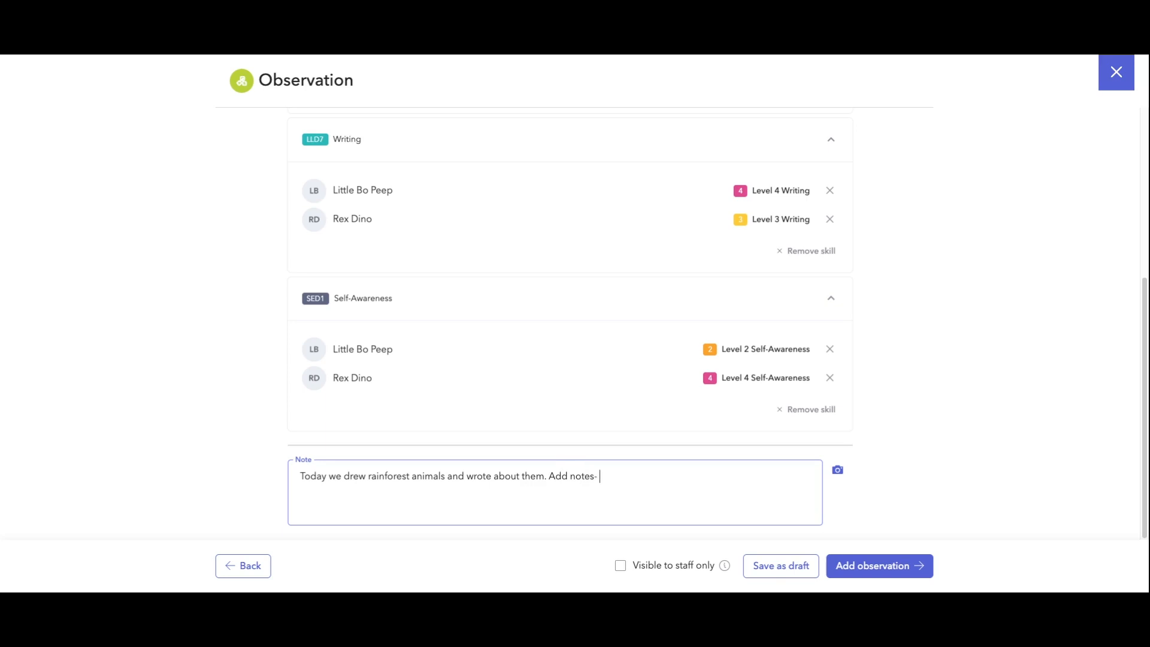
{"action": "double_click", "coordinate": [572, 476]}
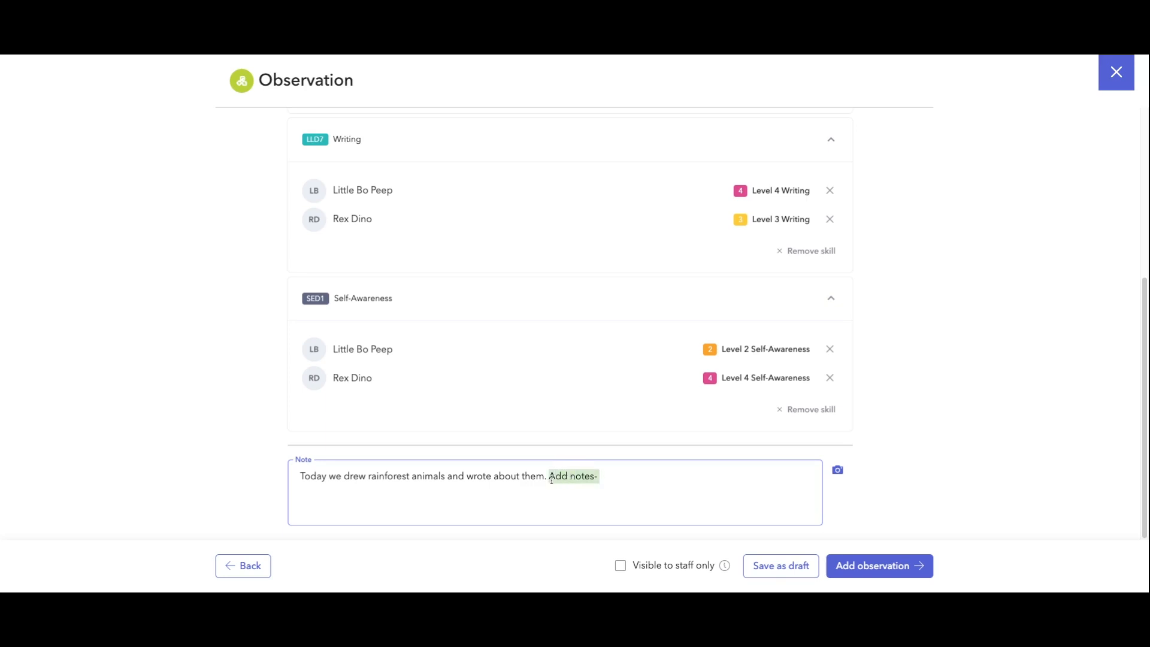
{"action": "type", "text": "li"}
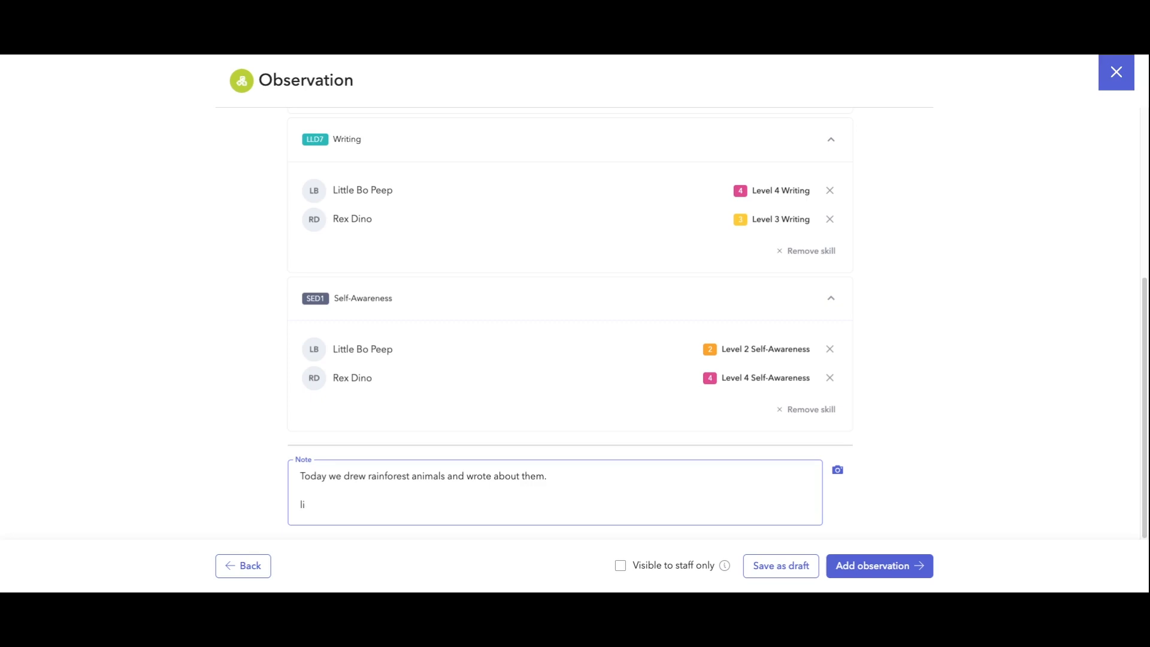
{"action": "type", "text": "Little Bo"}
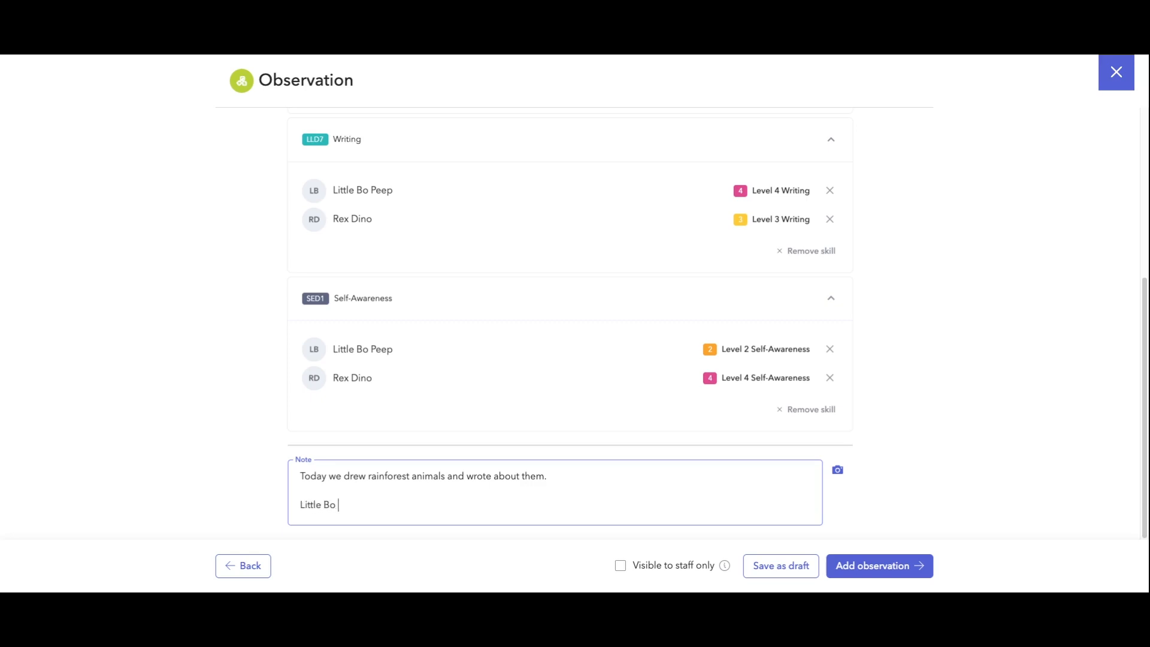
{"action": "type", "text": "Peep-"}
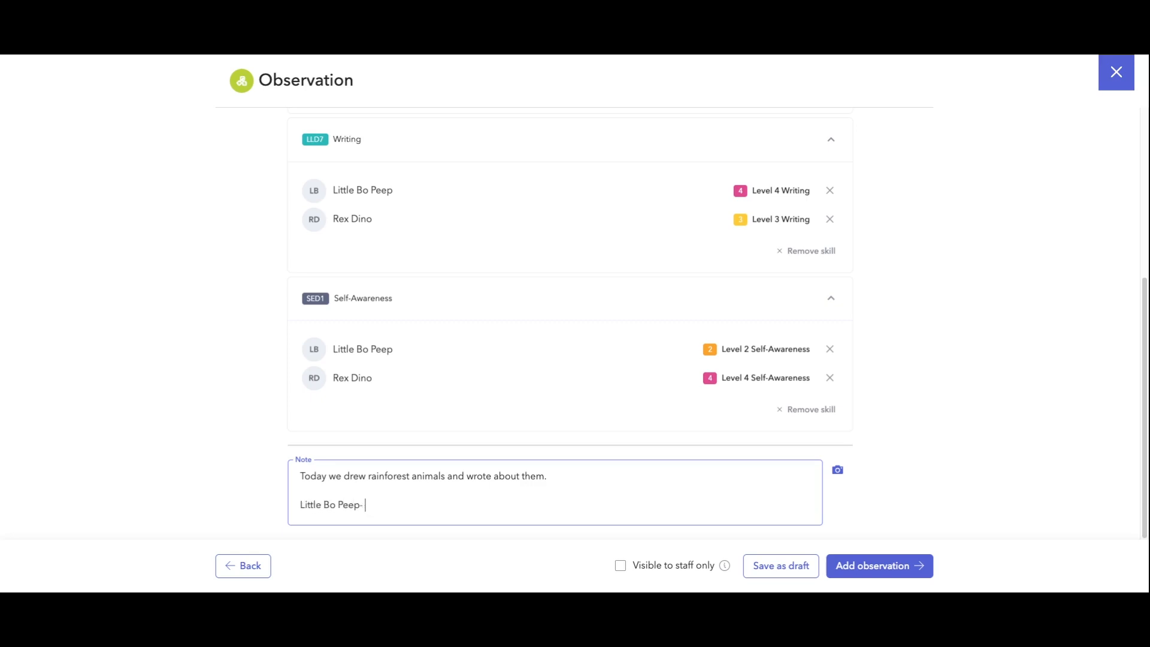
{"action": "mouse_move", "coordinate": [358, 379]}
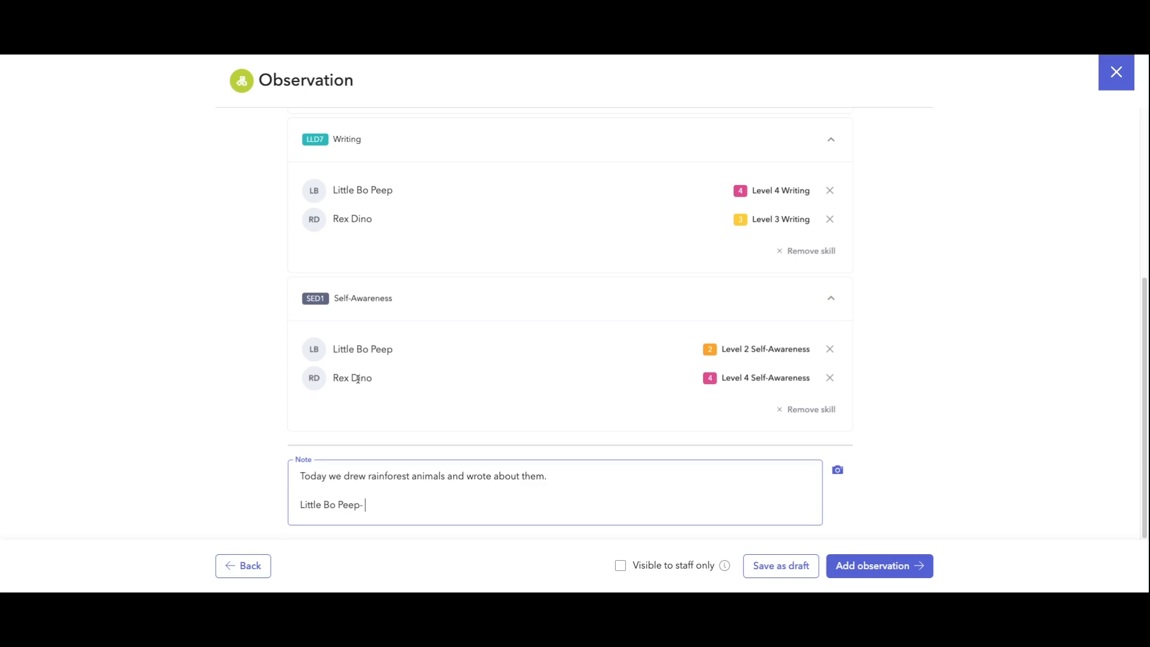
Review the form and remove Rex Dino, leaving only Little Bo Peep's skill levels.
{"action": "scroll", "scroll_direction": "up", "scroll_amount": 3}
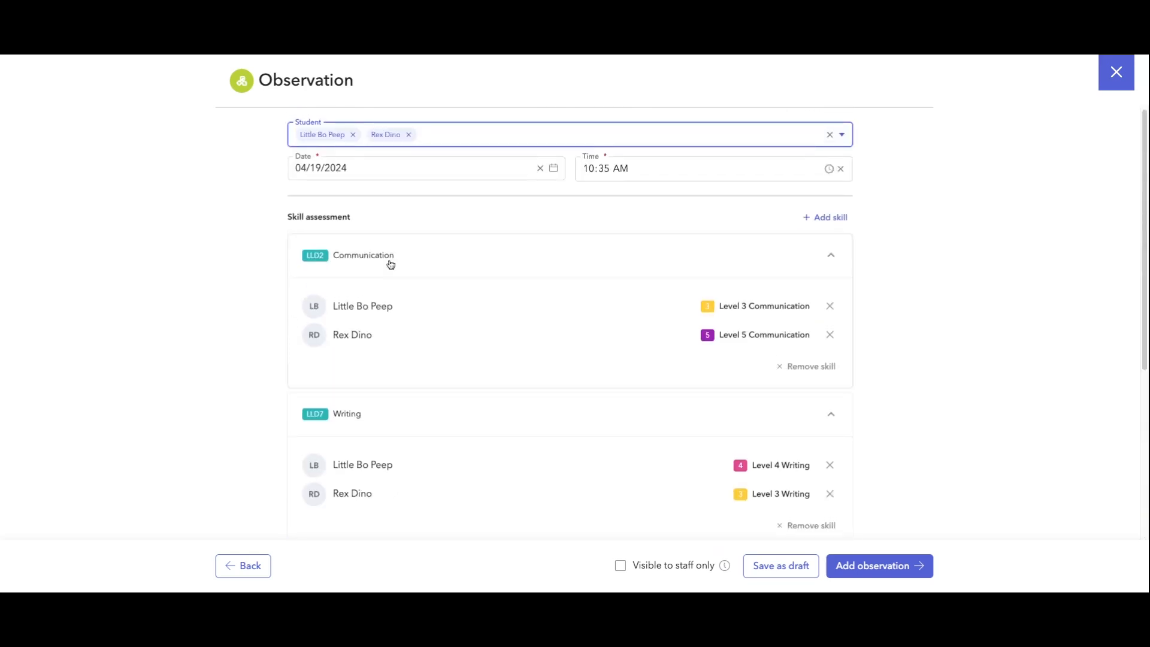
{"action": "scroll", "scroll_direction": "down", "scroll_amount": 3}
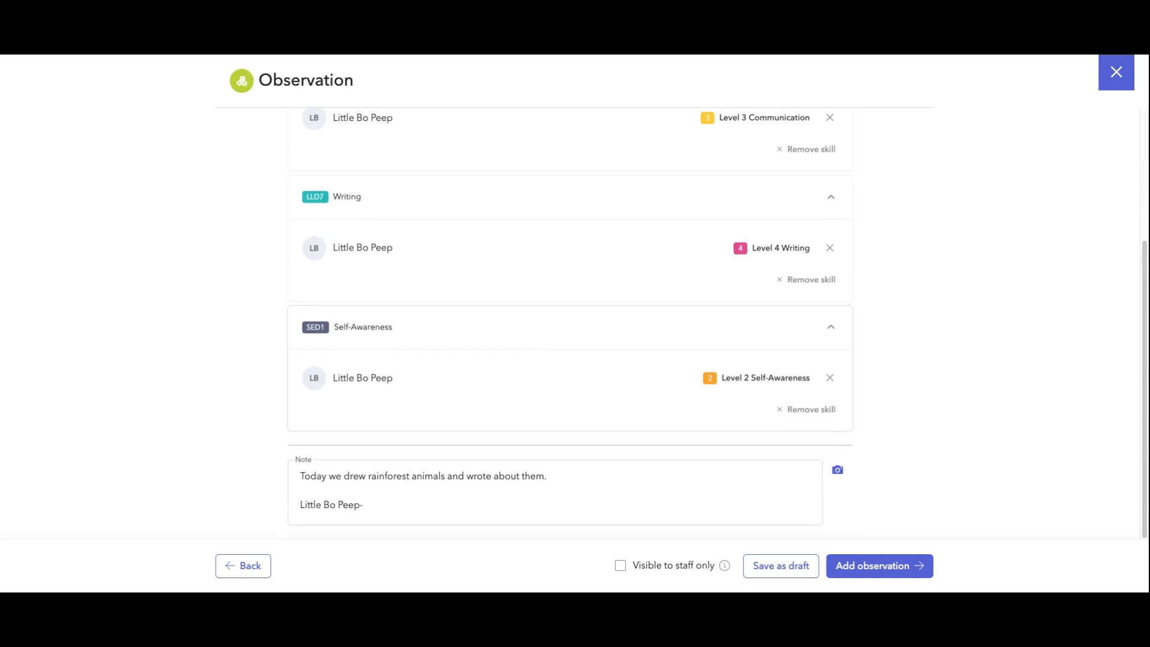
{"action": "mouse_move", "coordinate": [838, 470]}
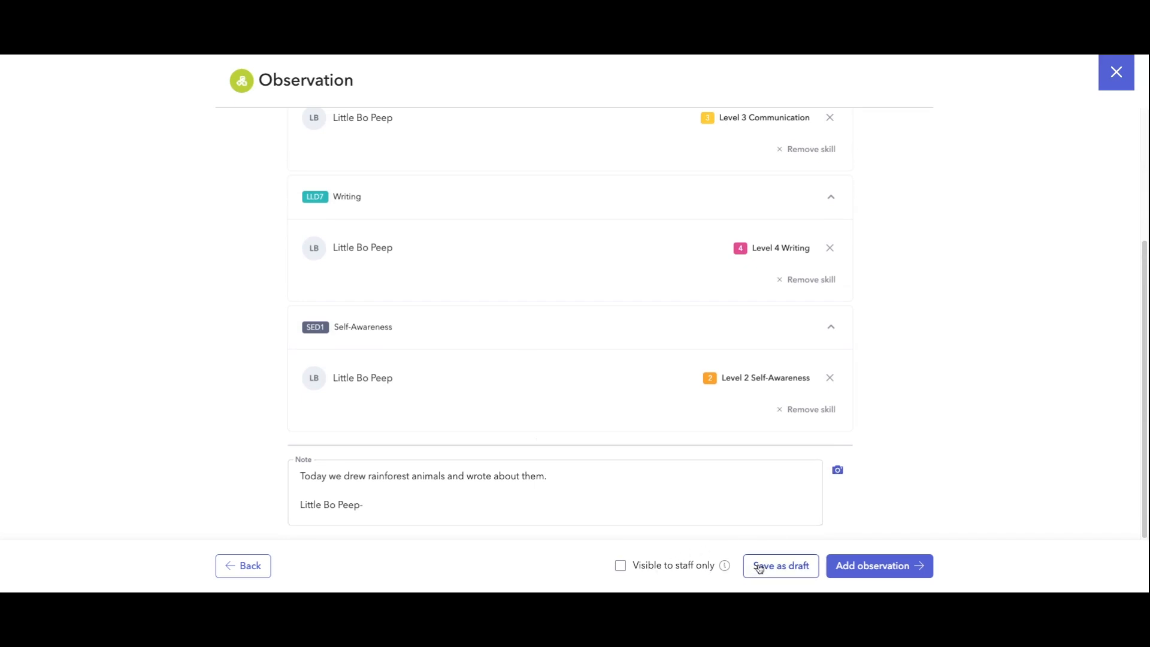
{"action": "left_click", "coordinate": [390, 505]}
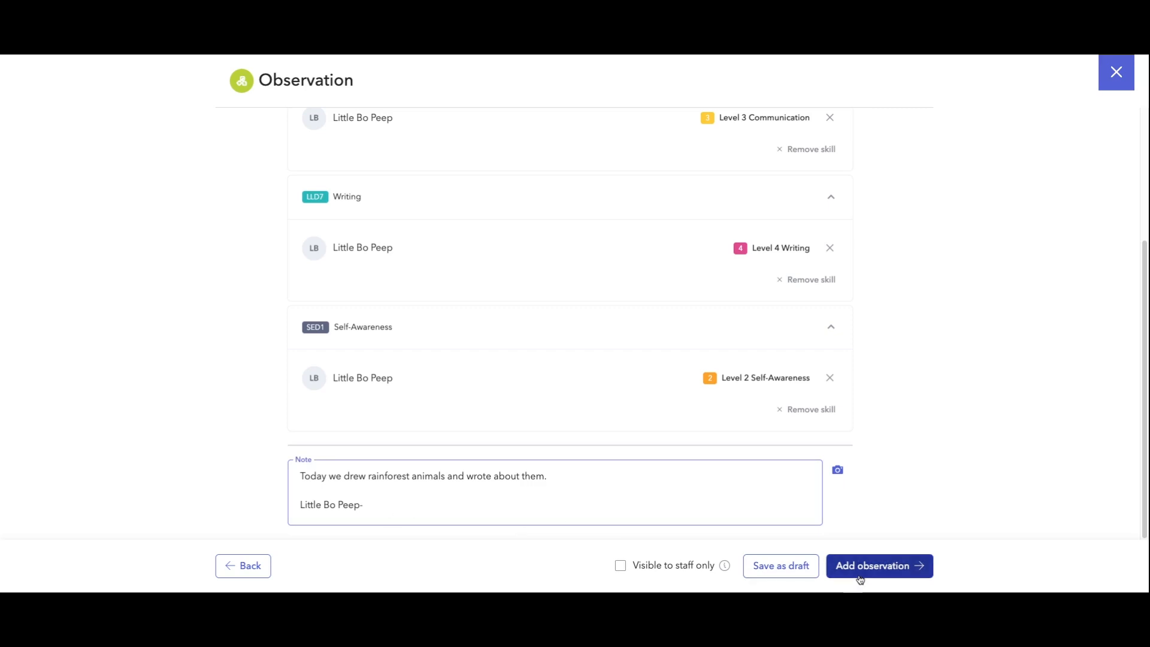
Save the observation, then review Little Bo Peep's feed and learning progress from her student record.
{"action": "left_click", "coordinate": [878, 565]}
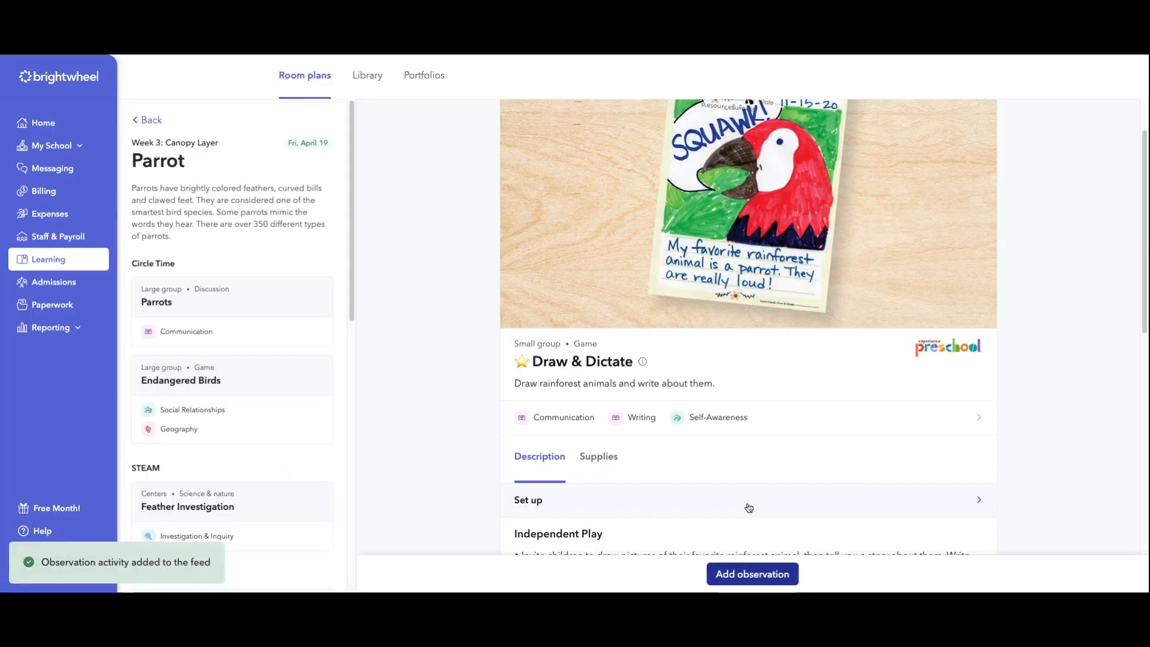
{"action": "left_click", "coordinate": [52, 145]}
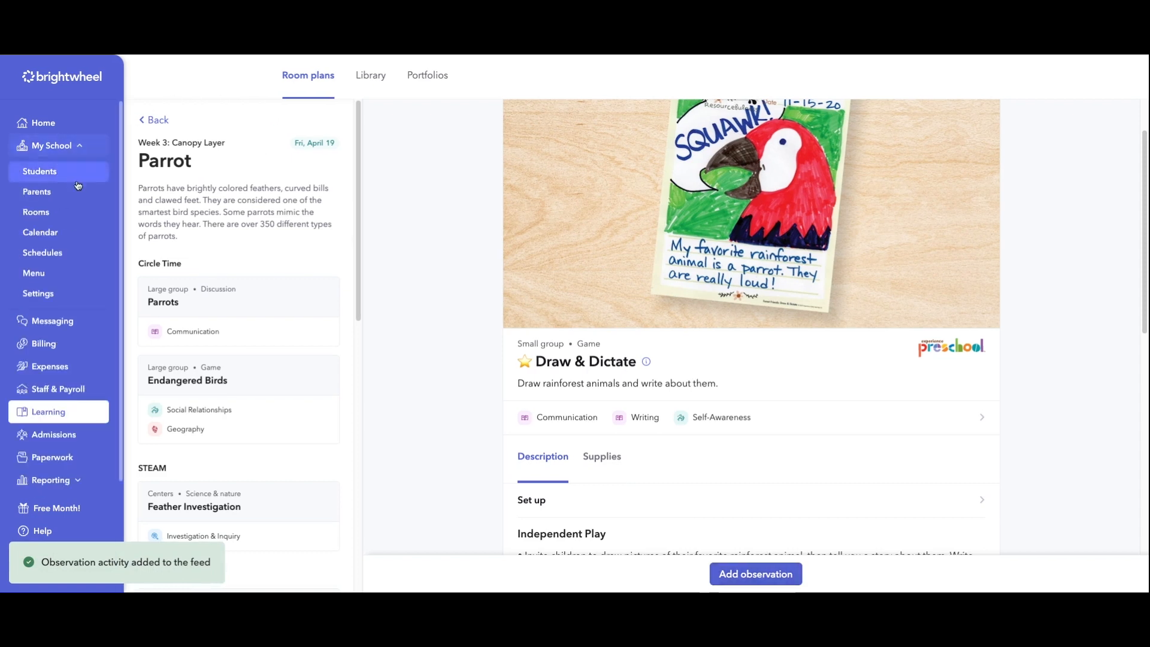
{"action": "left_click", "coordinate": [39, 172]}
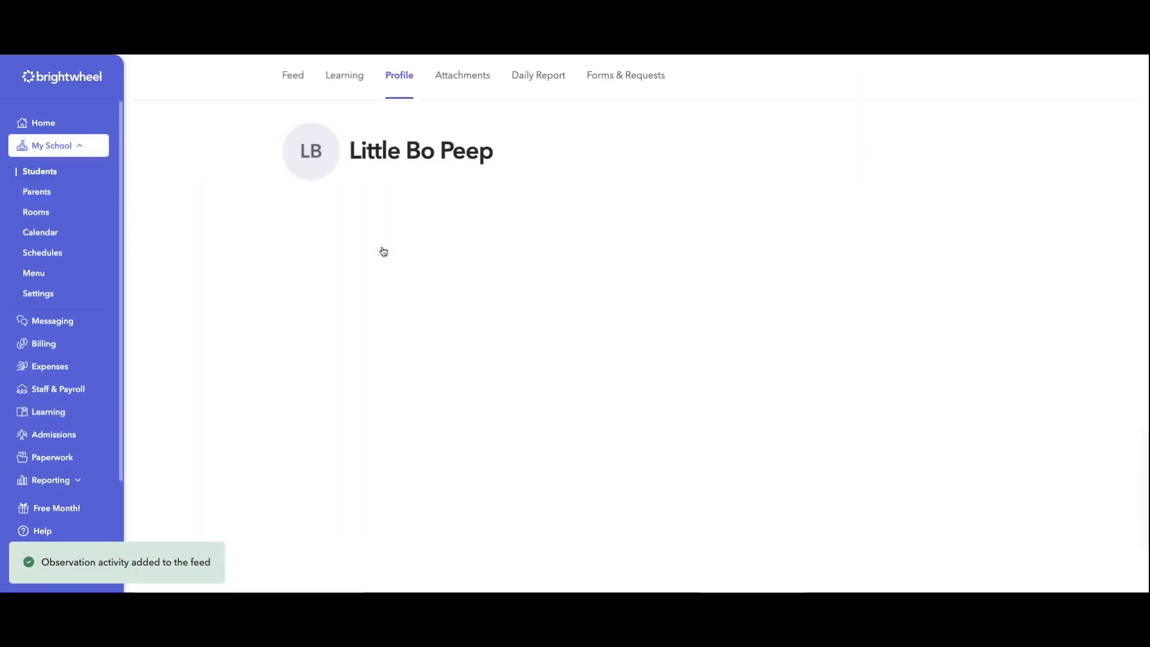
{"action": "left_click", "coordinate": [292, 75]}
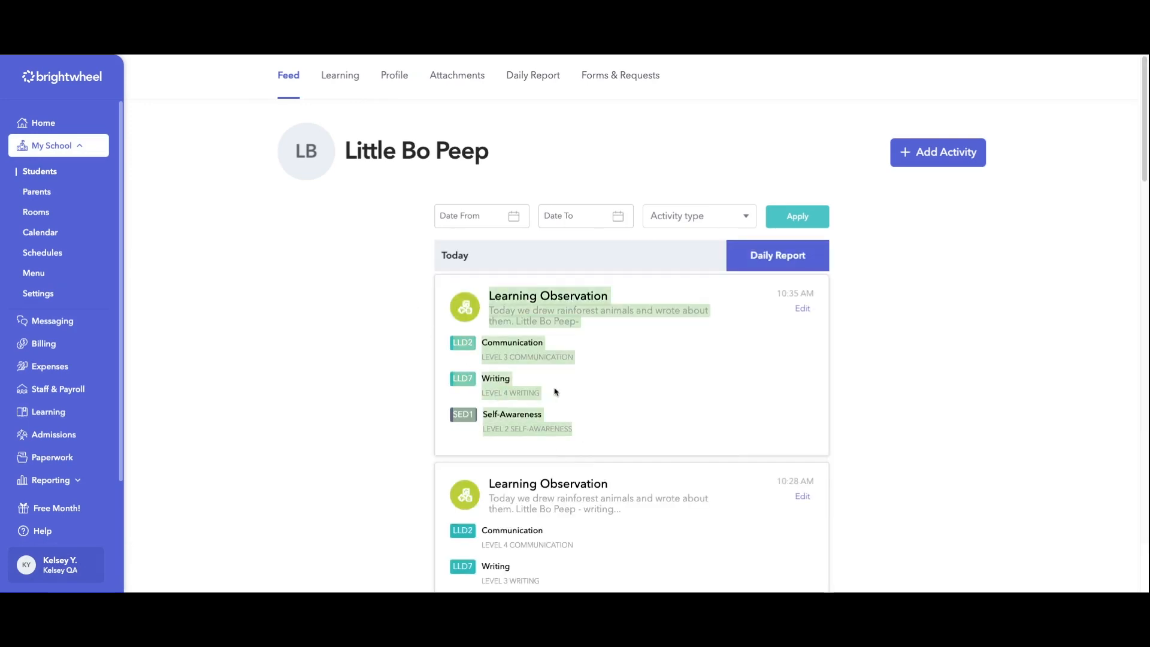
{"action": "left_click", "coordinate": [344, 74]}
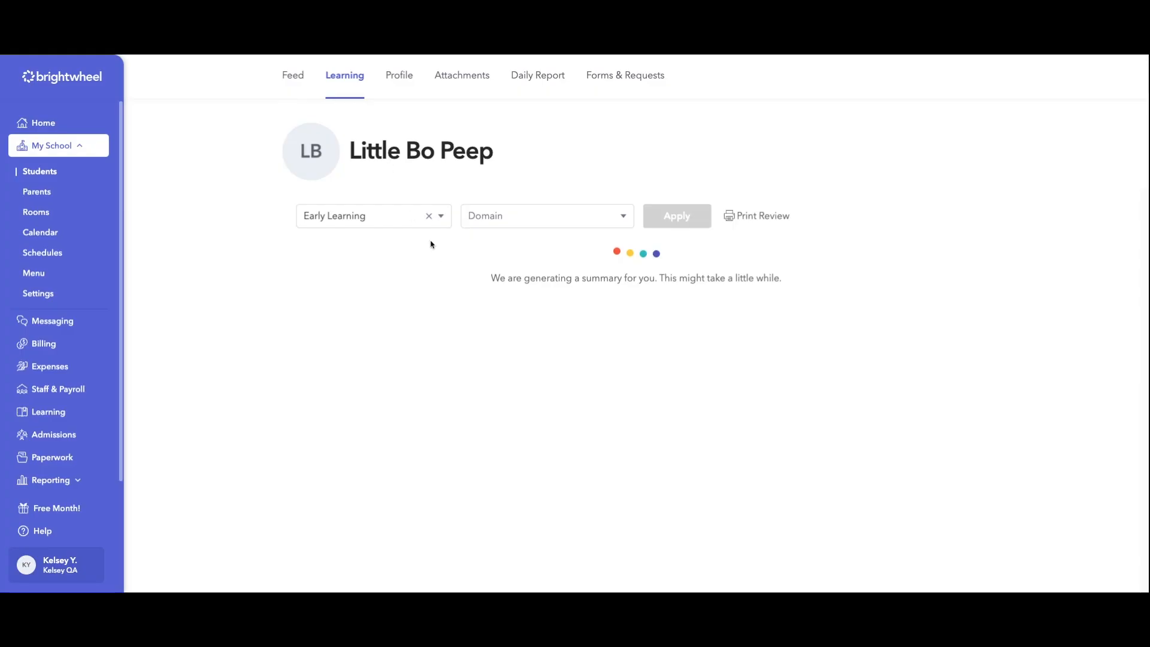
Apply the EEL Skill Continuum framework and review milestone progress and the rainforest observation note.
{"action": "left_click", "coordinate": [674, 216]}
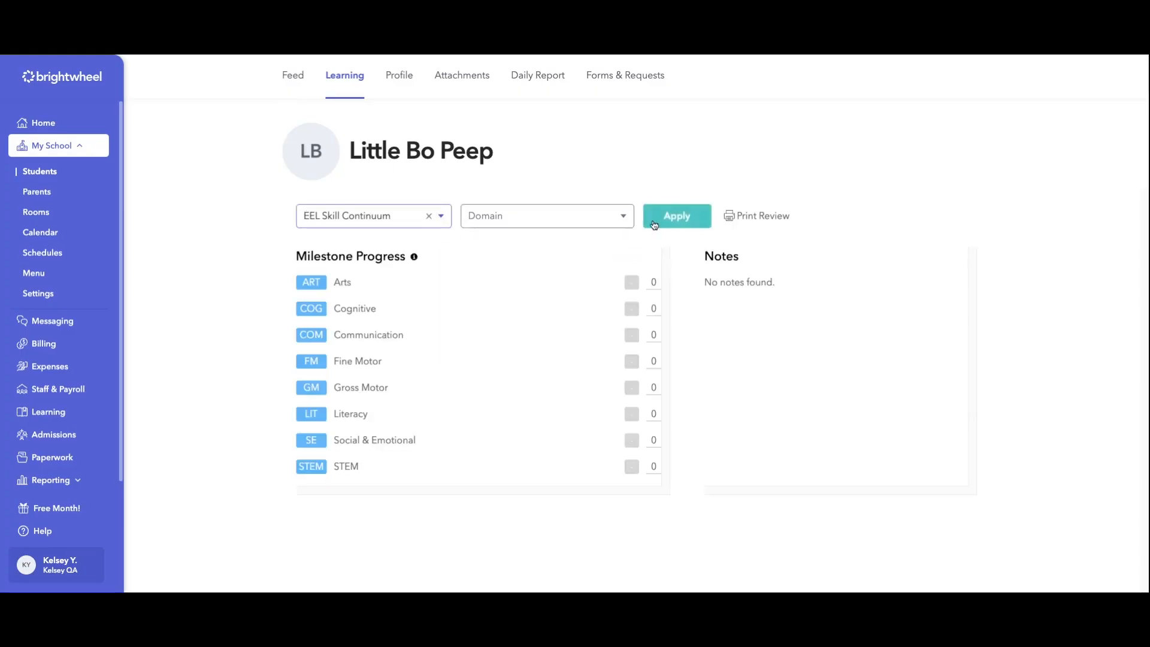
{"action": "left_click", "coordinate": [676, 216]}
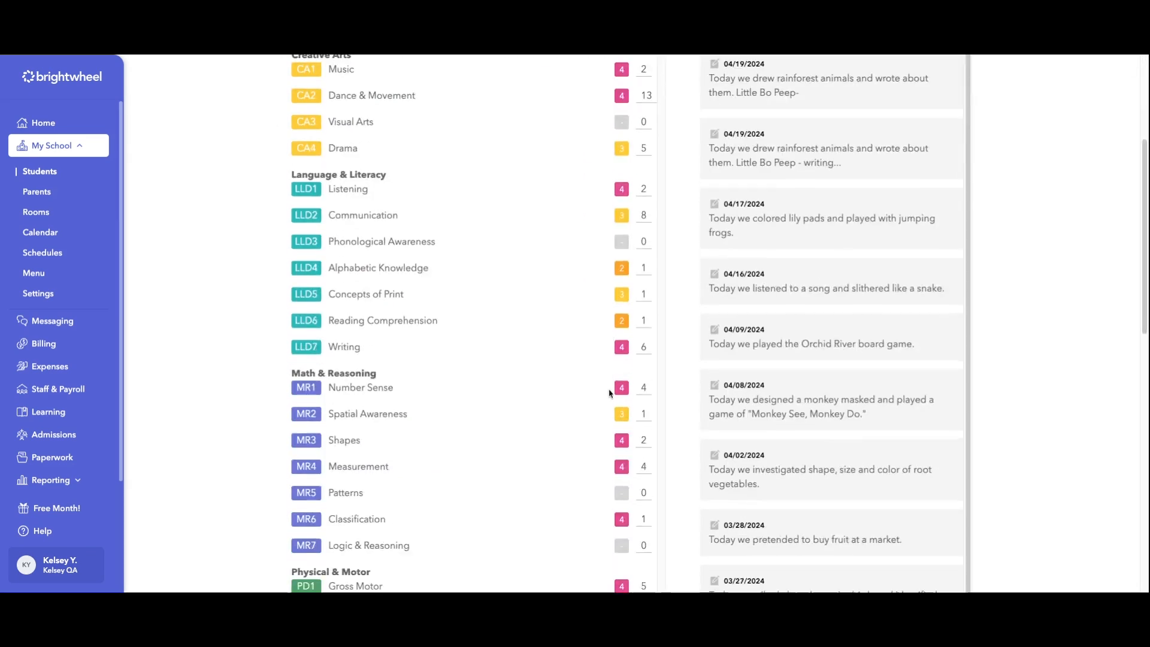
{"action": "scroll", "scroll_direction": "up", "scroll_amount": 3}
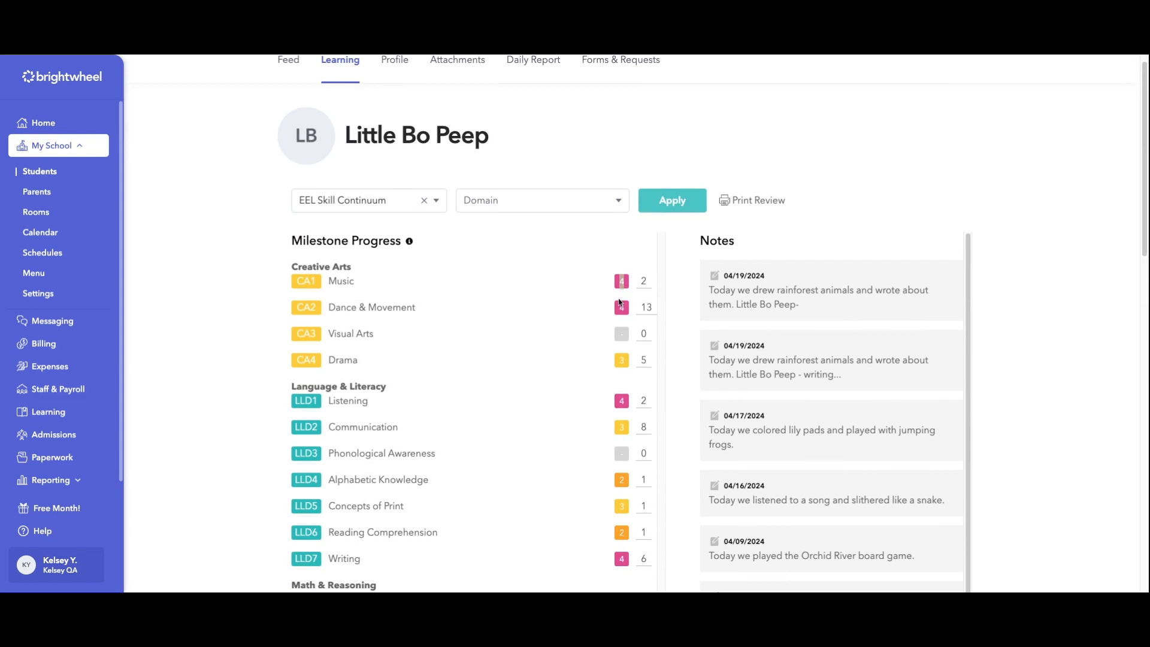
{"action": "mouse_move", "coordinate": [619, 304]}
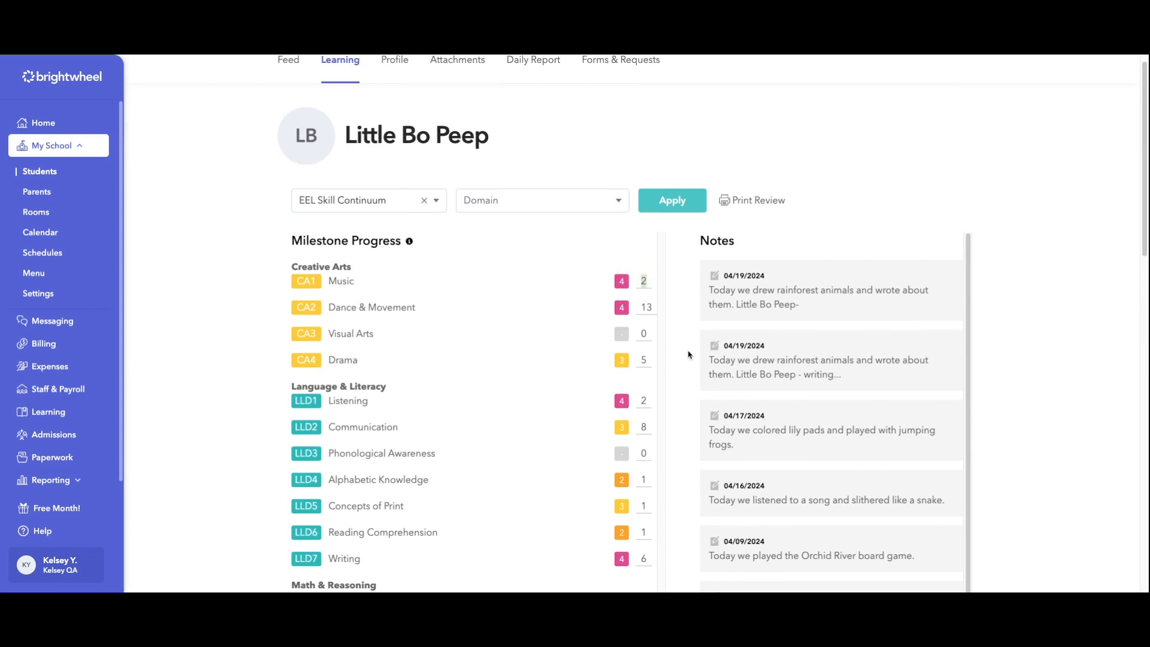
{"action": "scroll", "scroll_direction": "up", "scroll_amount": 3}
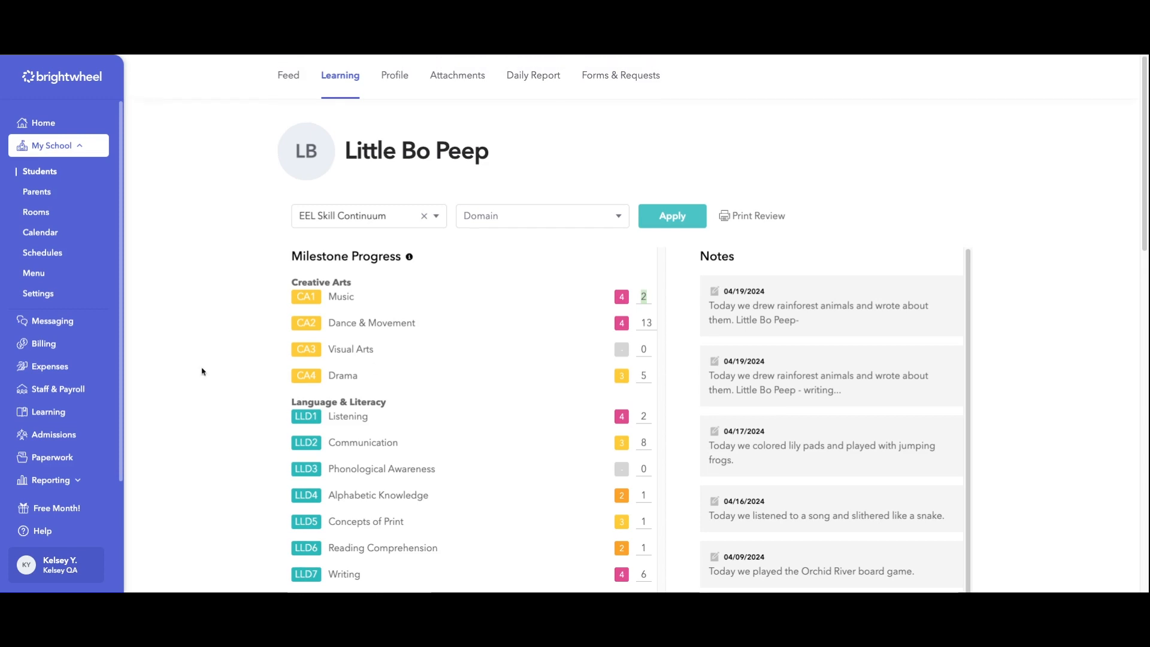
{"action": "left_click", "coordinate": [48, 258]}
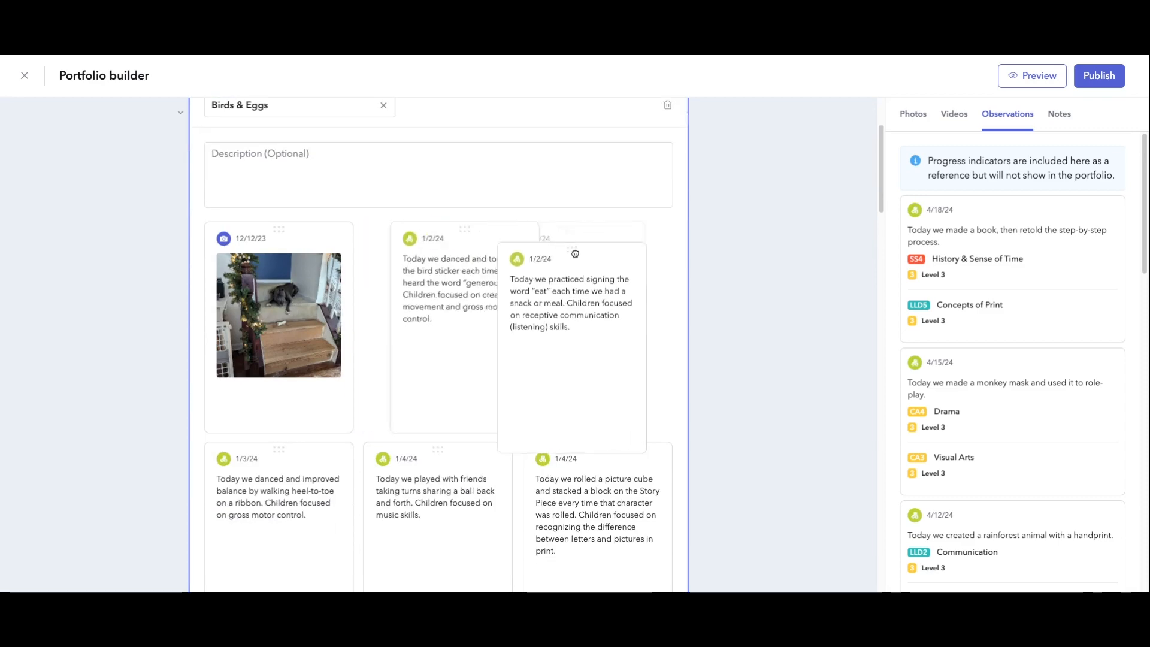
Scroll the Birds & Eggs section to the late-January observation cards dated 1/29 through 1/31/24.
{"action": "scroll", "scroll_direction": "down", "scroll_amount": 3}
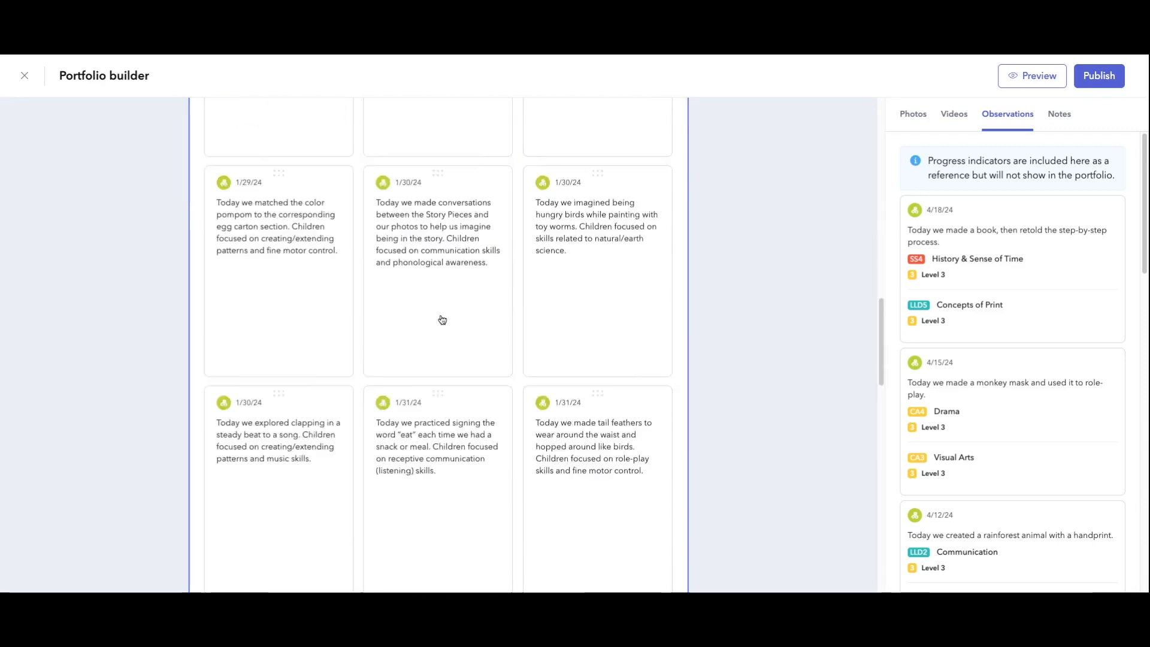
Preview the portfolio and scroll through its Birds & Eggs and Explore the Rainforest sections.
{"action": "left_click", "coordinate": [1031, 76]}
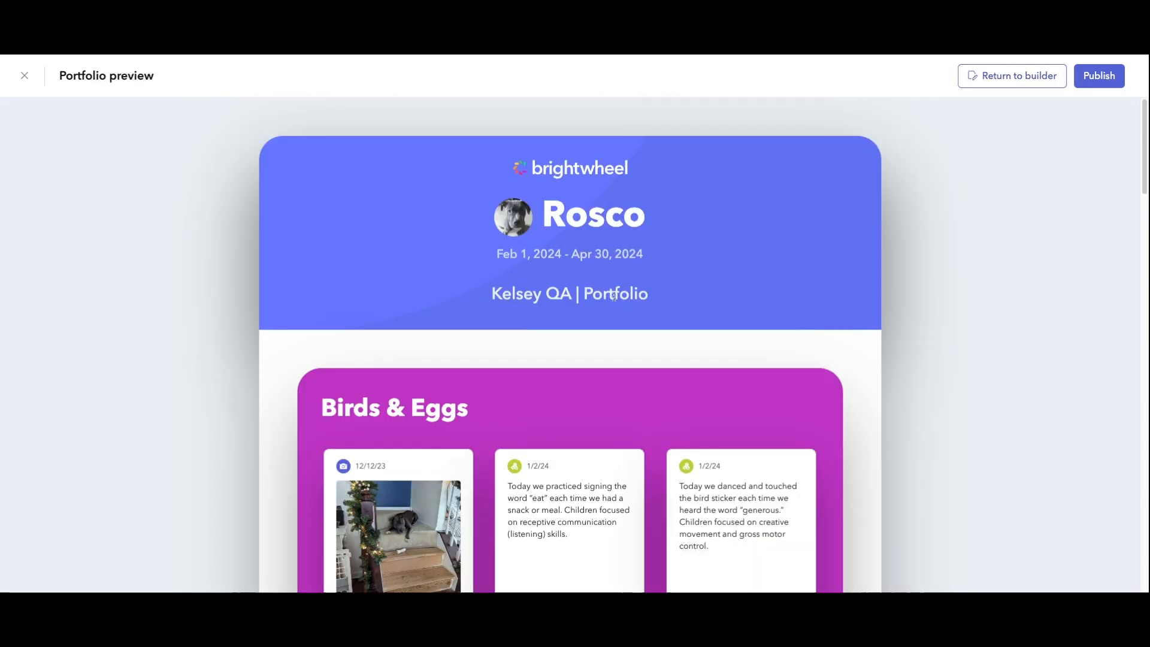
{"action": "scroll", "scroll_direction": "down", "scroll_amount": 3}
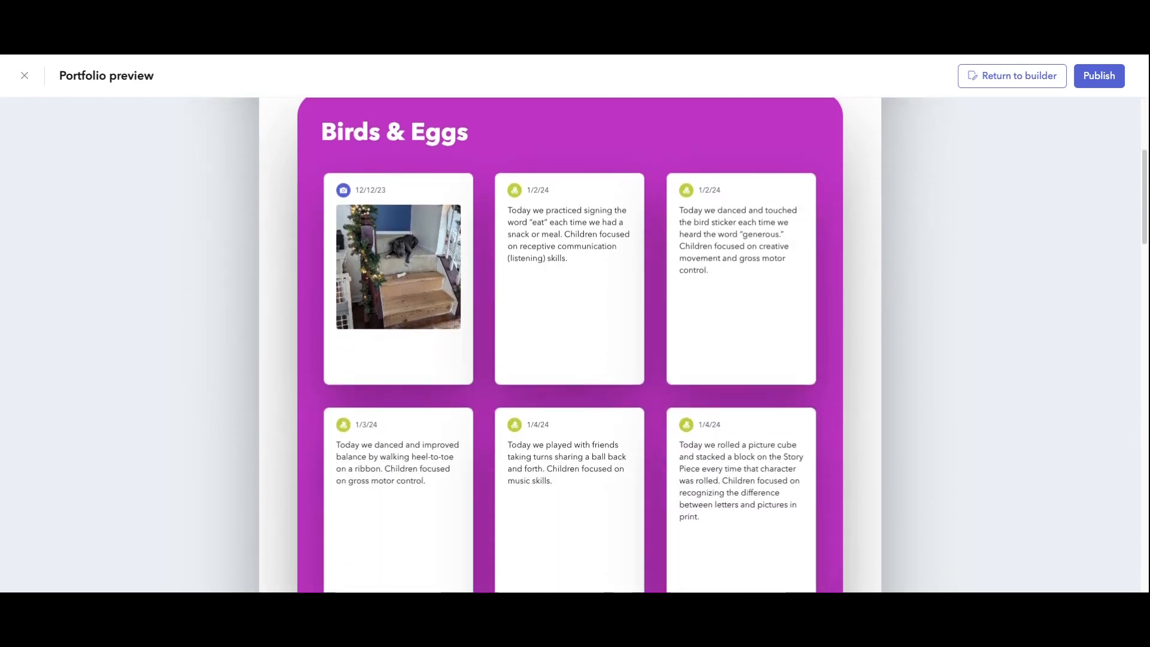
{"action": "scroll", "scroll_direction": "down", "scroll_amount": 3}
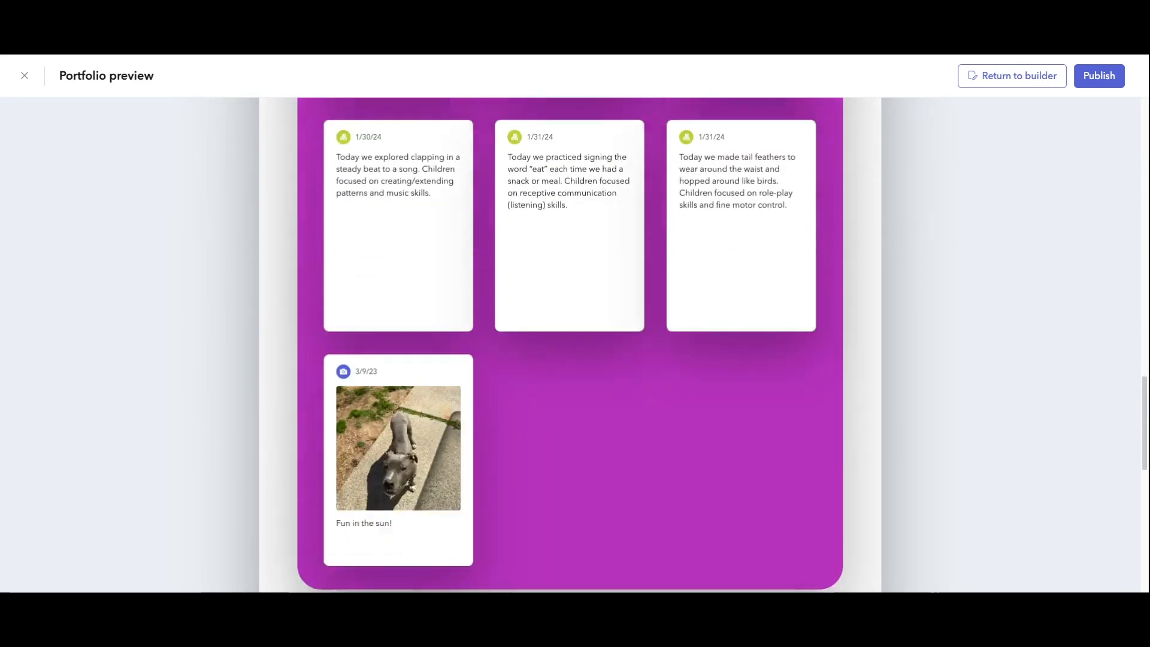
{"action": "scroll", "scroll_direction": "up", "scroll_amount": 3}
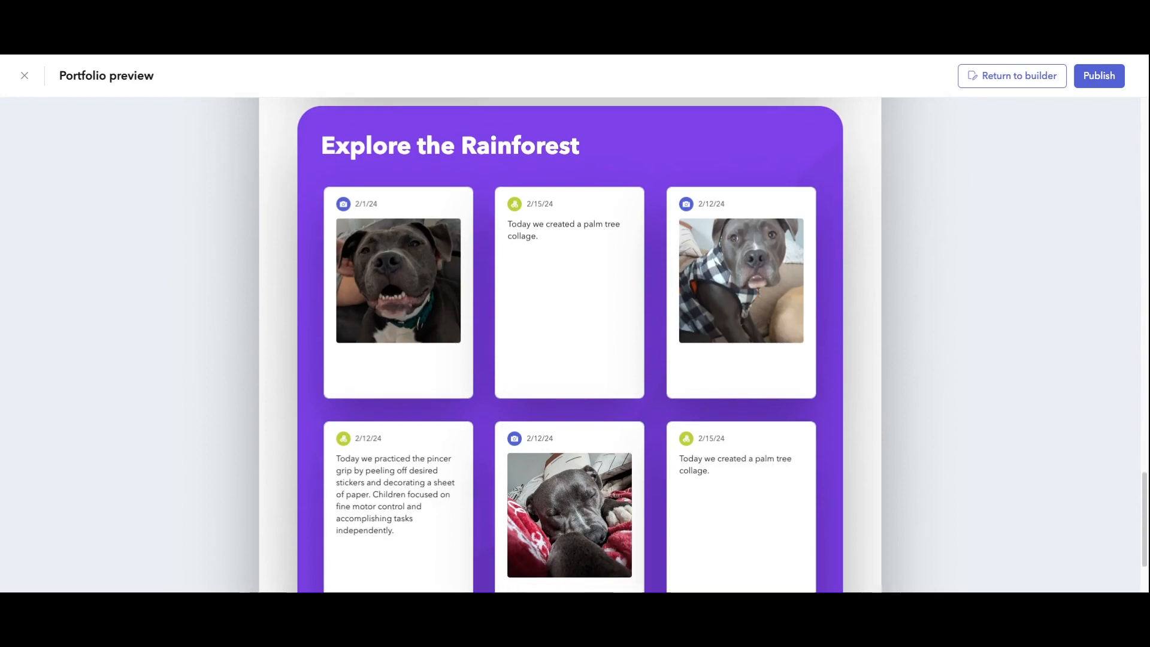
{"action": "scroll", "scroll_direction": "down", "scroll_amount": 3}
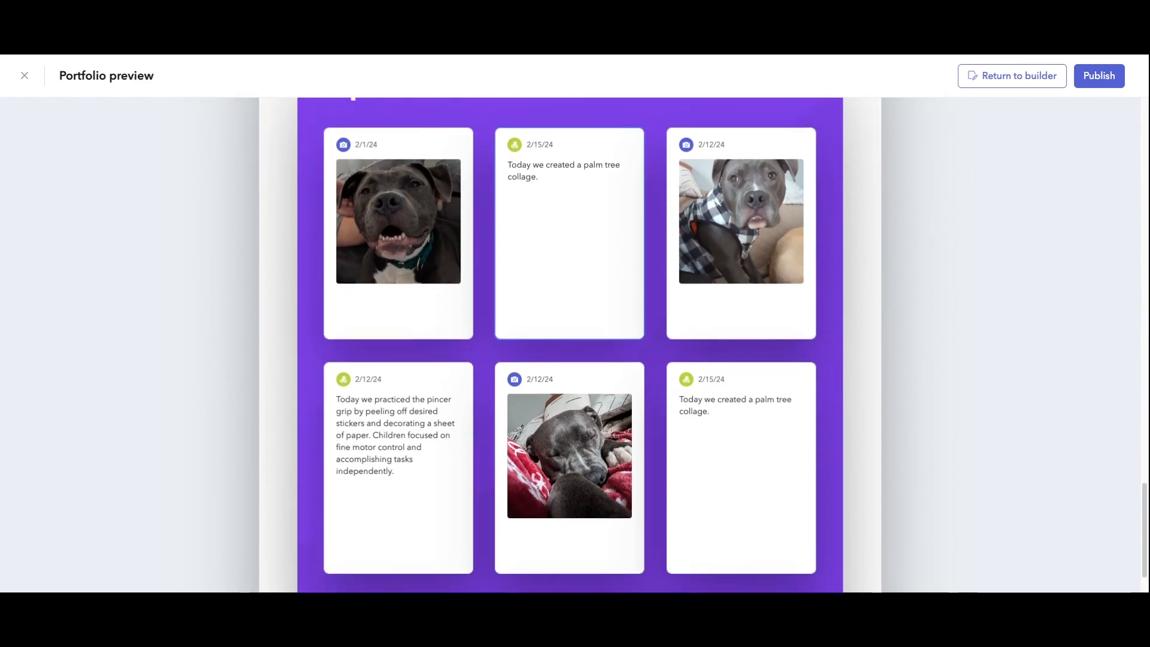